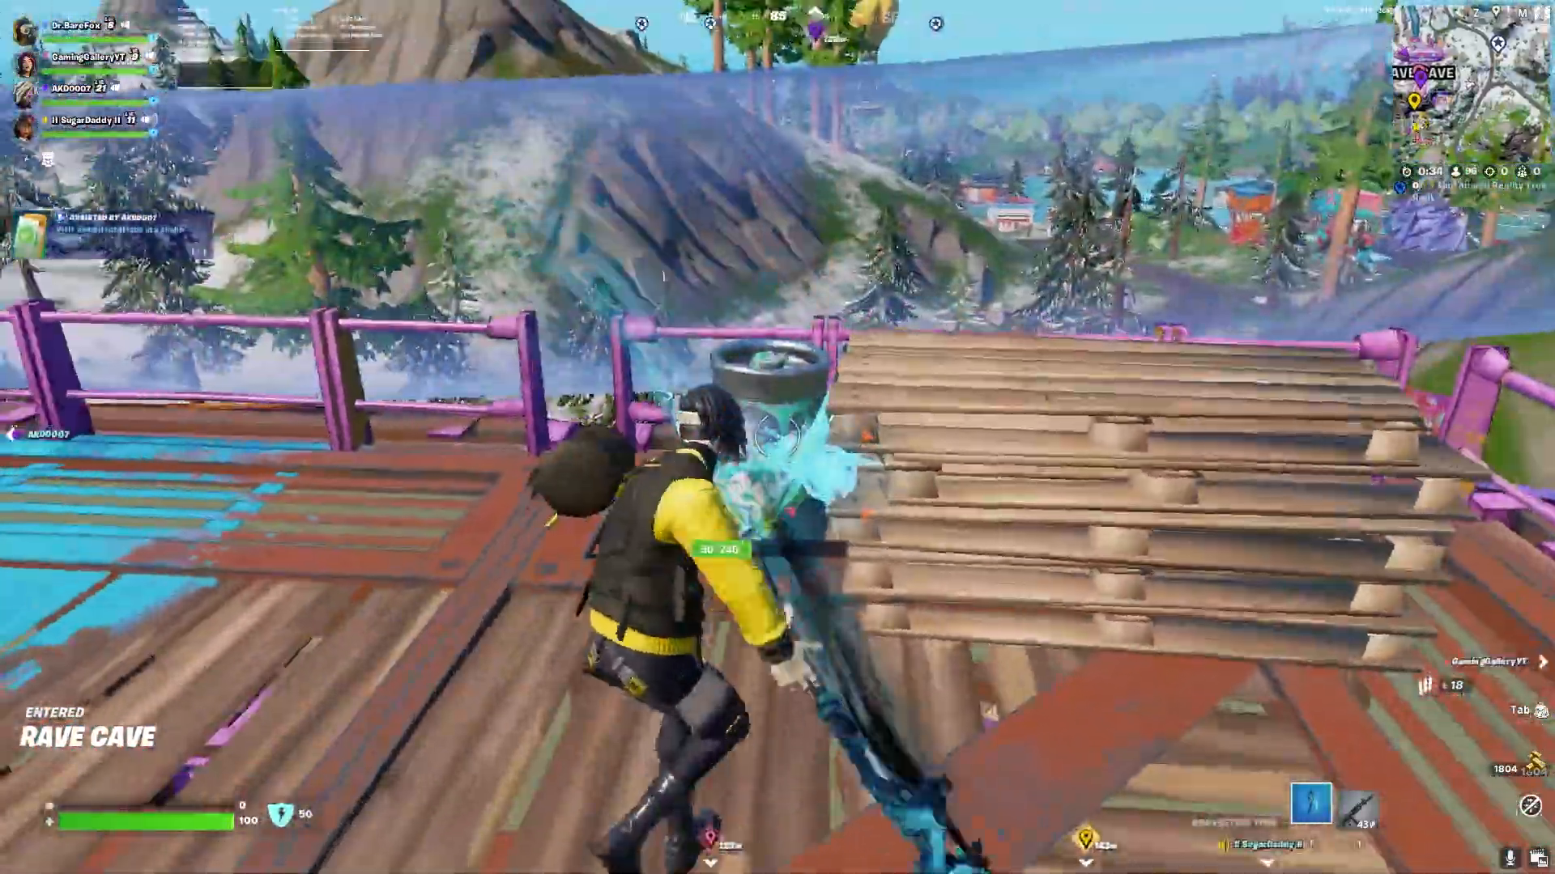
mouse_move(777, 438)
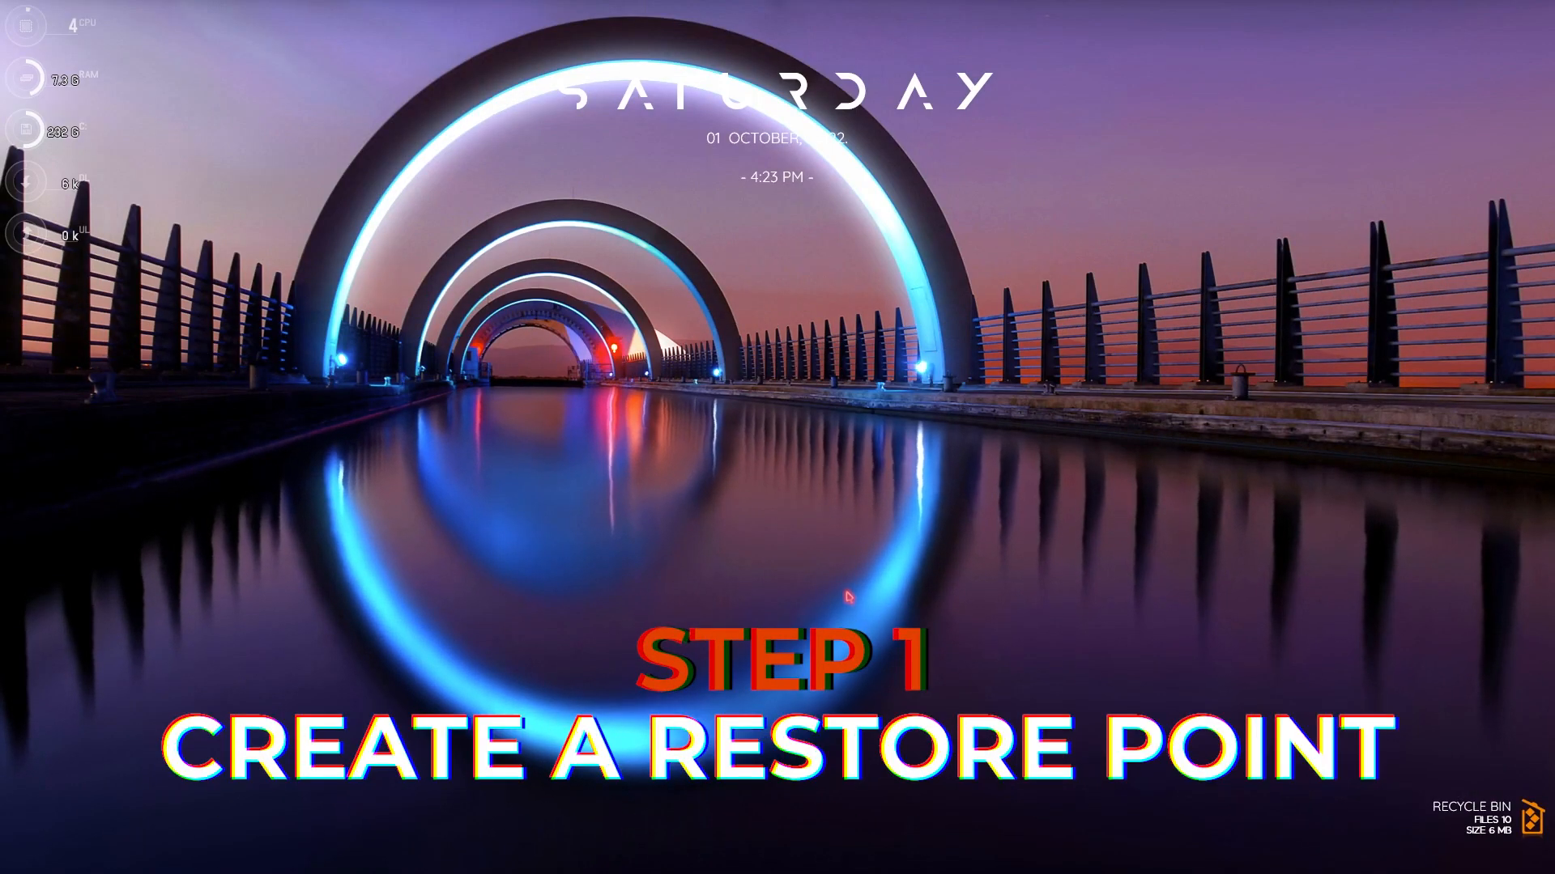
Reach System Protection via 'create a restore point' search and select the system drive
type("create a restore point")
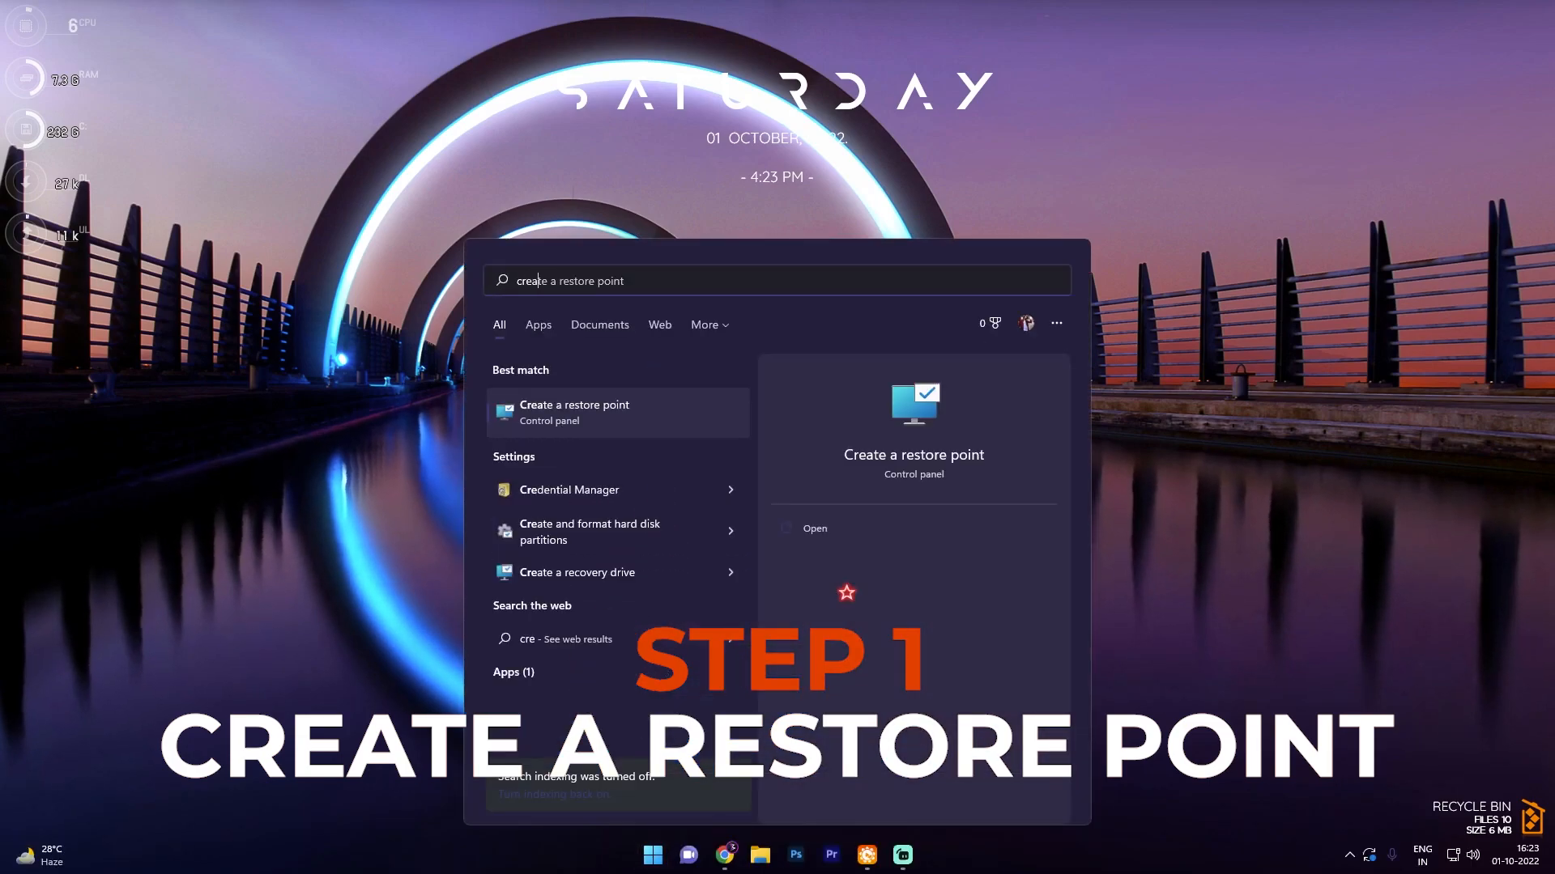
left_click(573, 412)
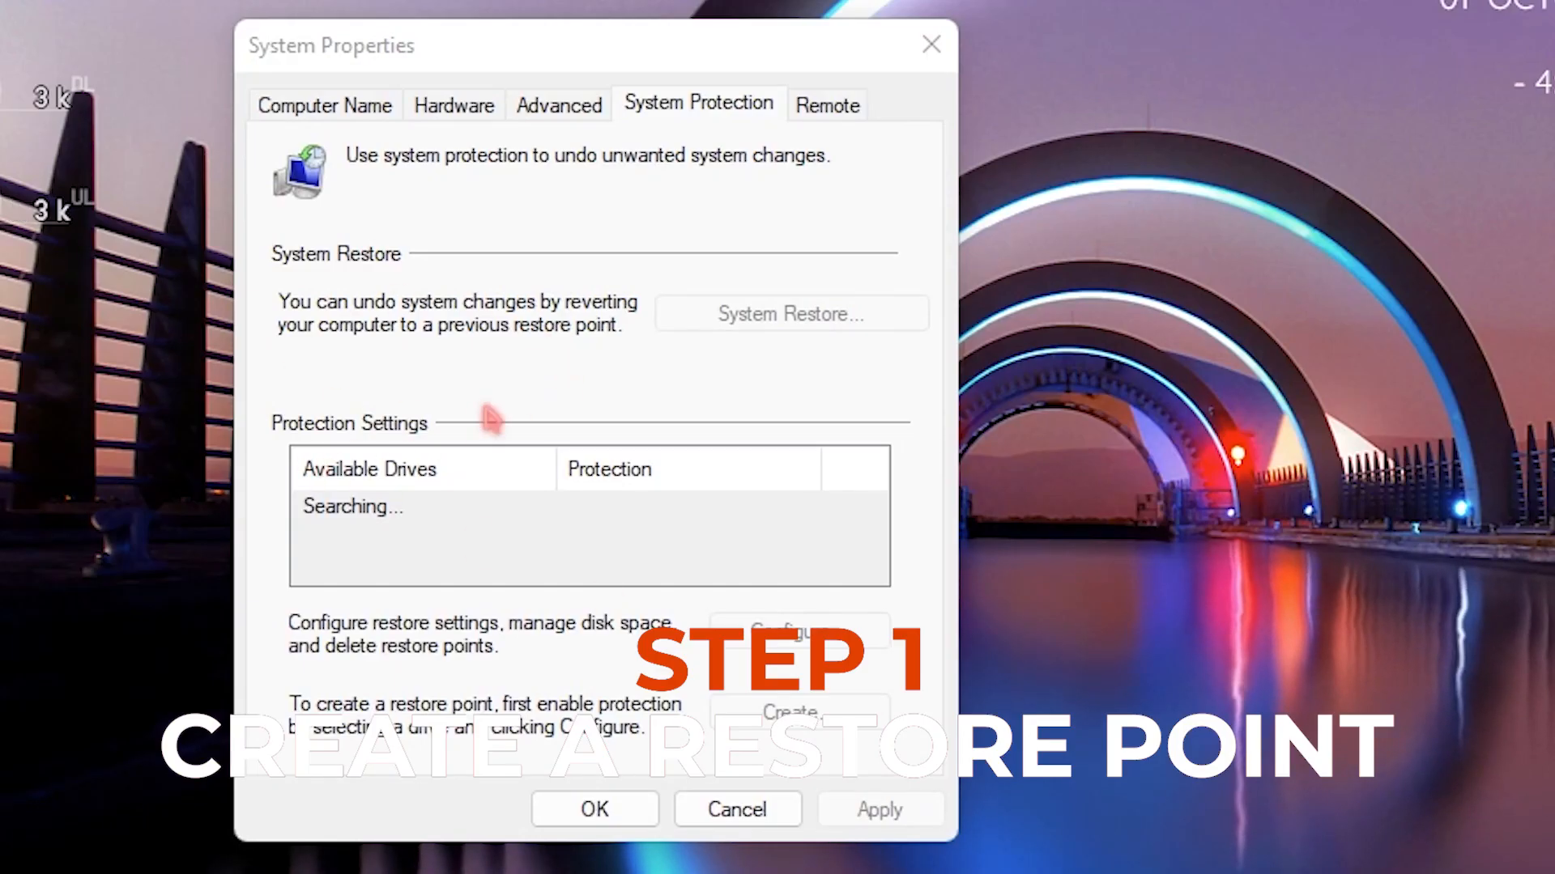
left_click(428, 536)
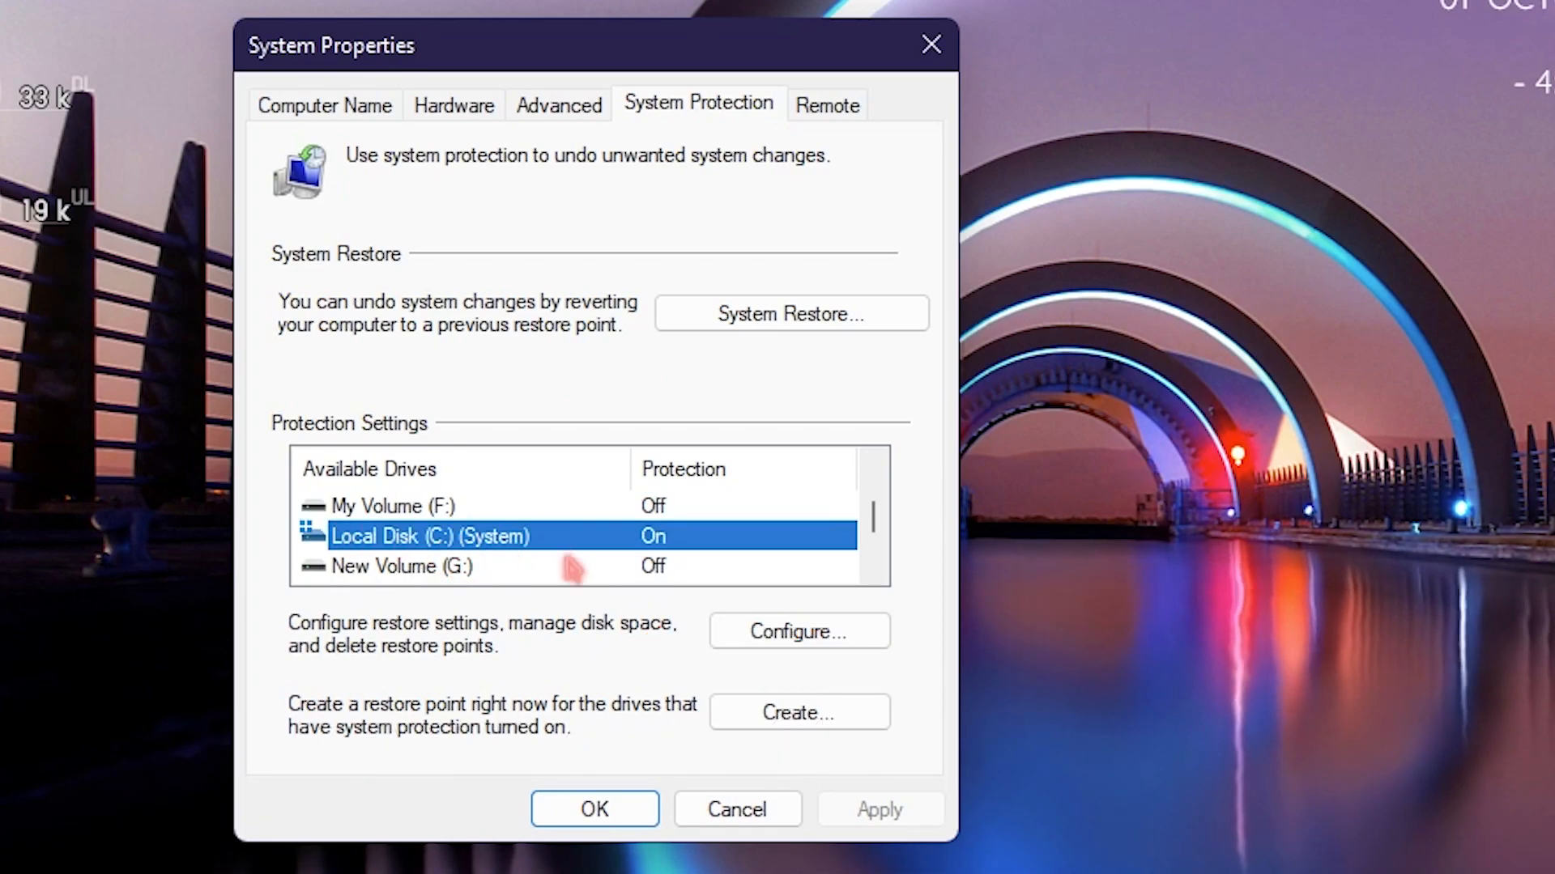
Create a restore point named 'Ryzen' and dismiss the success message
left_click(798, 713)
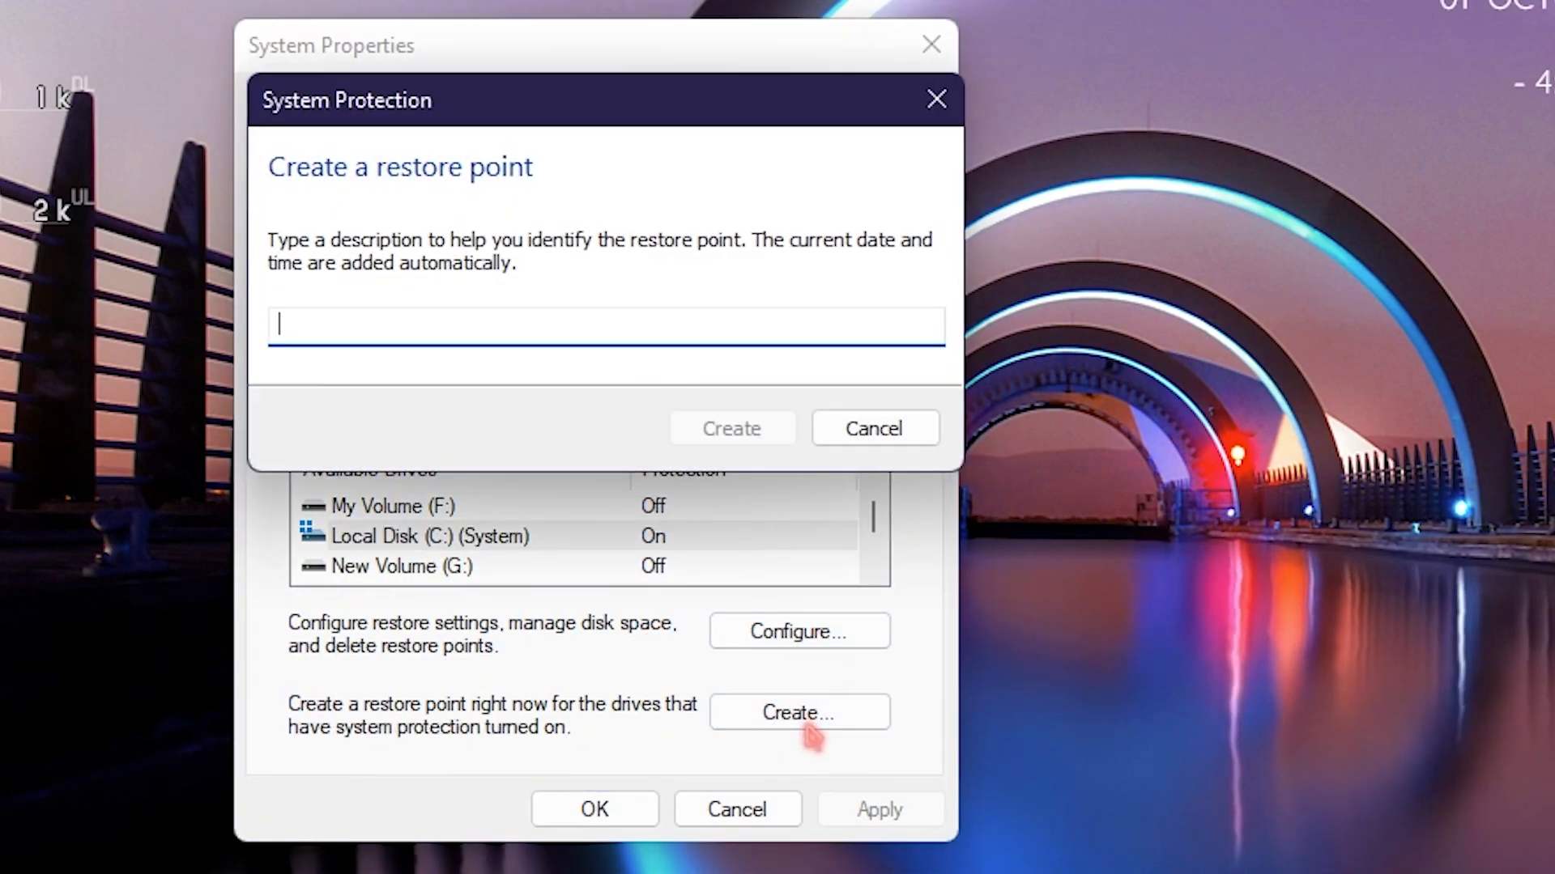
type("Ryzen")
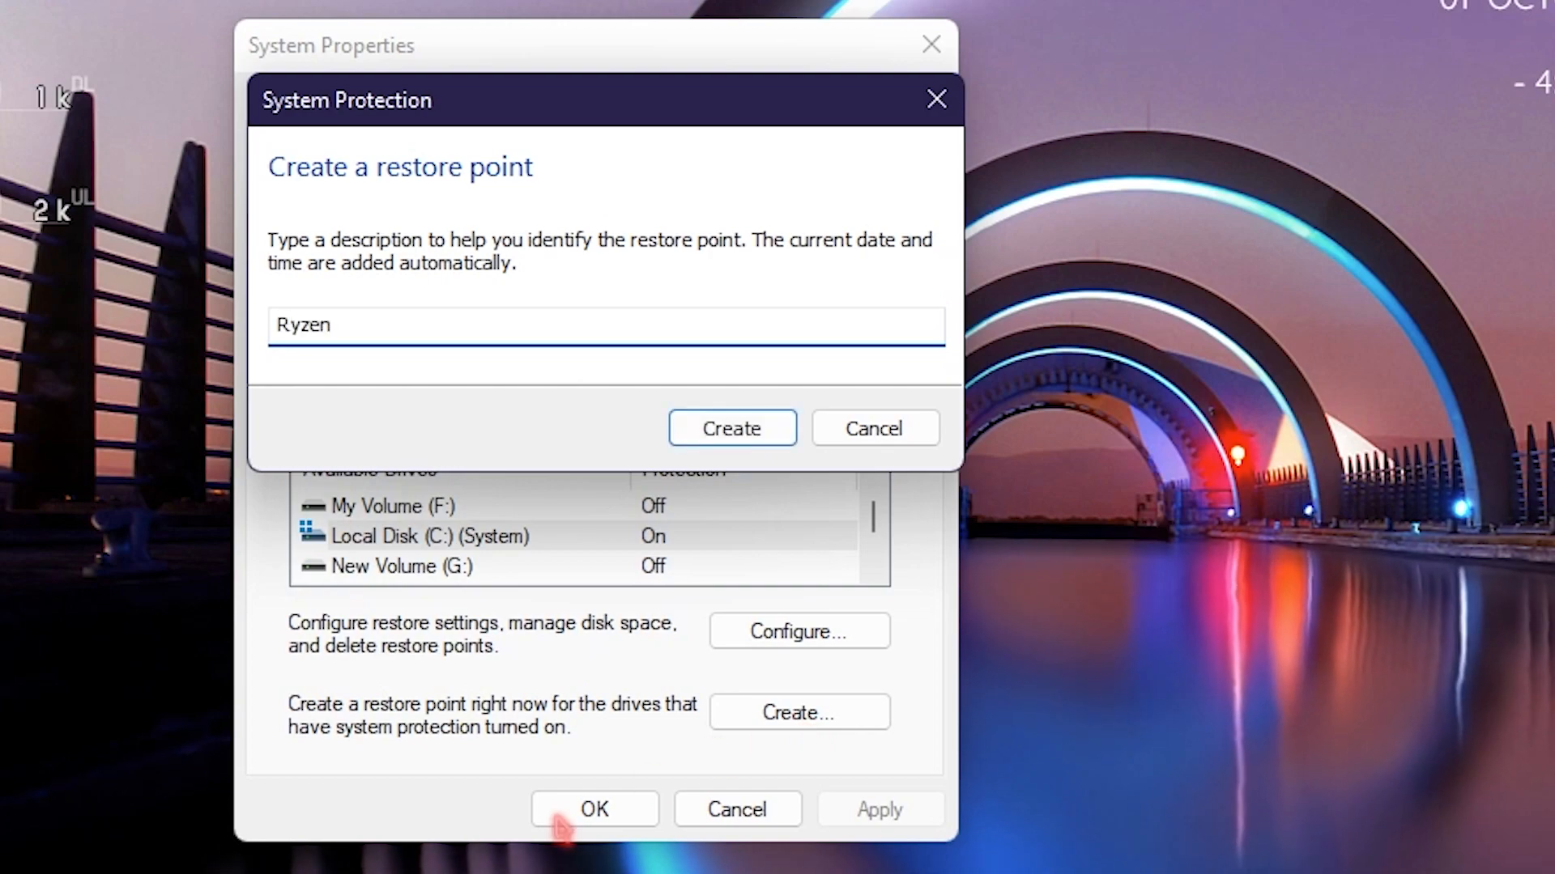
left_click(730, 427)
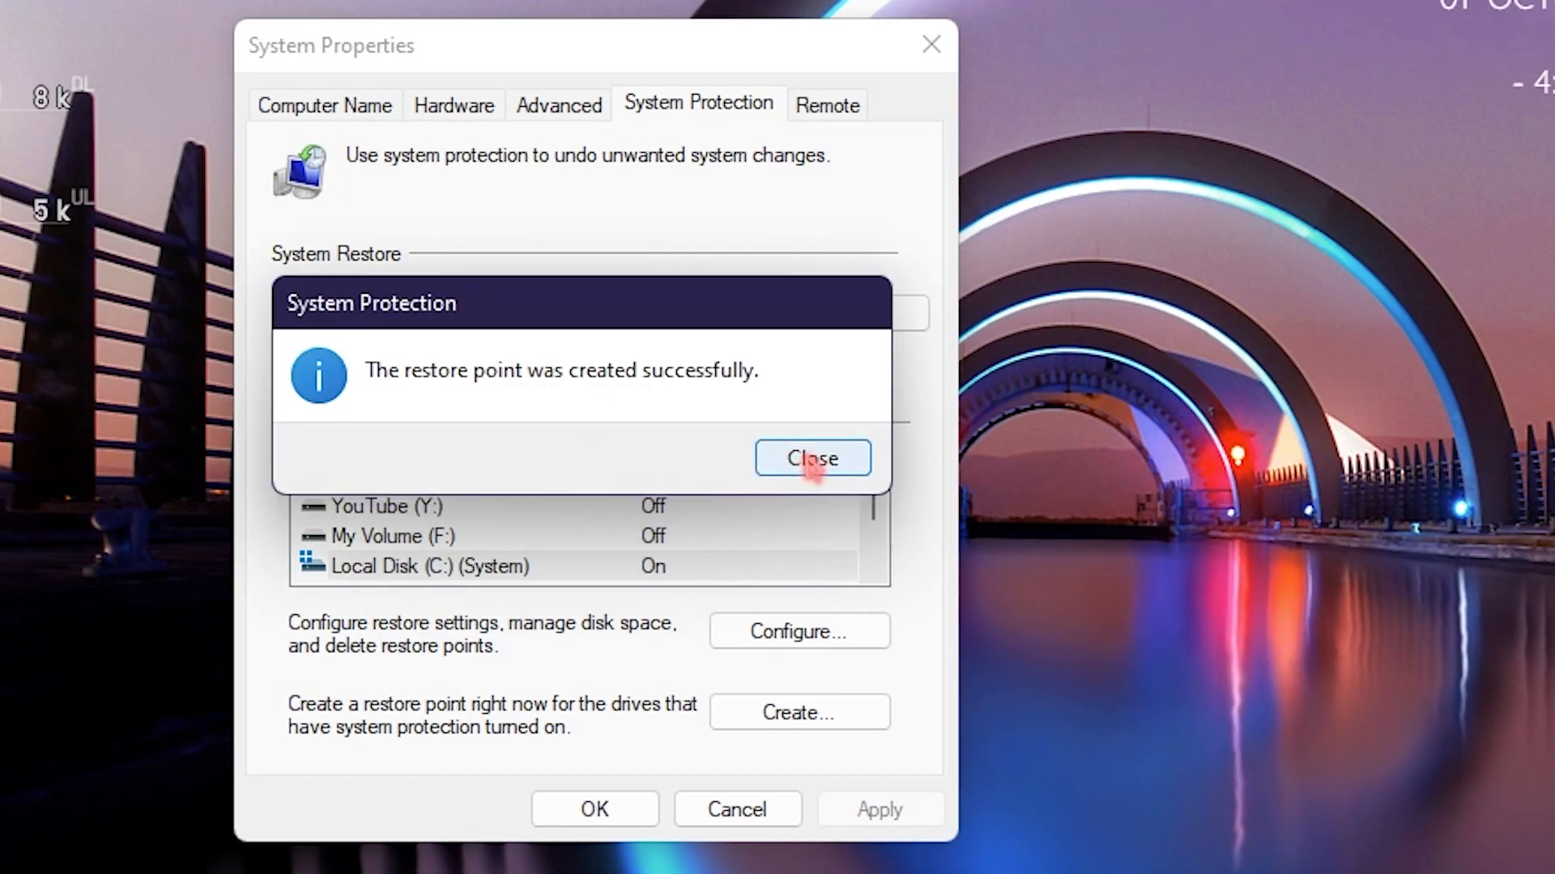
left_click(812, 458)
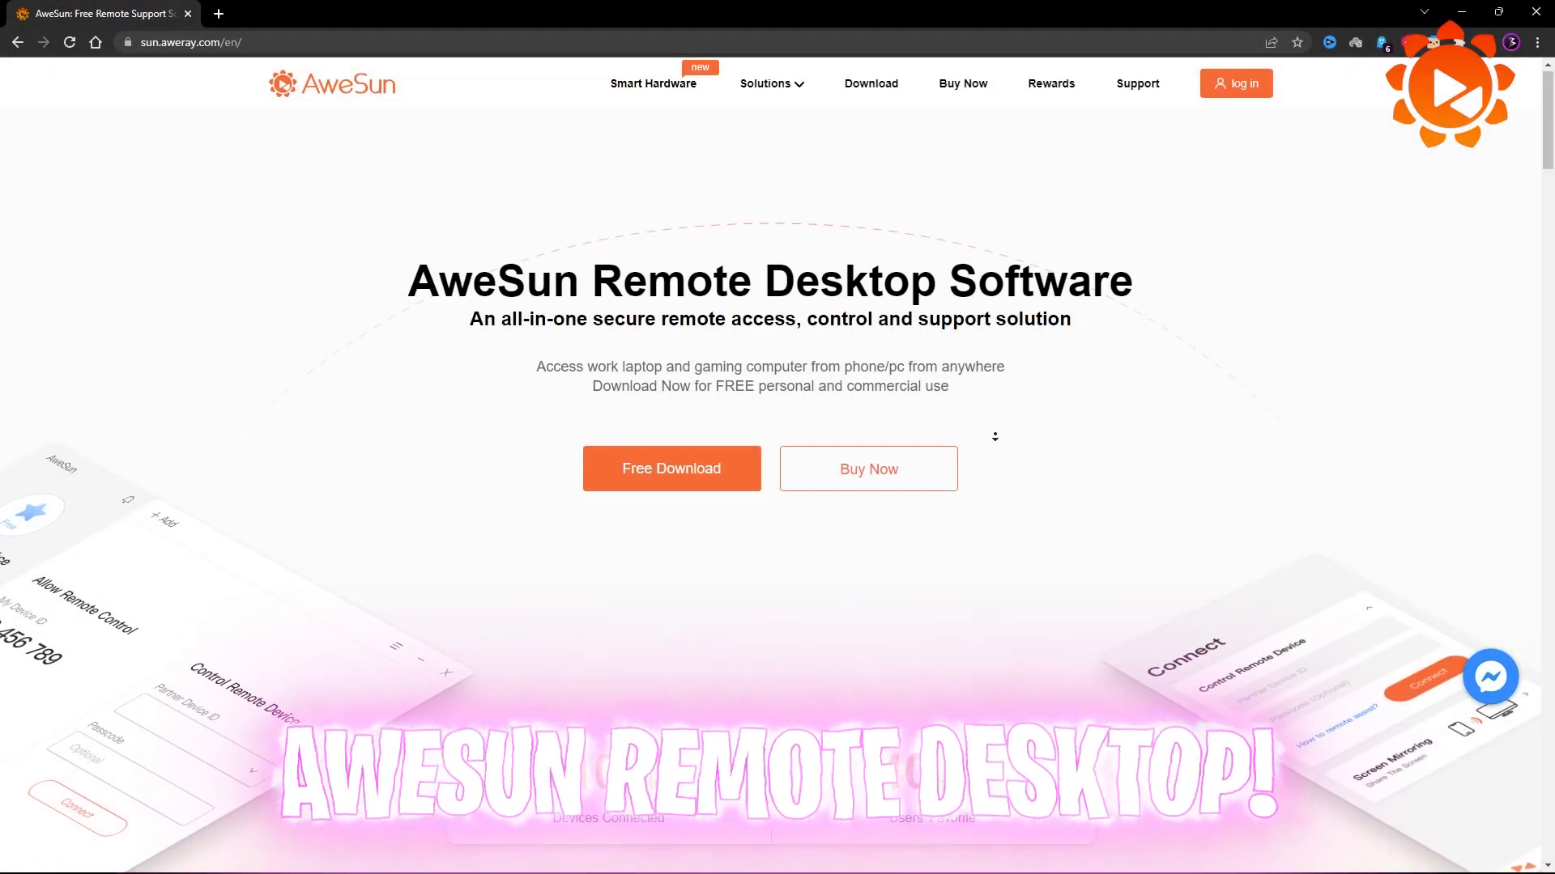
scroll("down", 3)
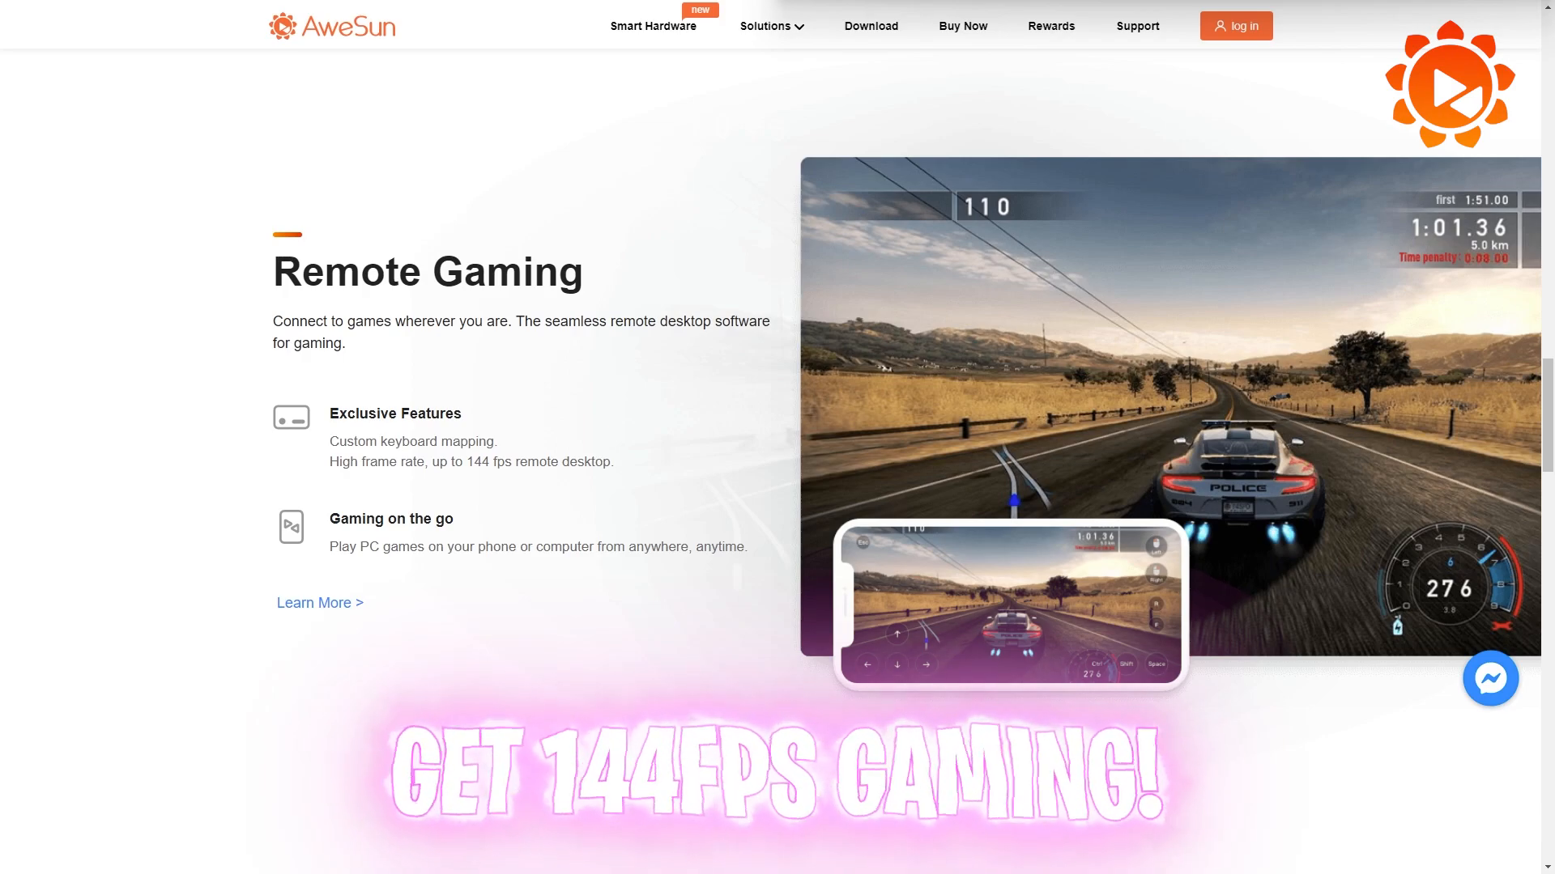
scroll("up", 3)
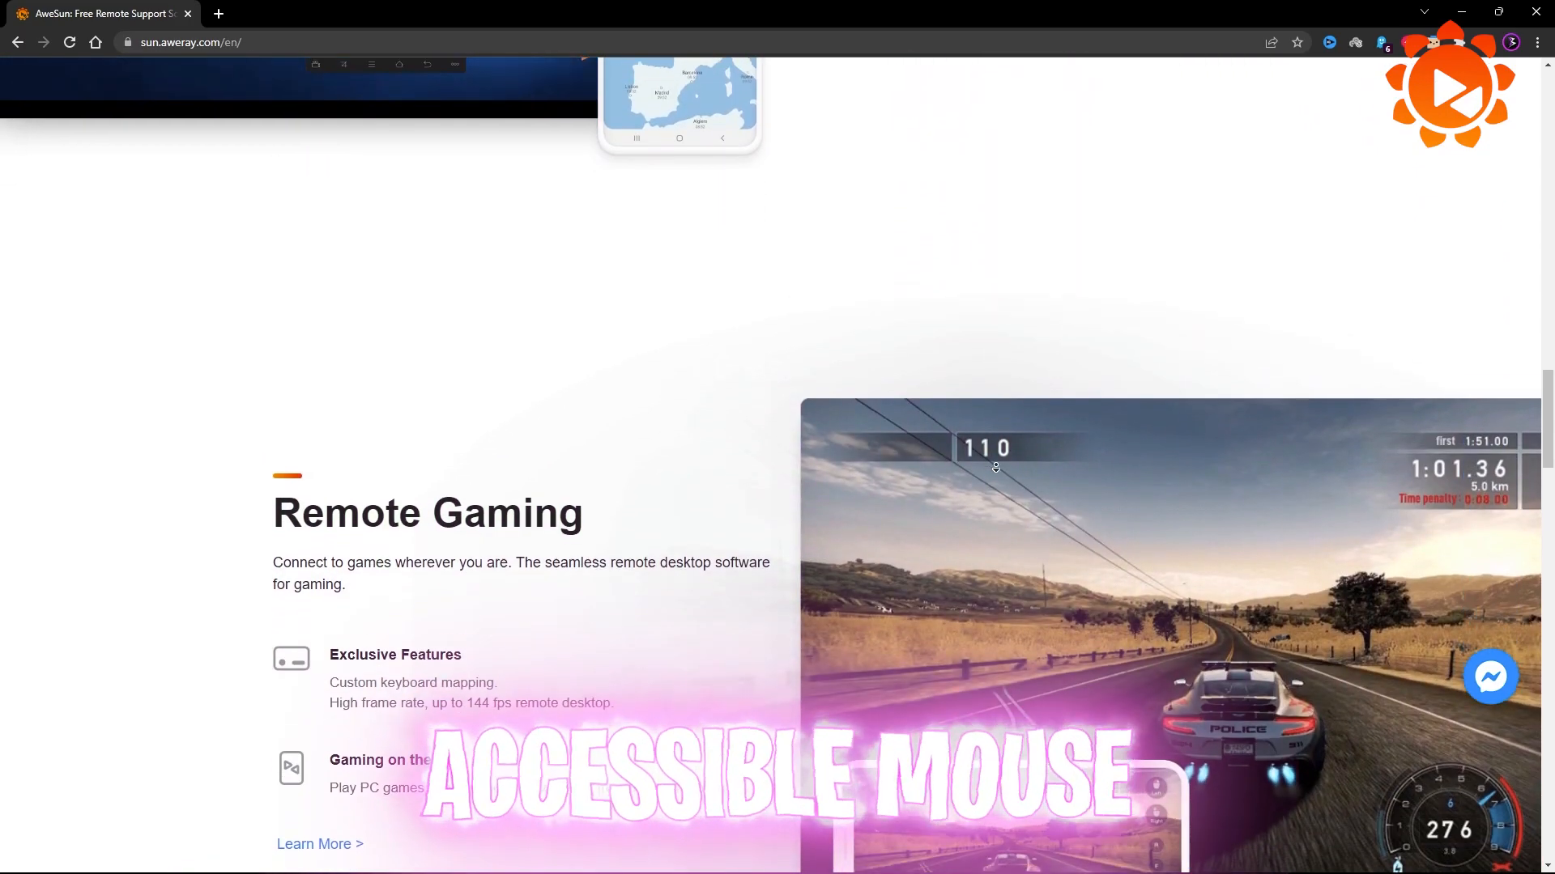
scroll("down", 3)
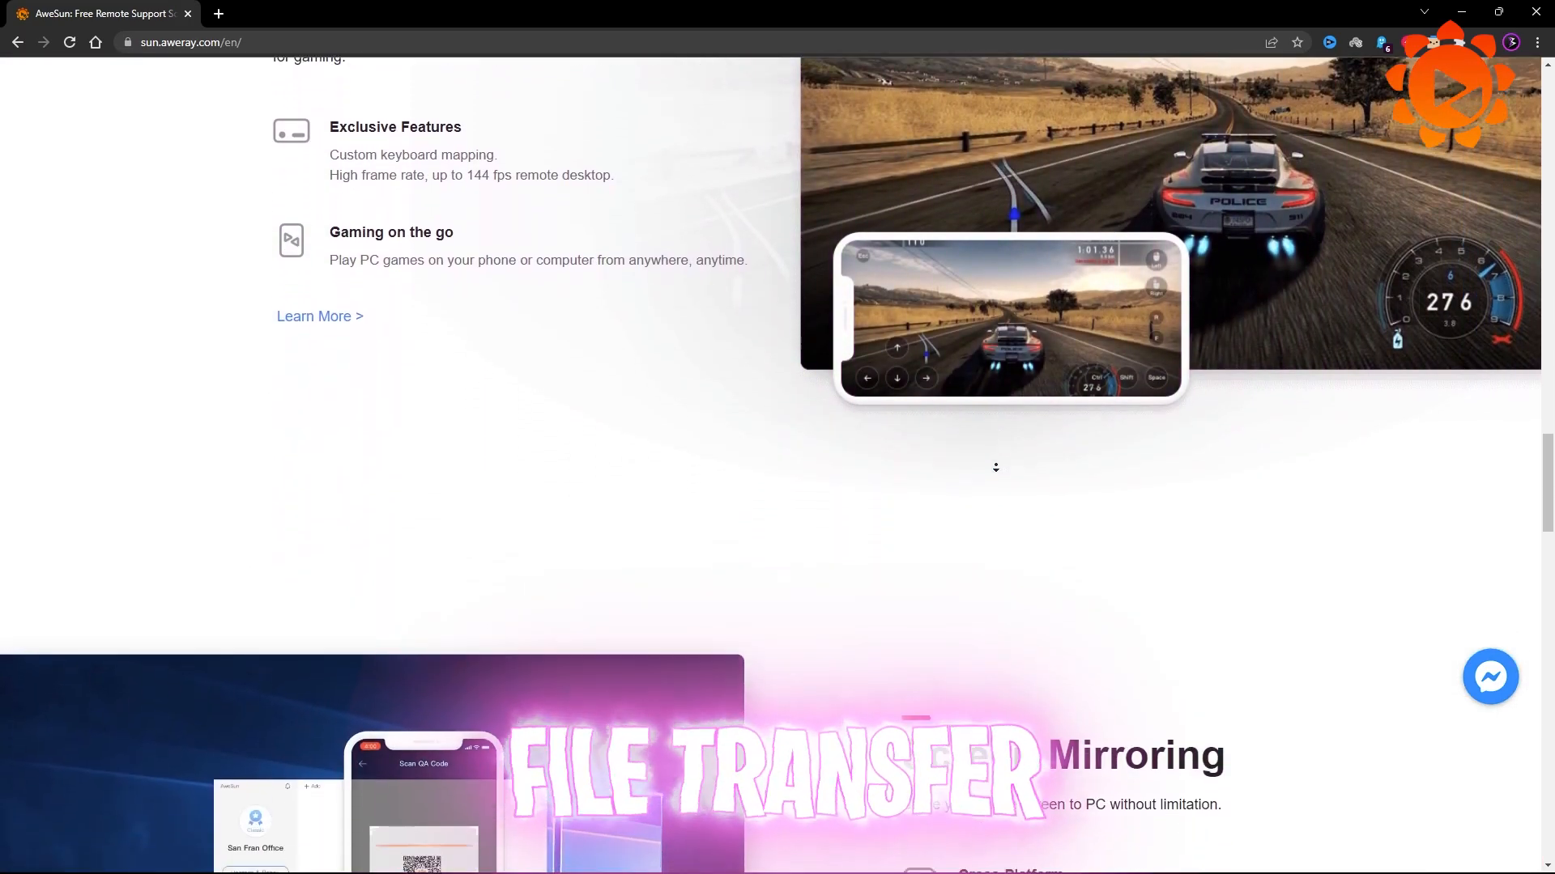
left_click(869, 83)
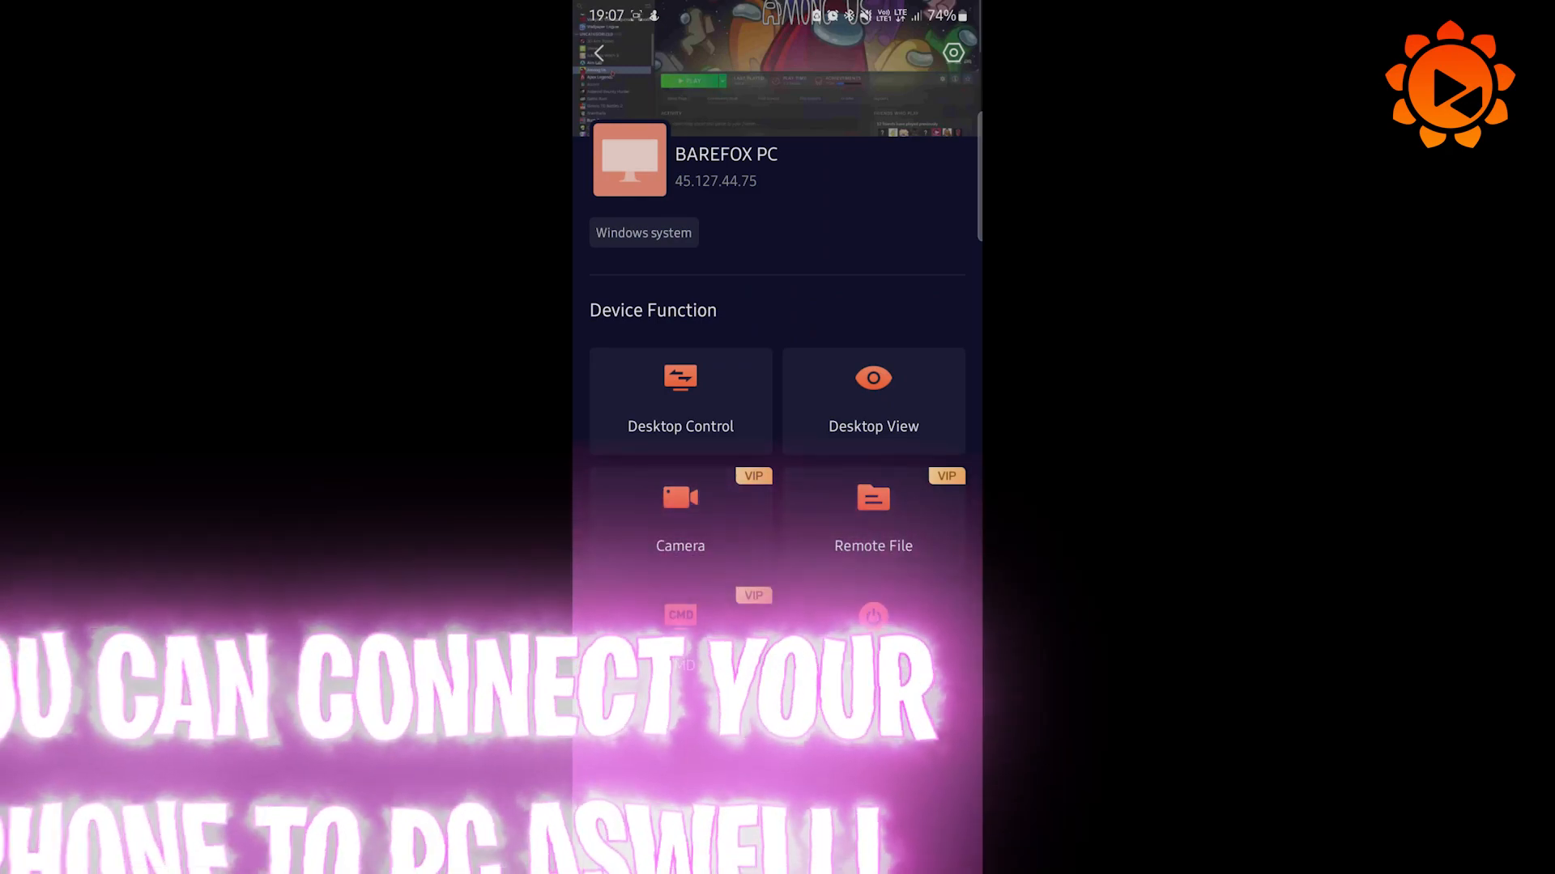
Take desktop control of the PC and choose the FPS Key Mapping gaming keyboard preset
left_click(873, 402)
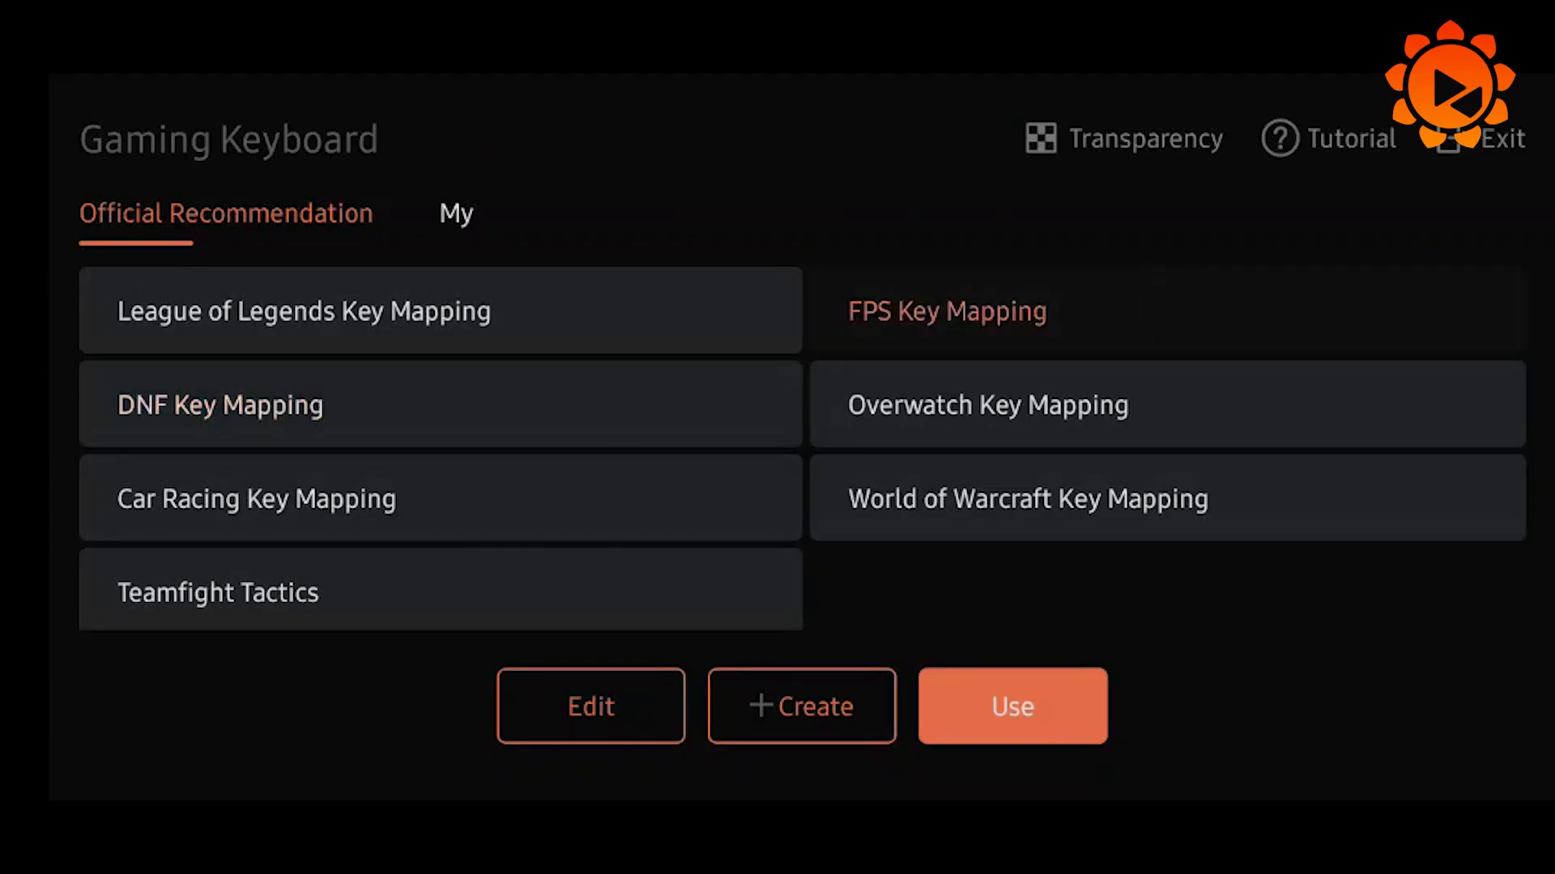
left_click(1010, 706)
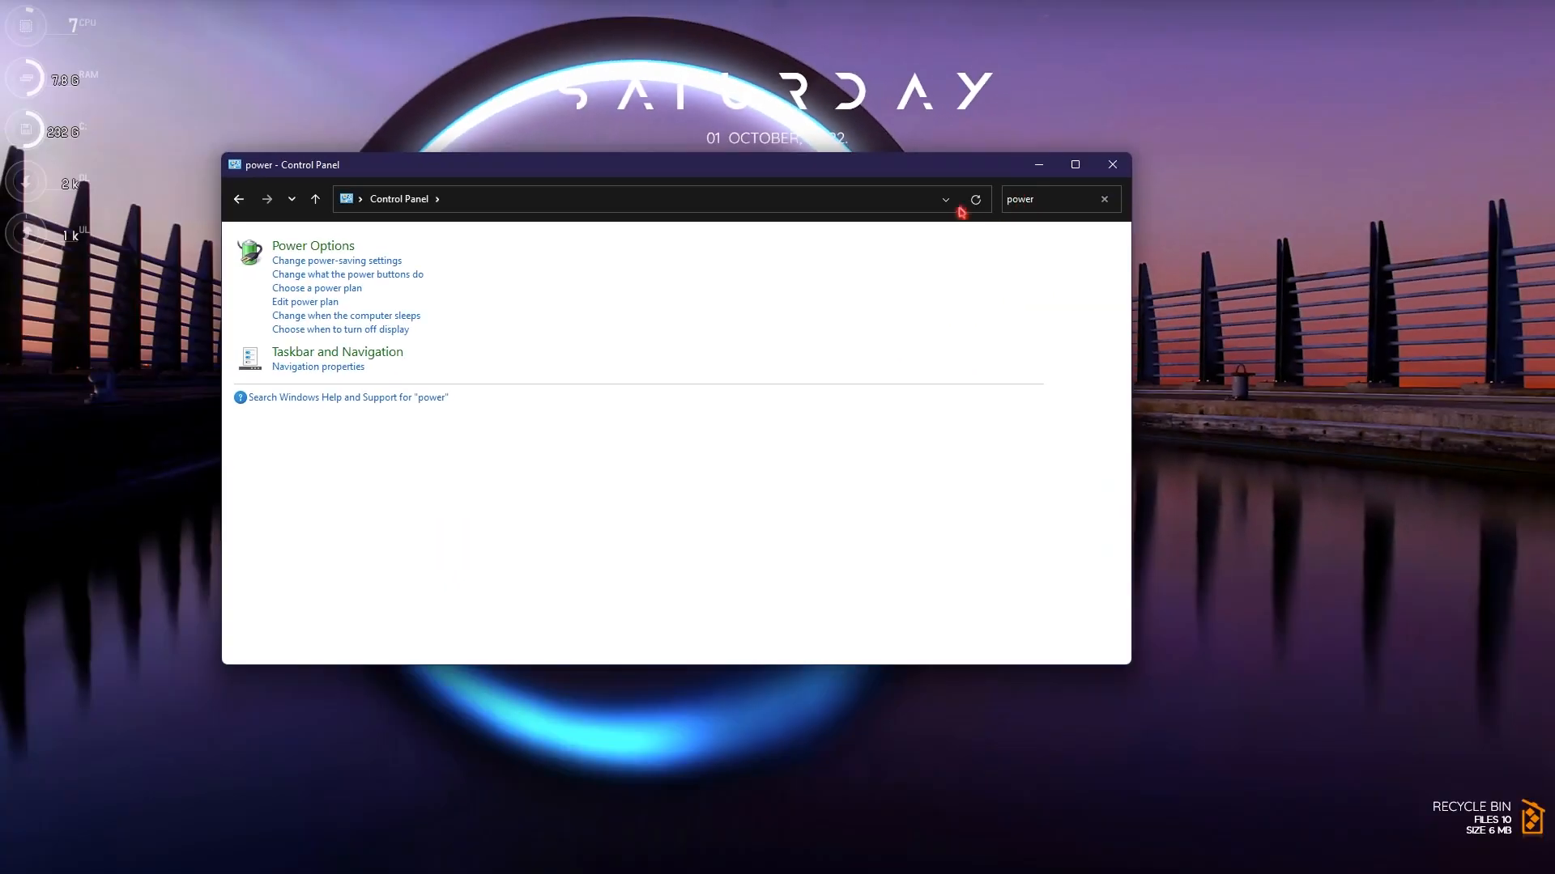
Show the power plans and run powercfg -duplicatescheme in an admin Command Prompt
left_click(312, 244)
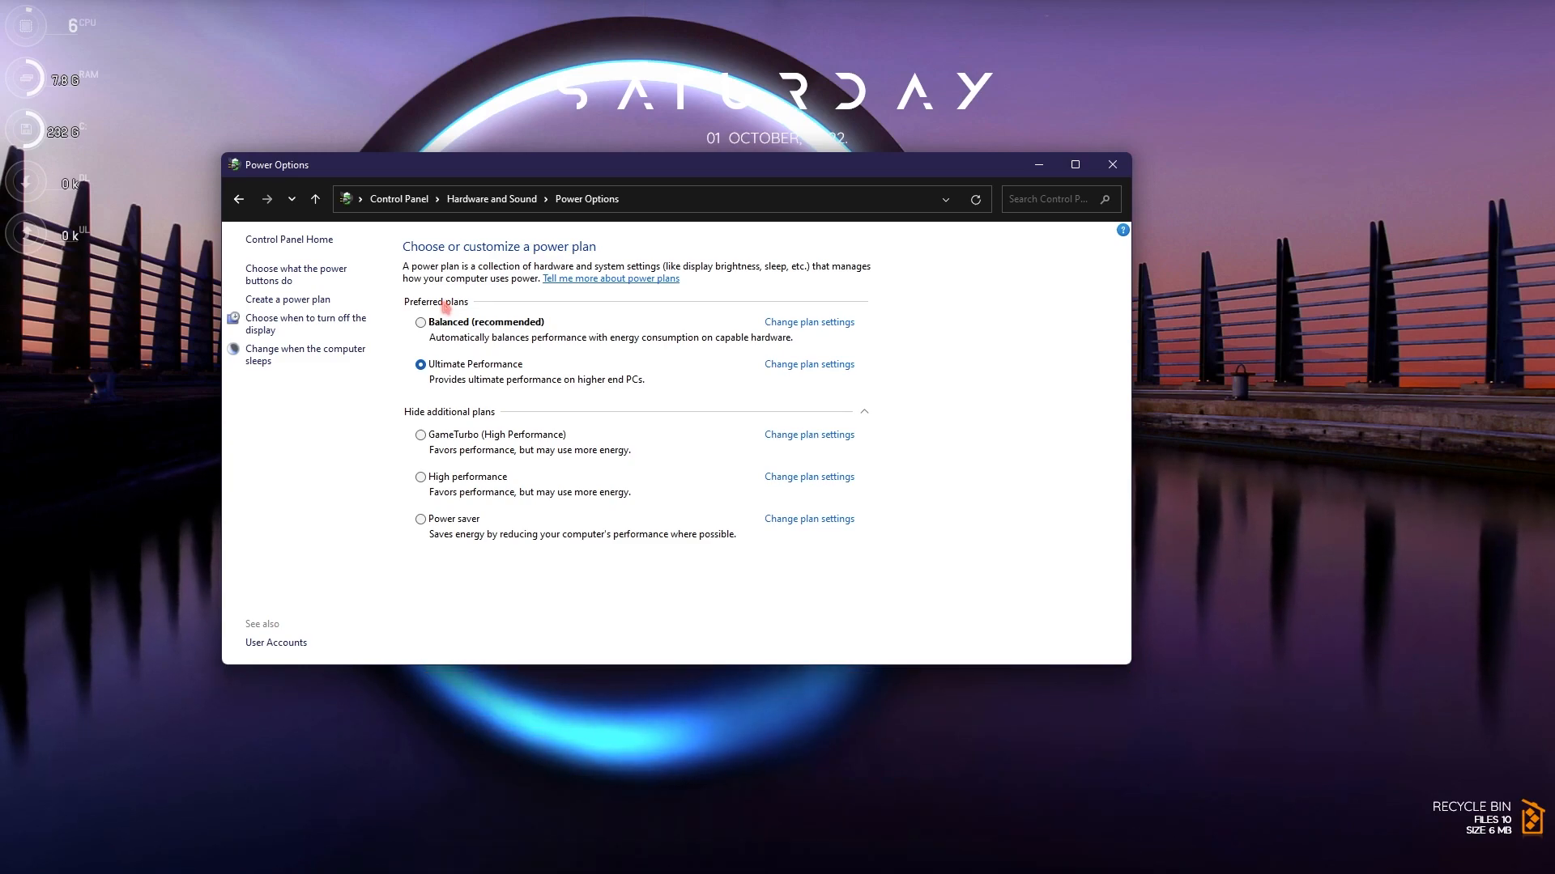
mouse_move(442, 483)
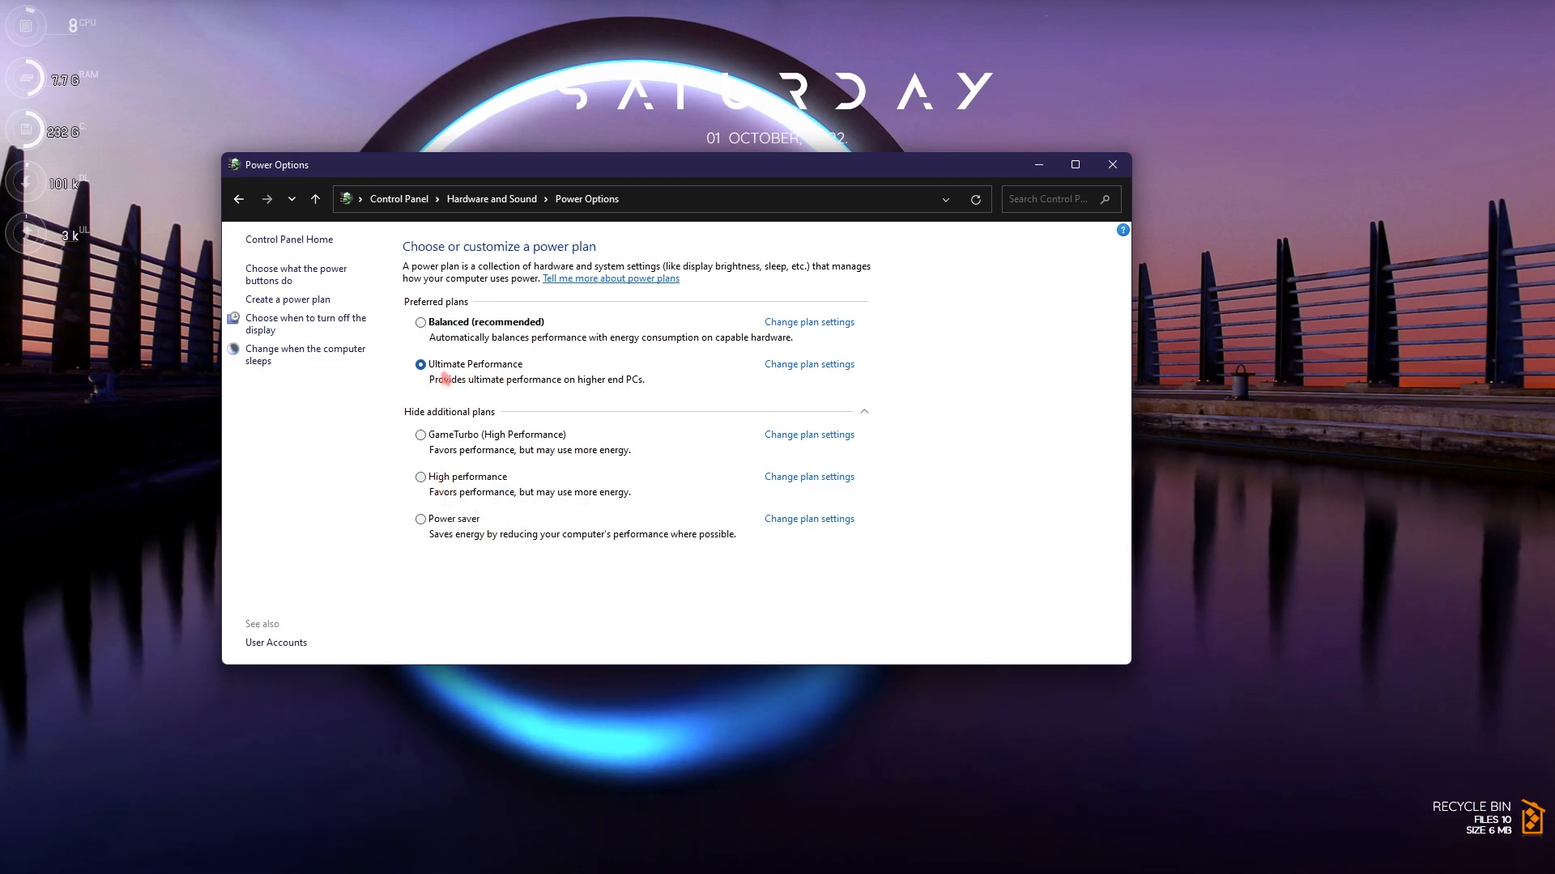
type("cmd")
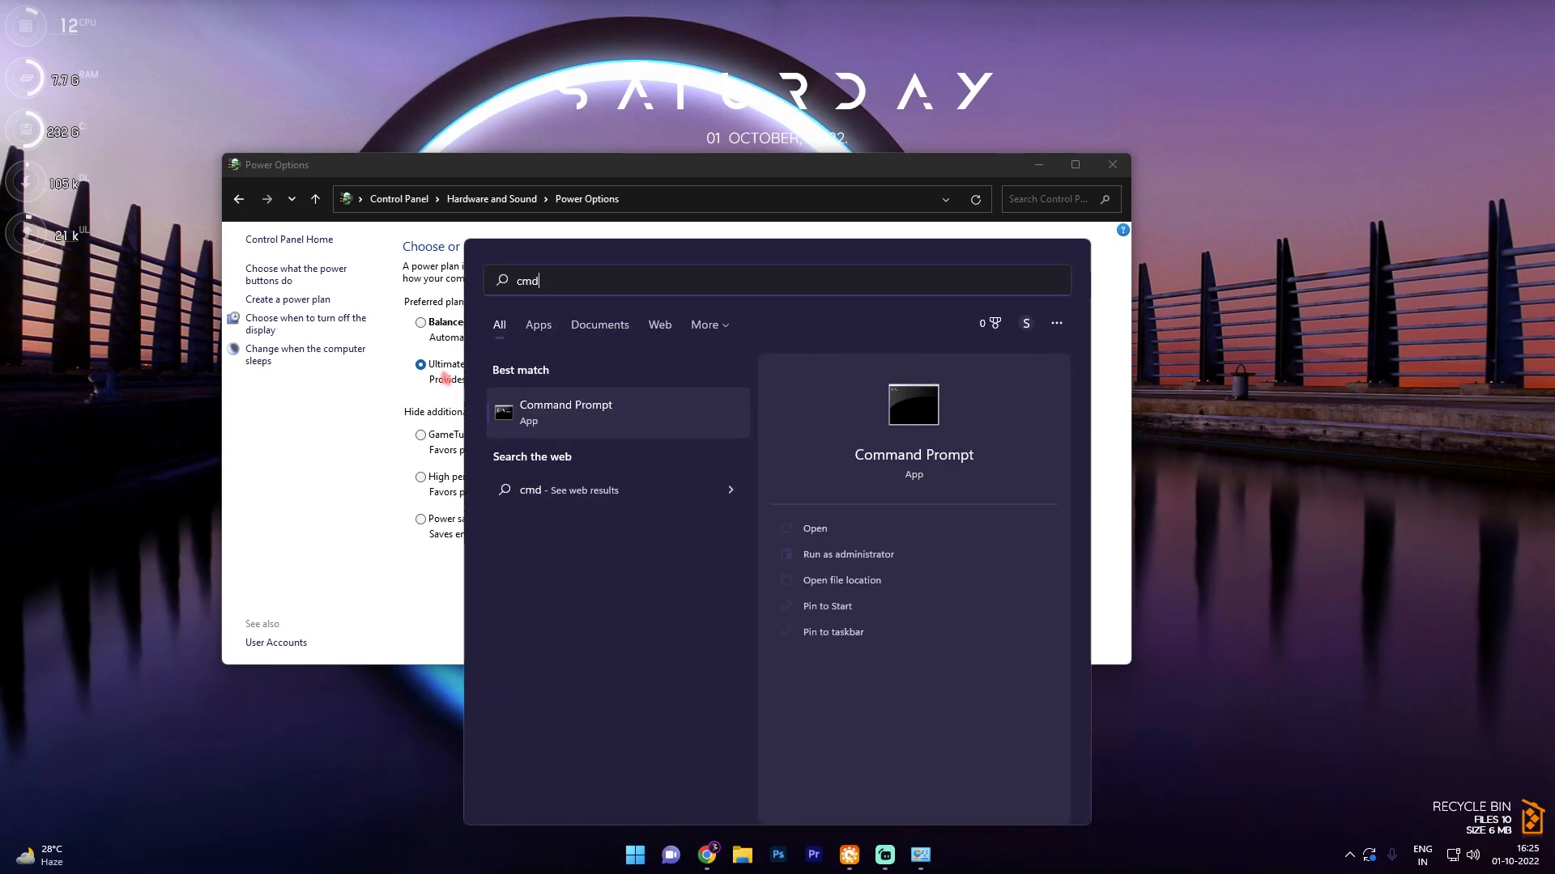
left_click(847, 553)
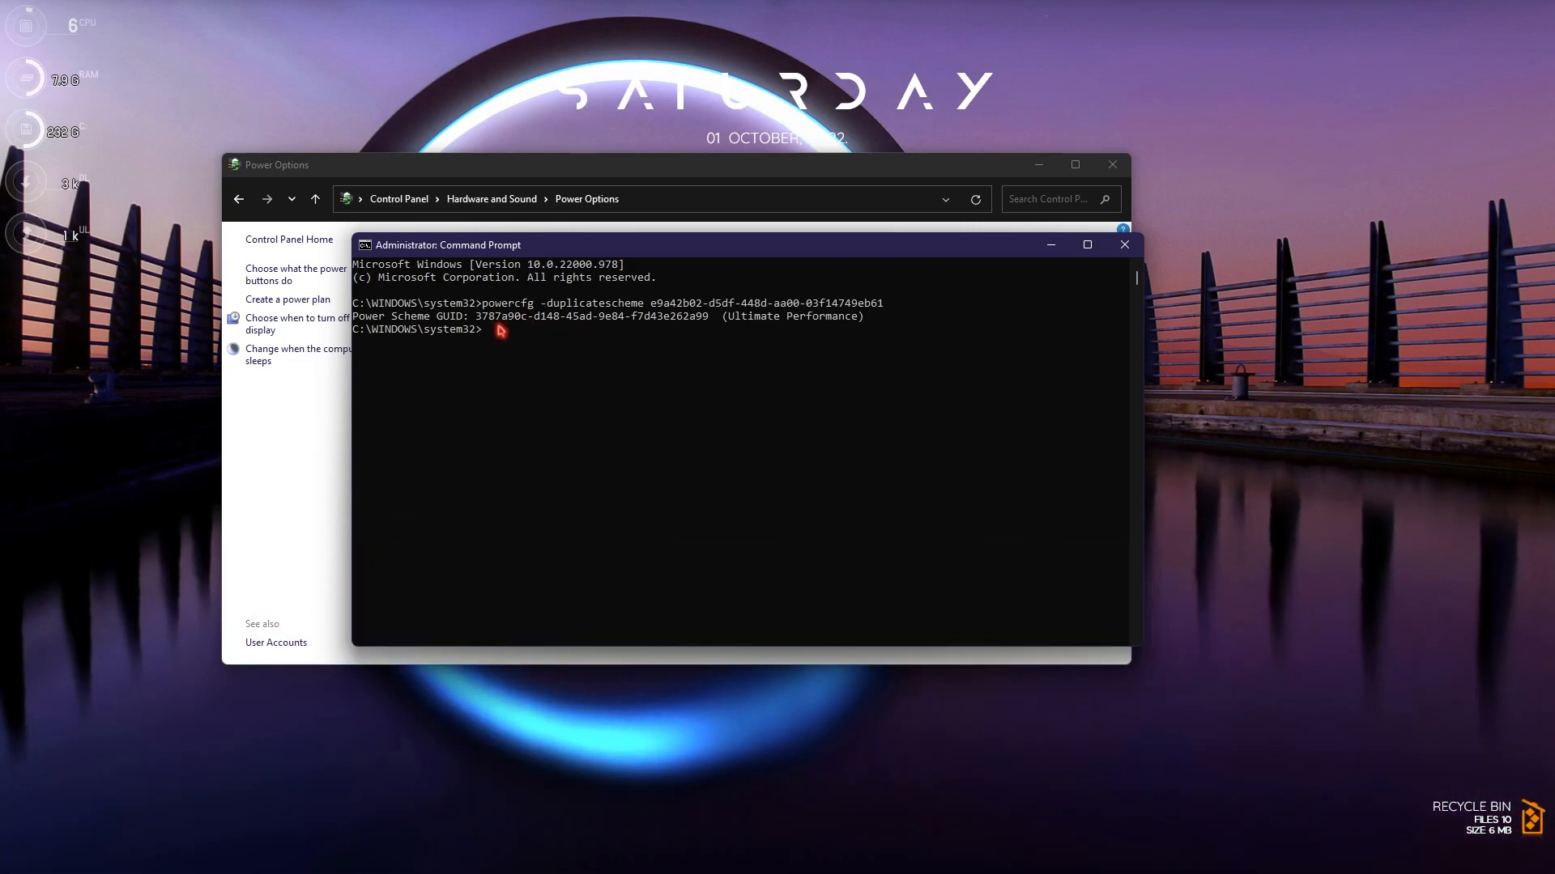
left_click(1123, 244)
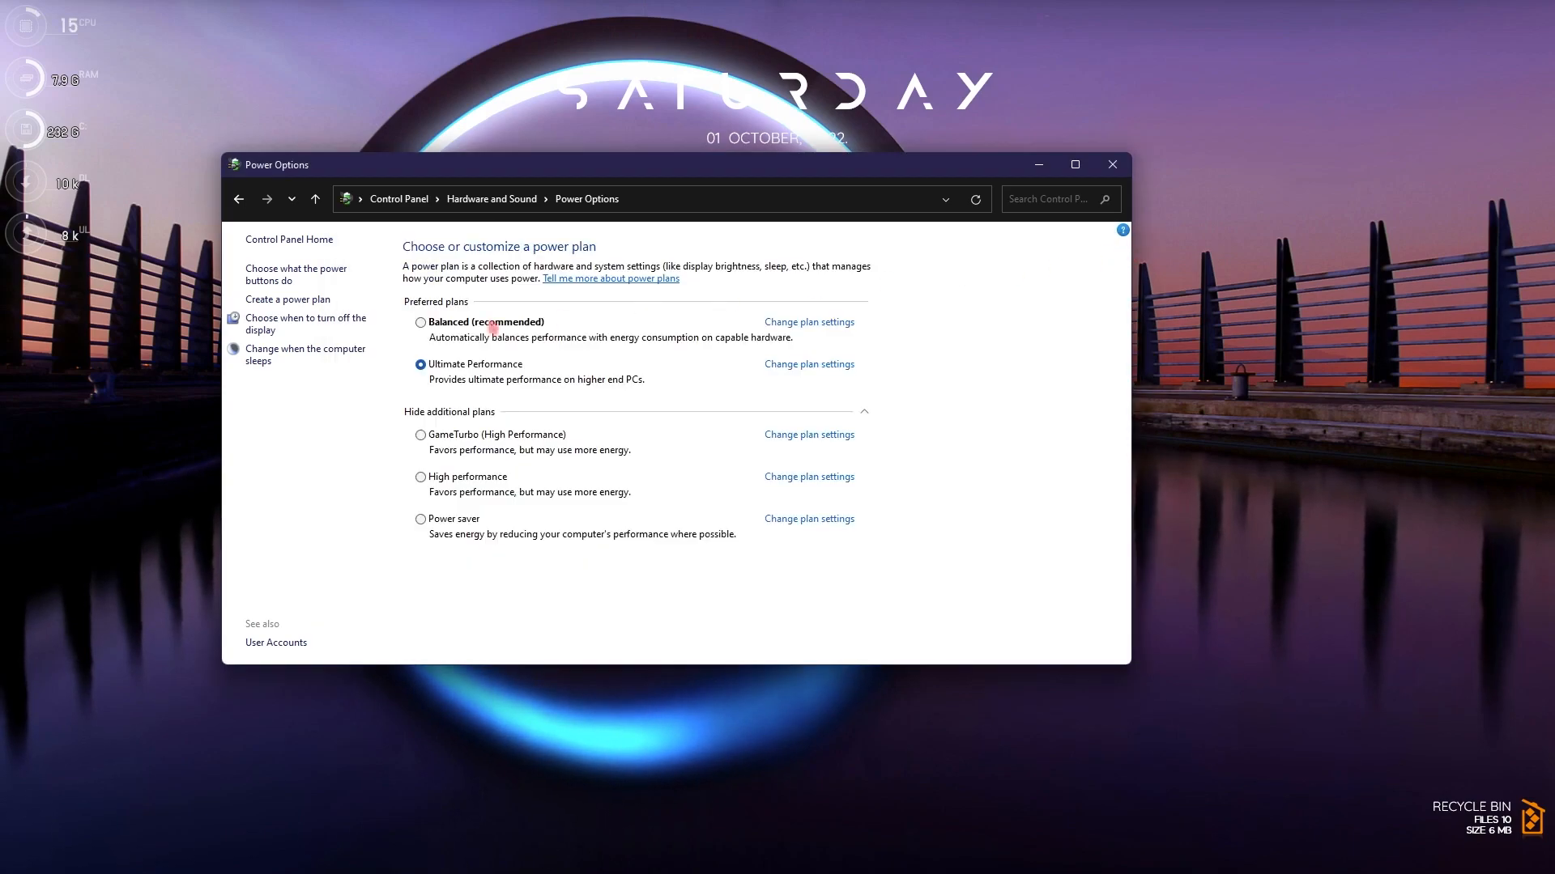
mouse_move(500, 377)
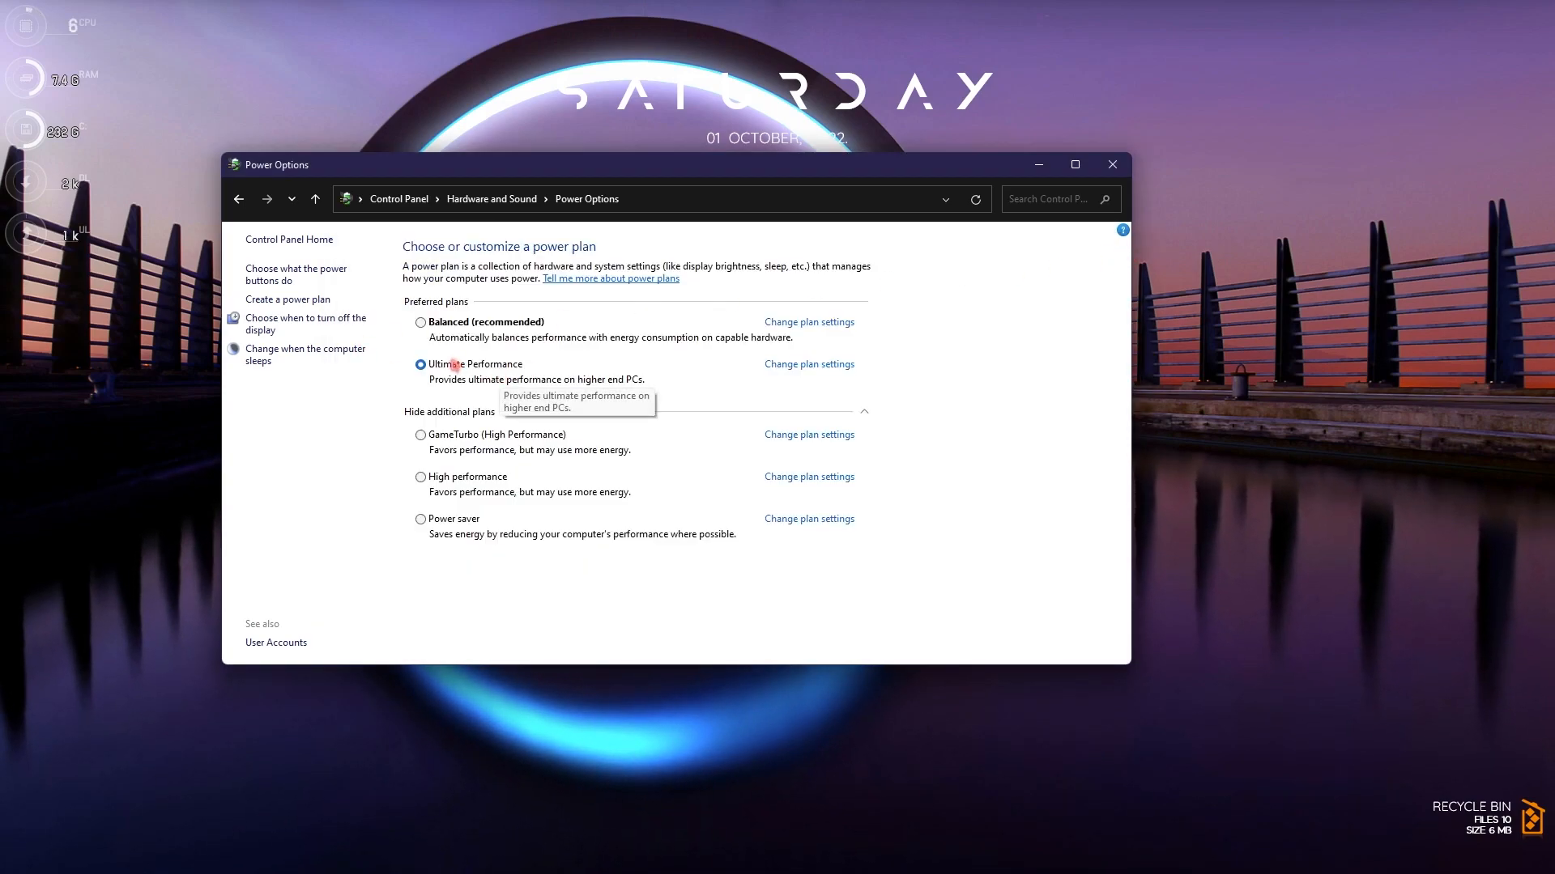
Select Ultimate Performance as the active power plan
left_click(421, 364)
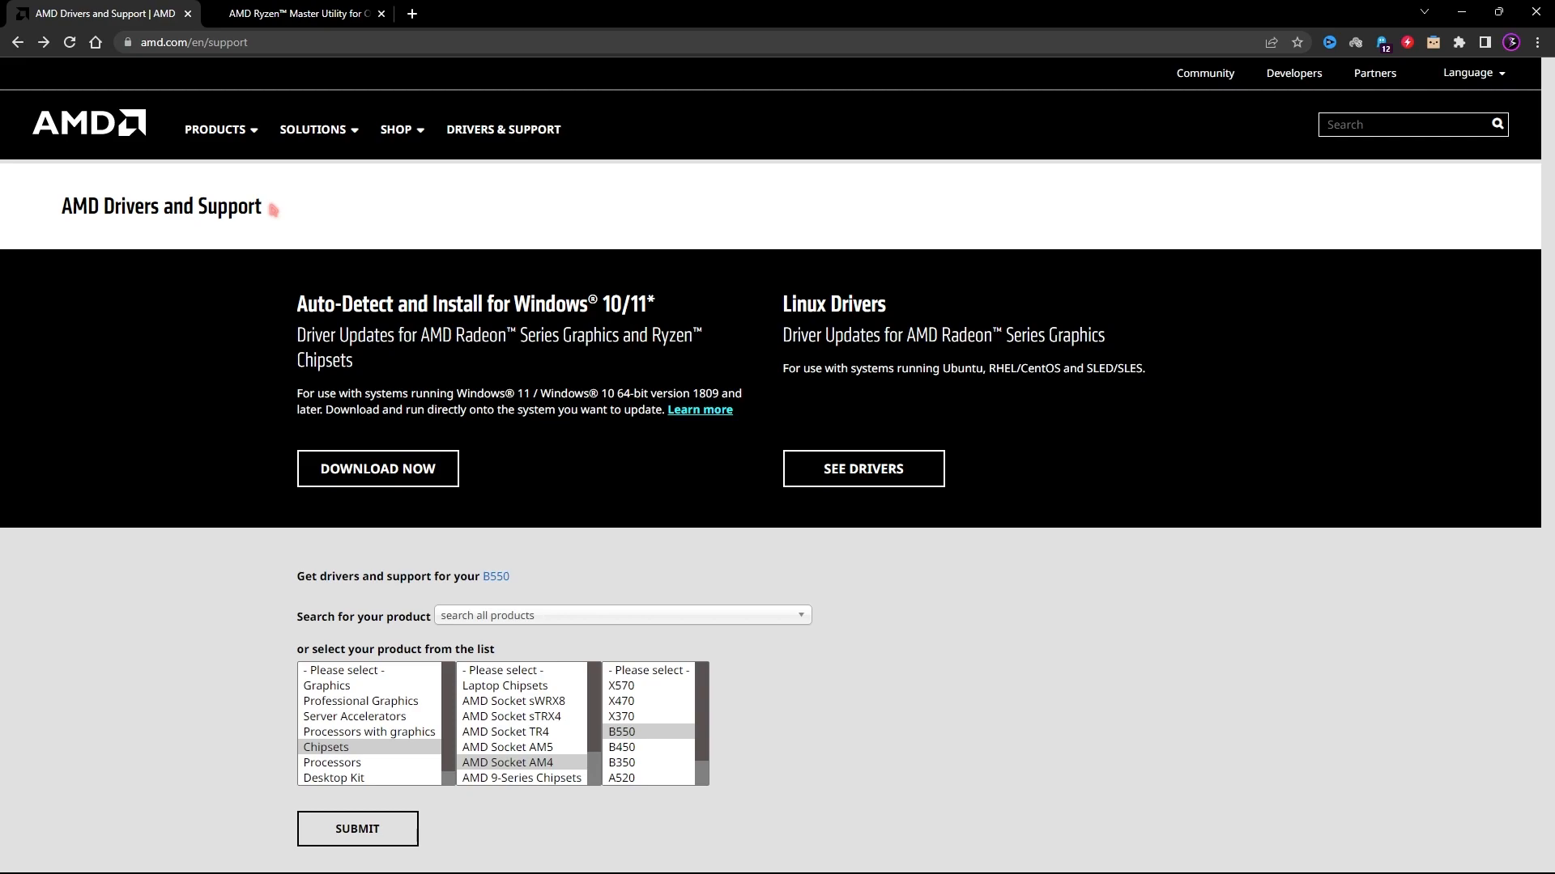
mouse_move(154, 153)
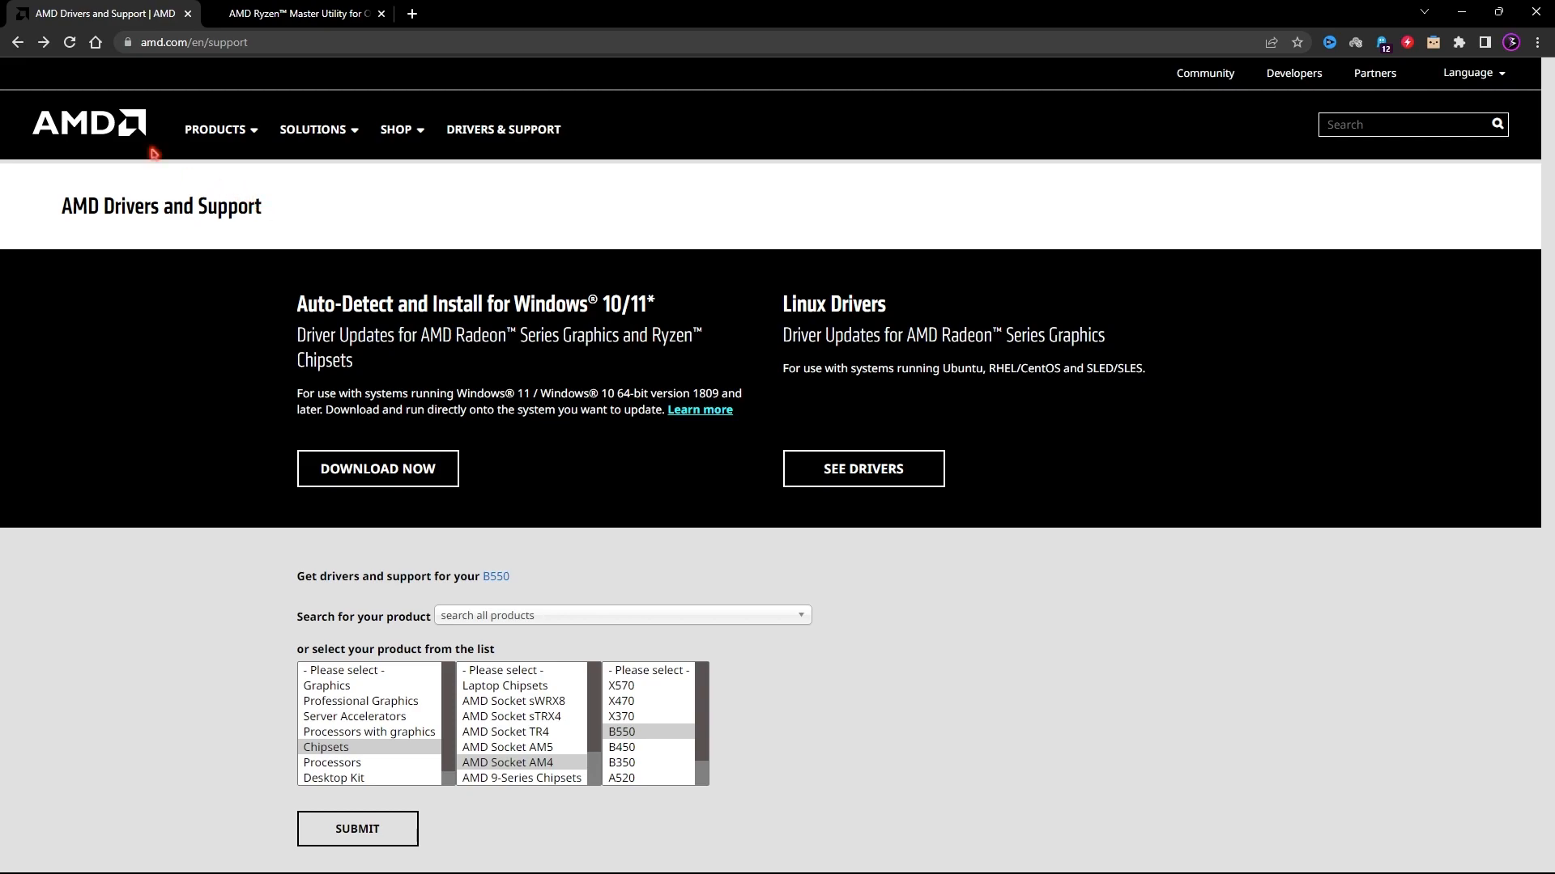
mouse_move(408, 516)
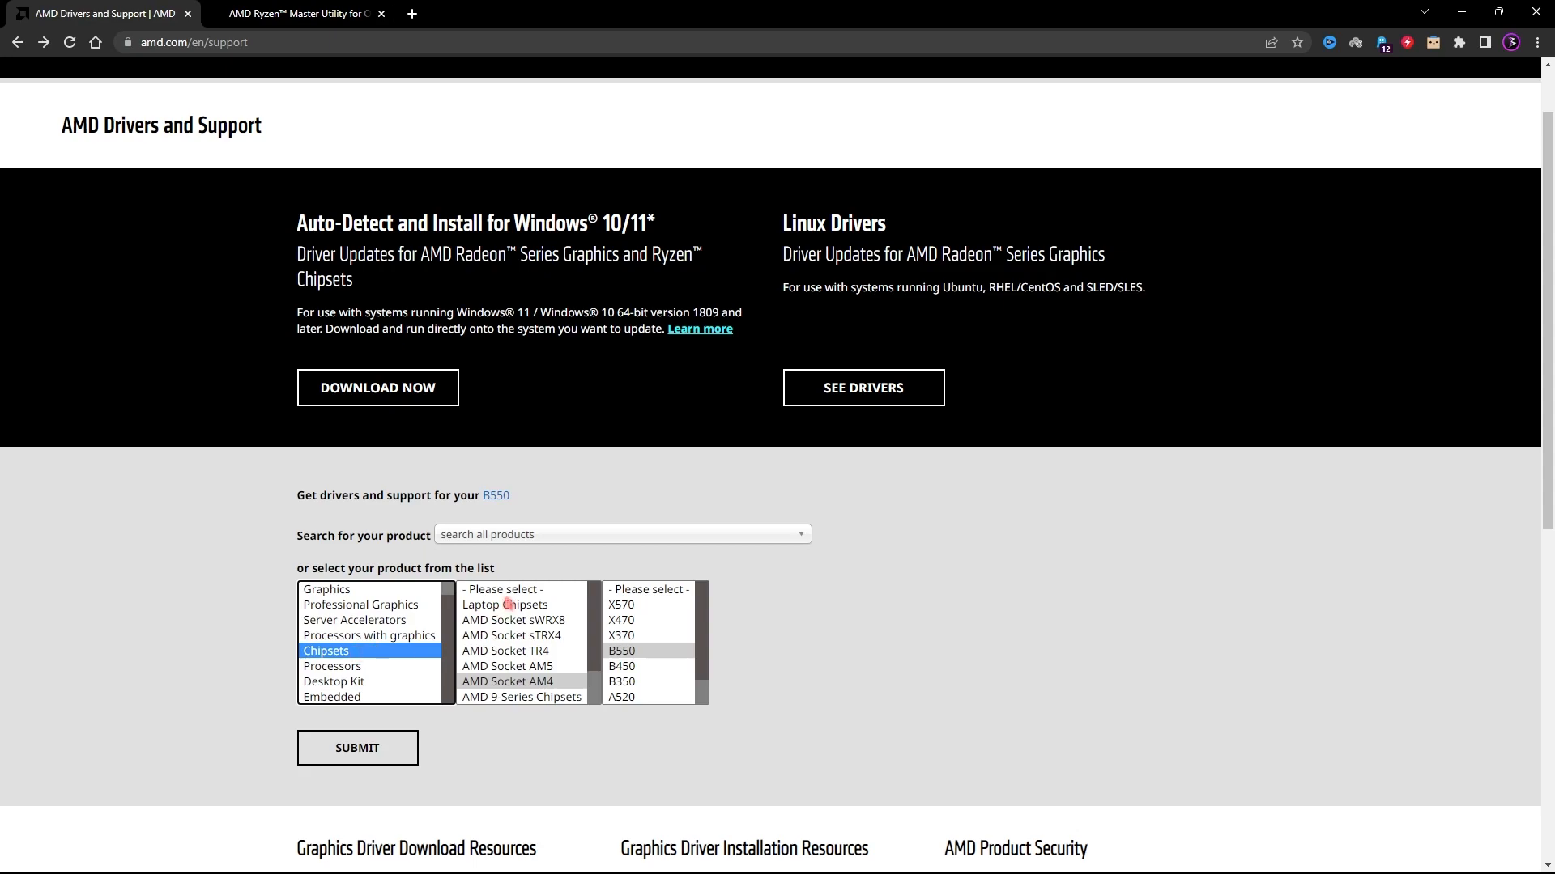
Pick AMD Socket AM4 as the chipset family in the AMD product finder
left_click(507, 682)
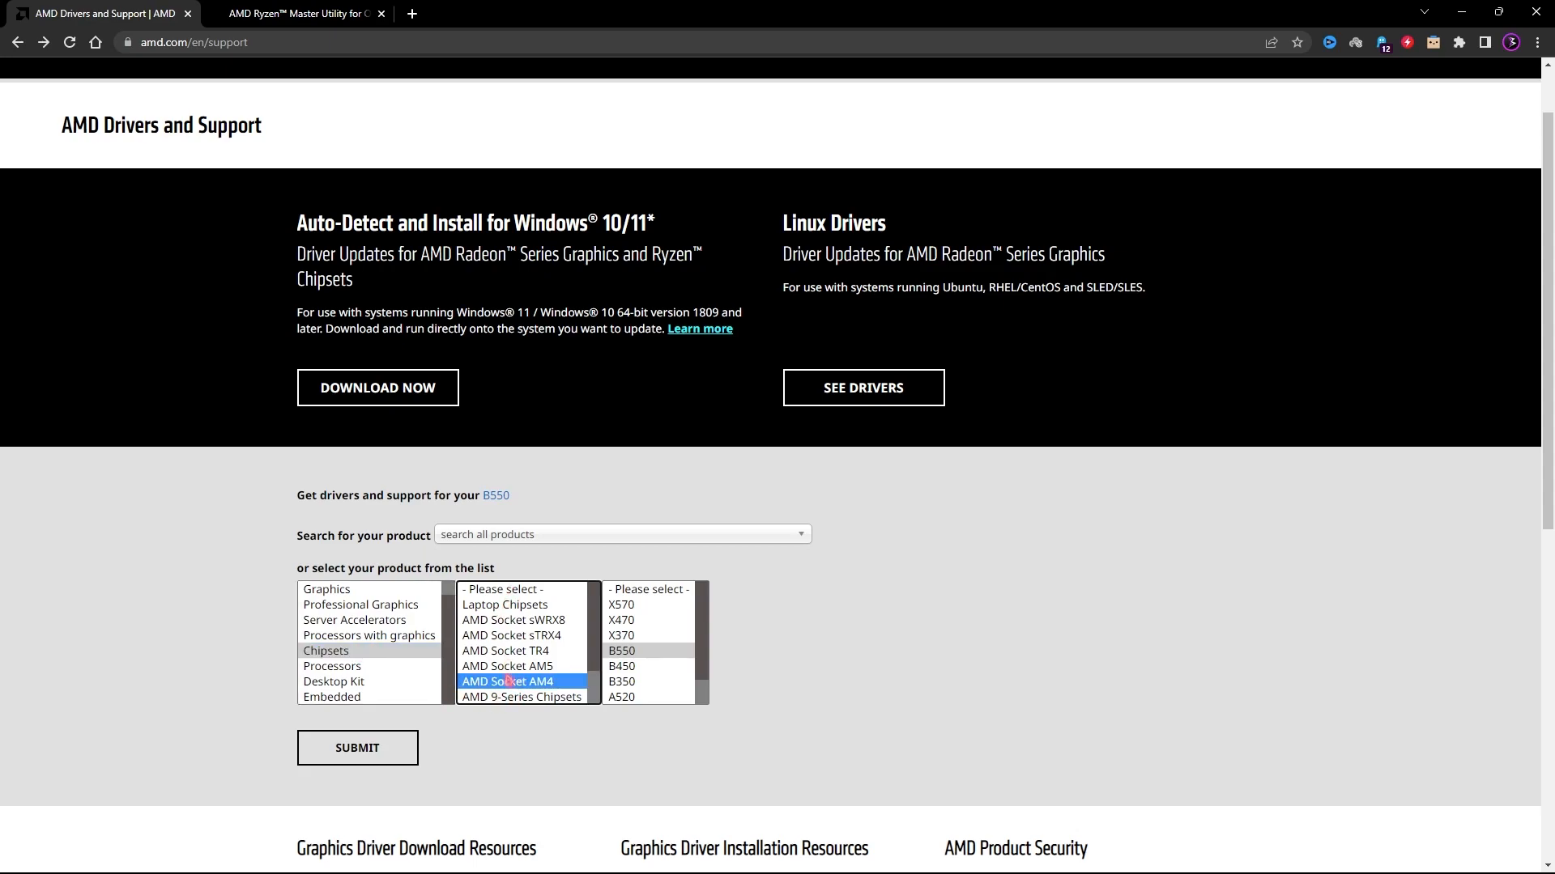
scroll("down", 3)
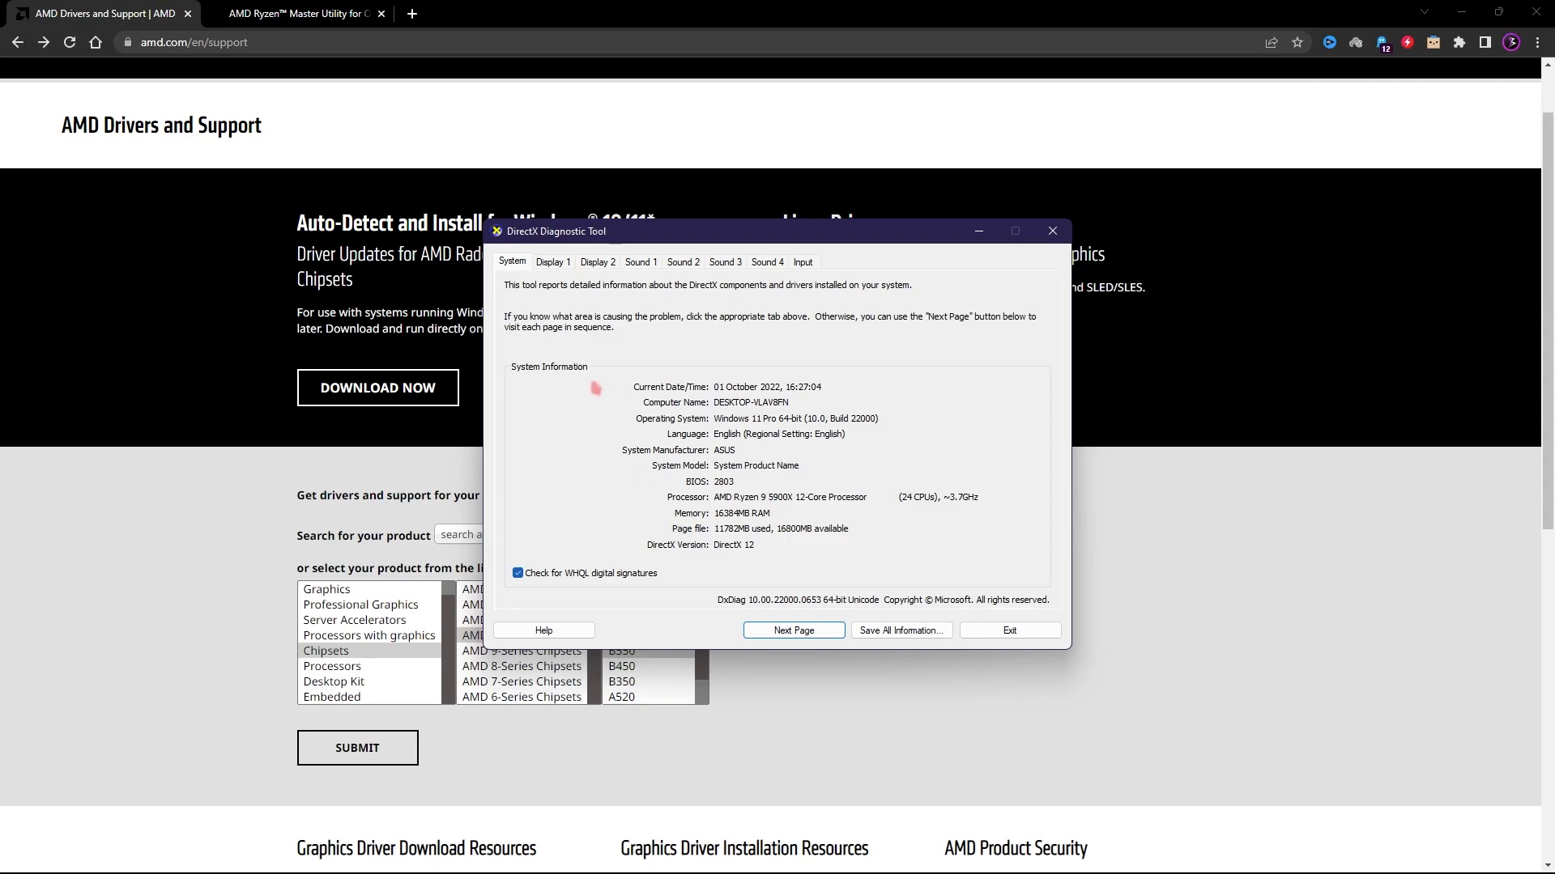
mouse_move(776, 430)
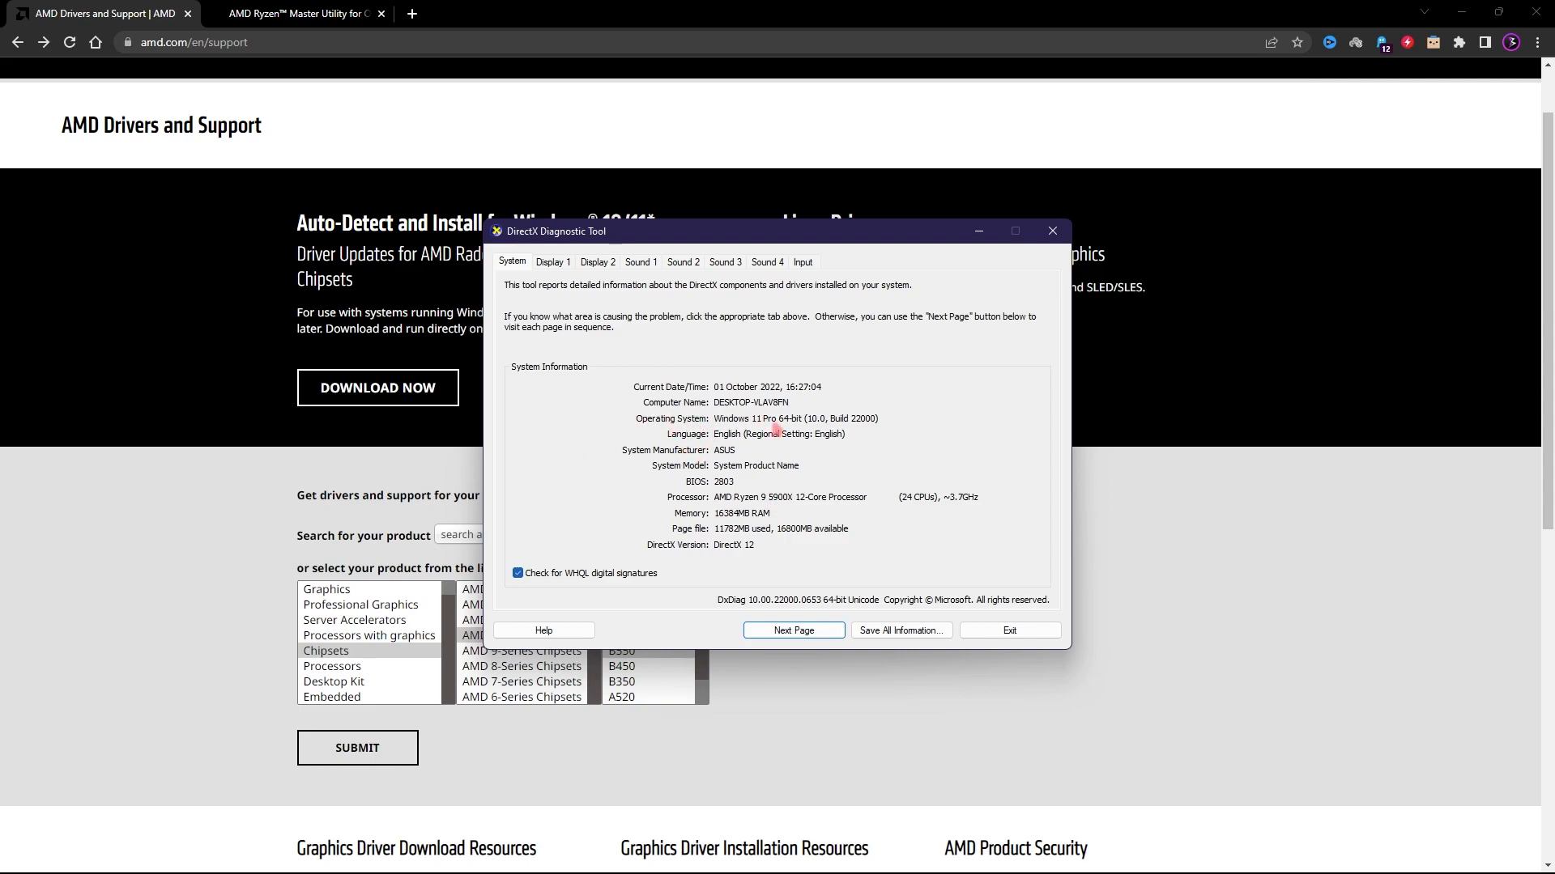
mouse_move(735, 465)
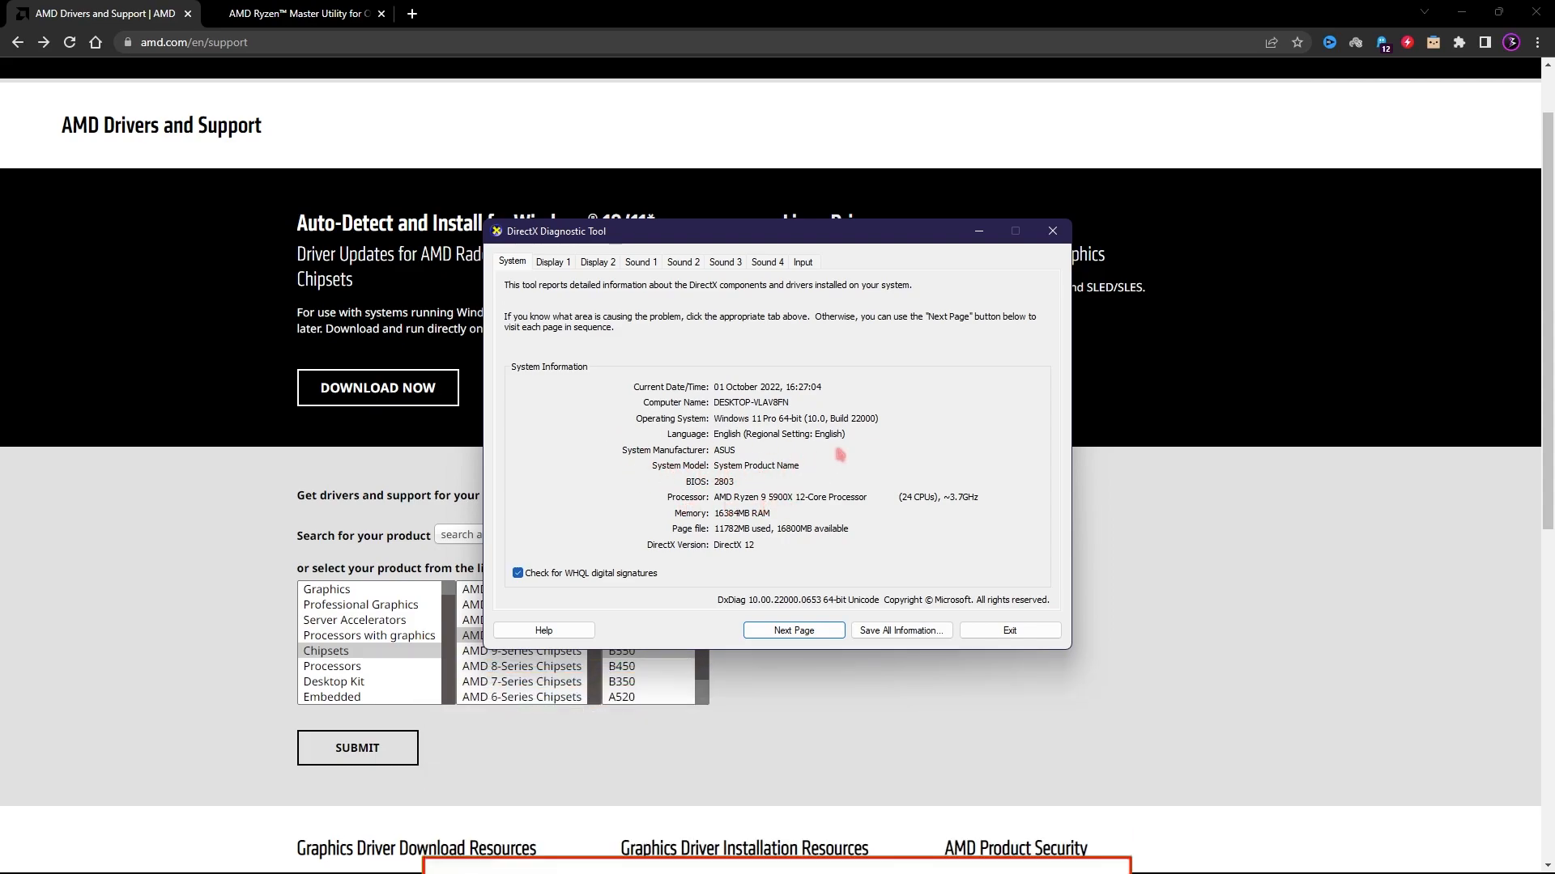
Search Google for 'Ryzen 9 5900X socket' in a new tab
left_click(602, 13)
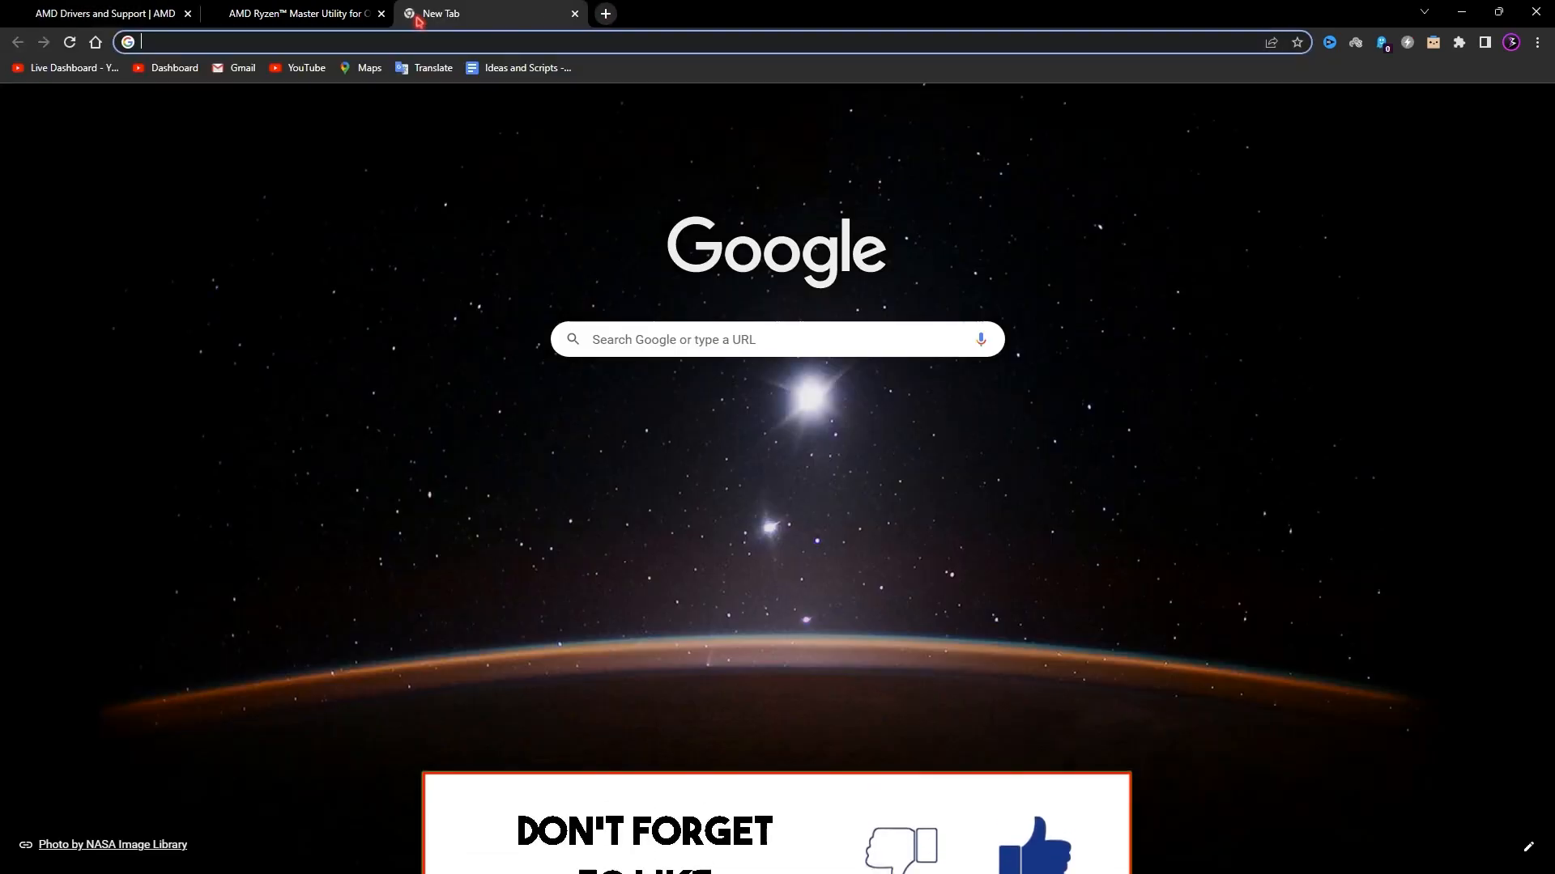
type("Ryzen")
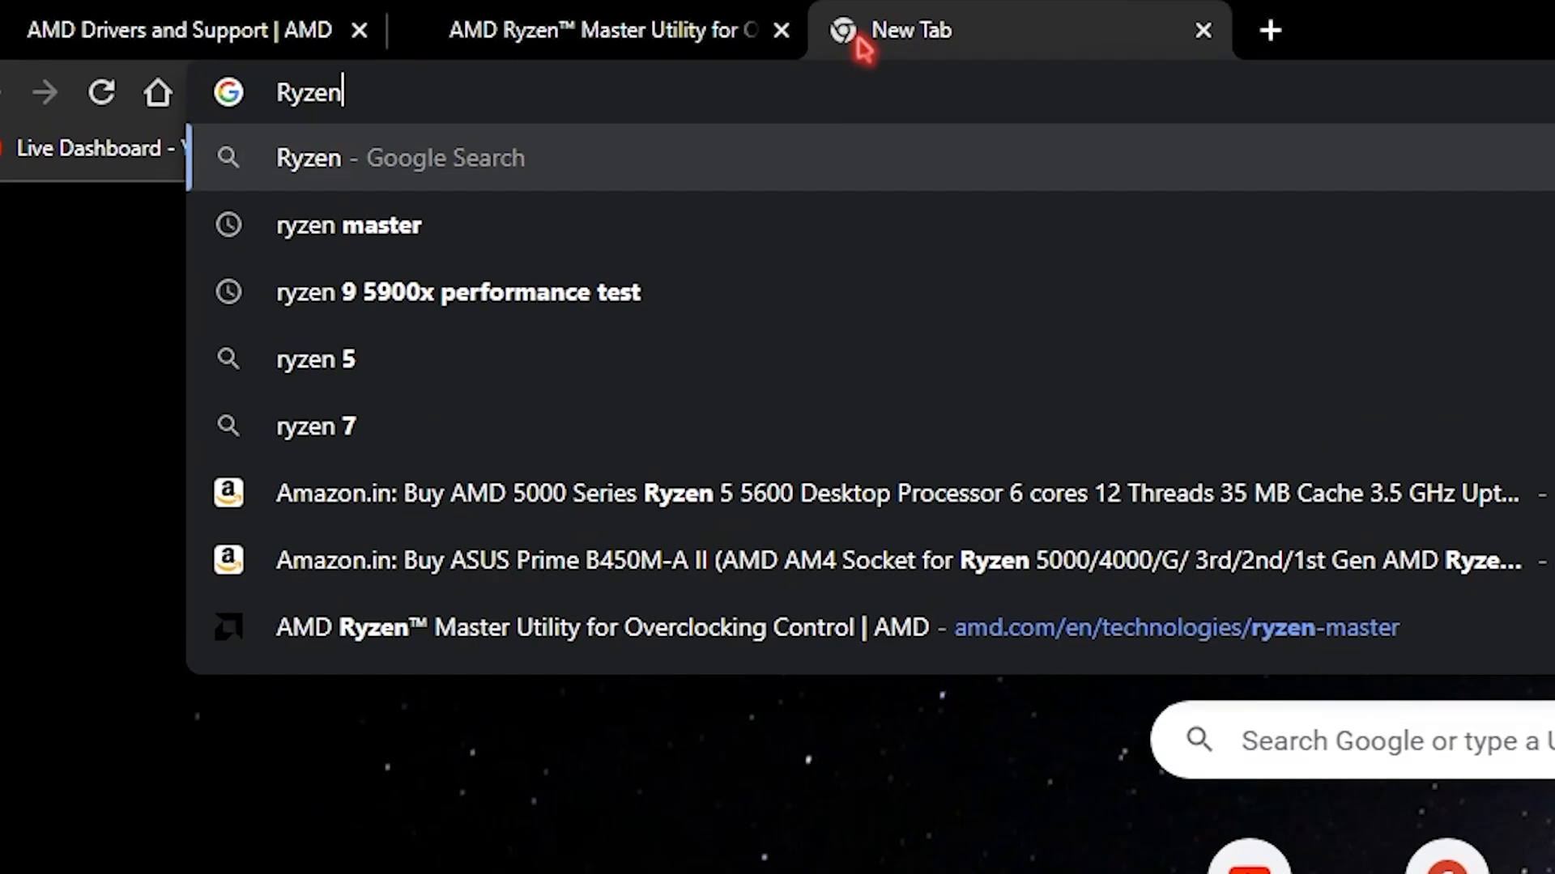
type("9 59")
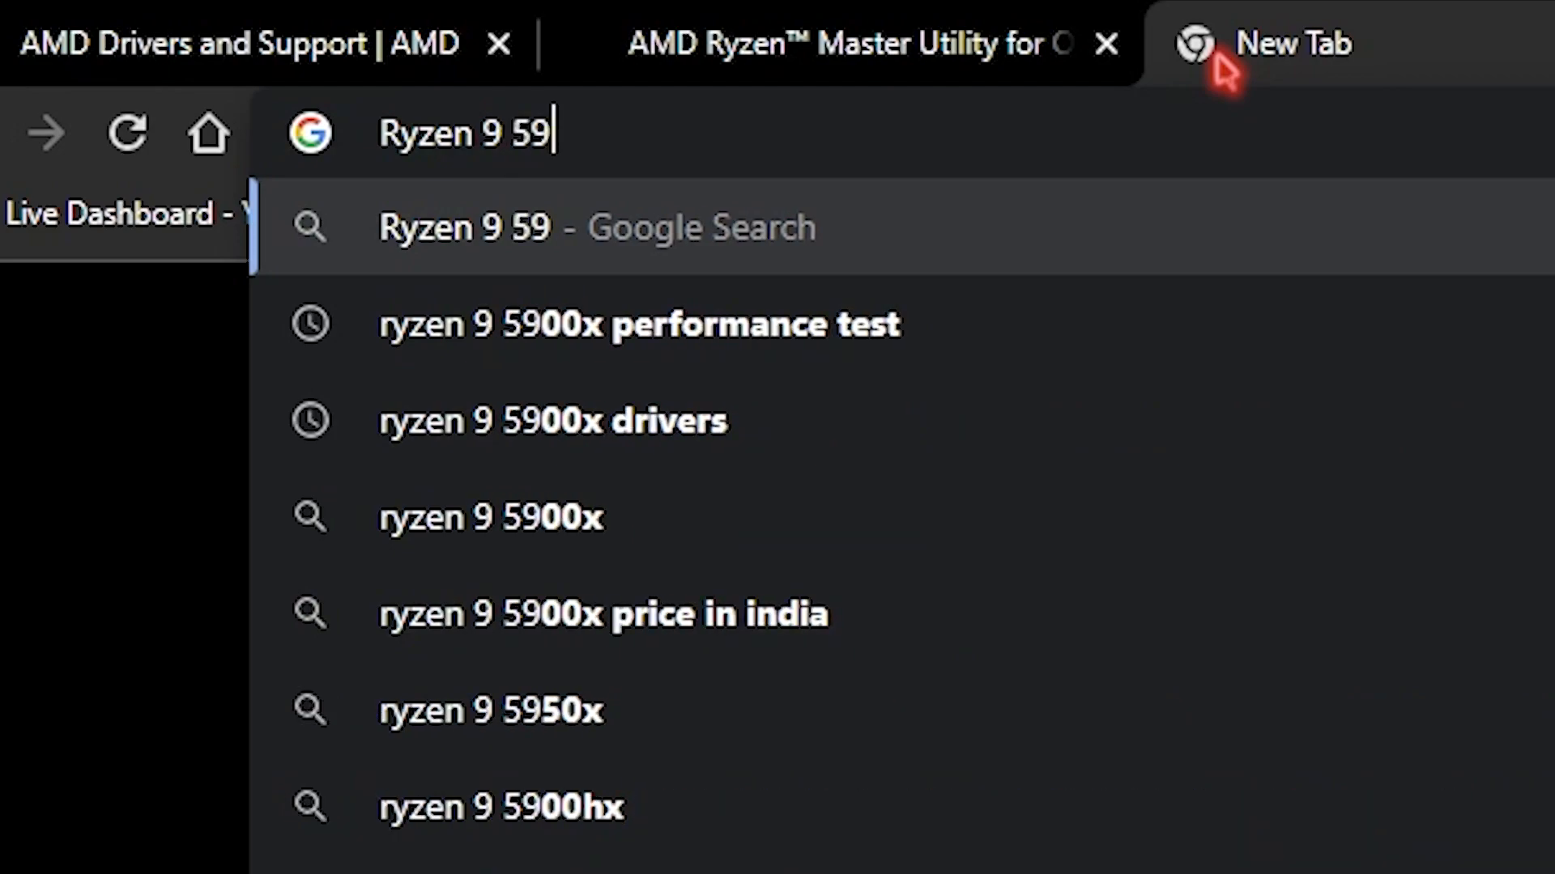
type("00X")
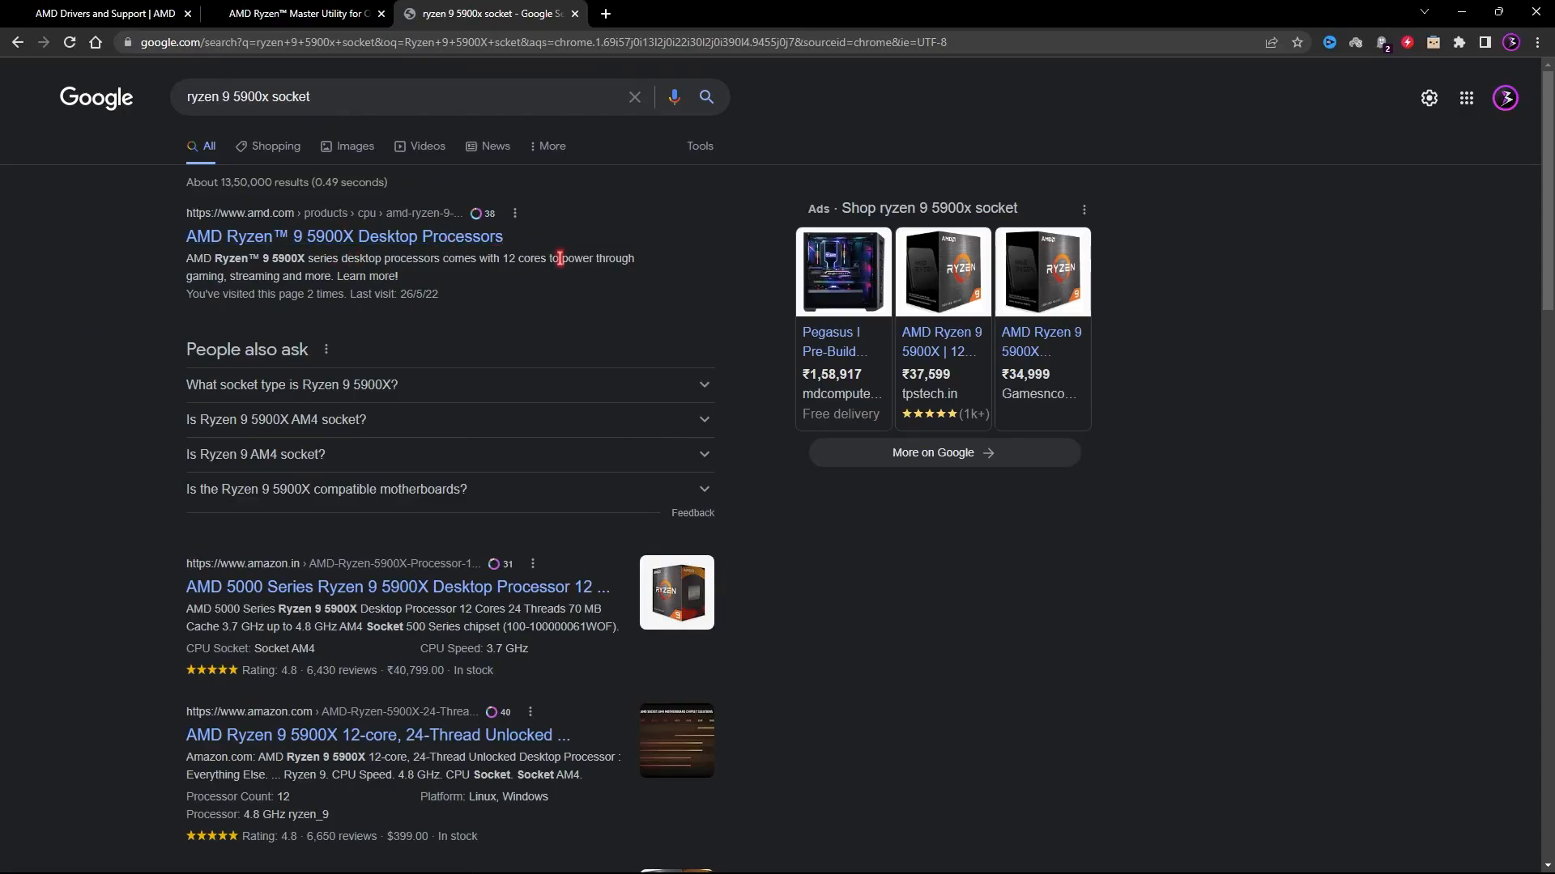
mouse_move(273, 656)
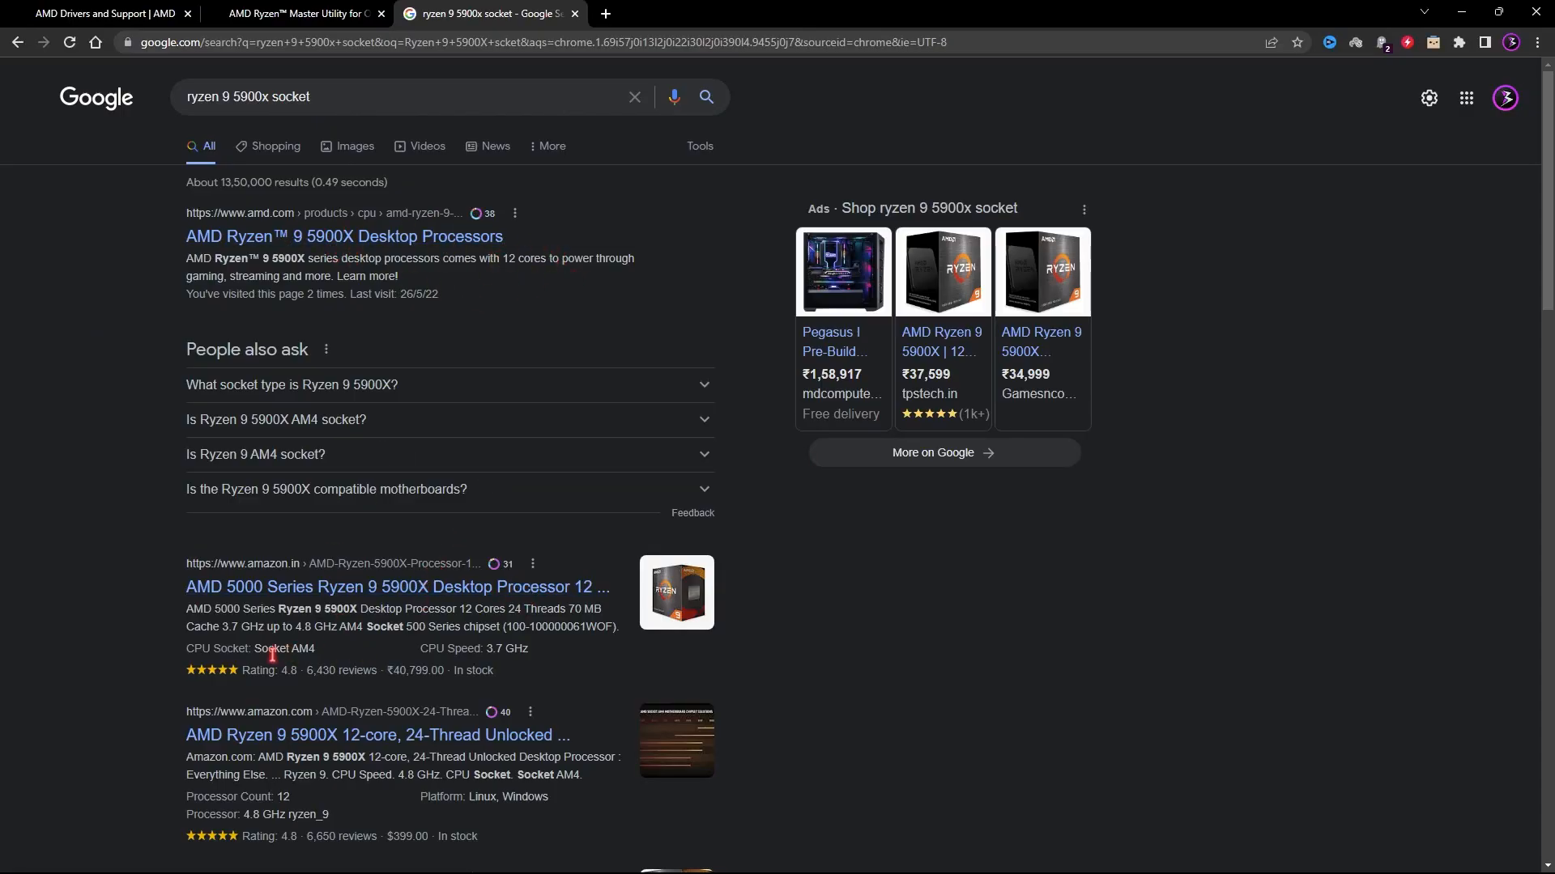
Highlight the Socket AM4 spec in the results and return to the AMD support tab
double_click(285, 648)
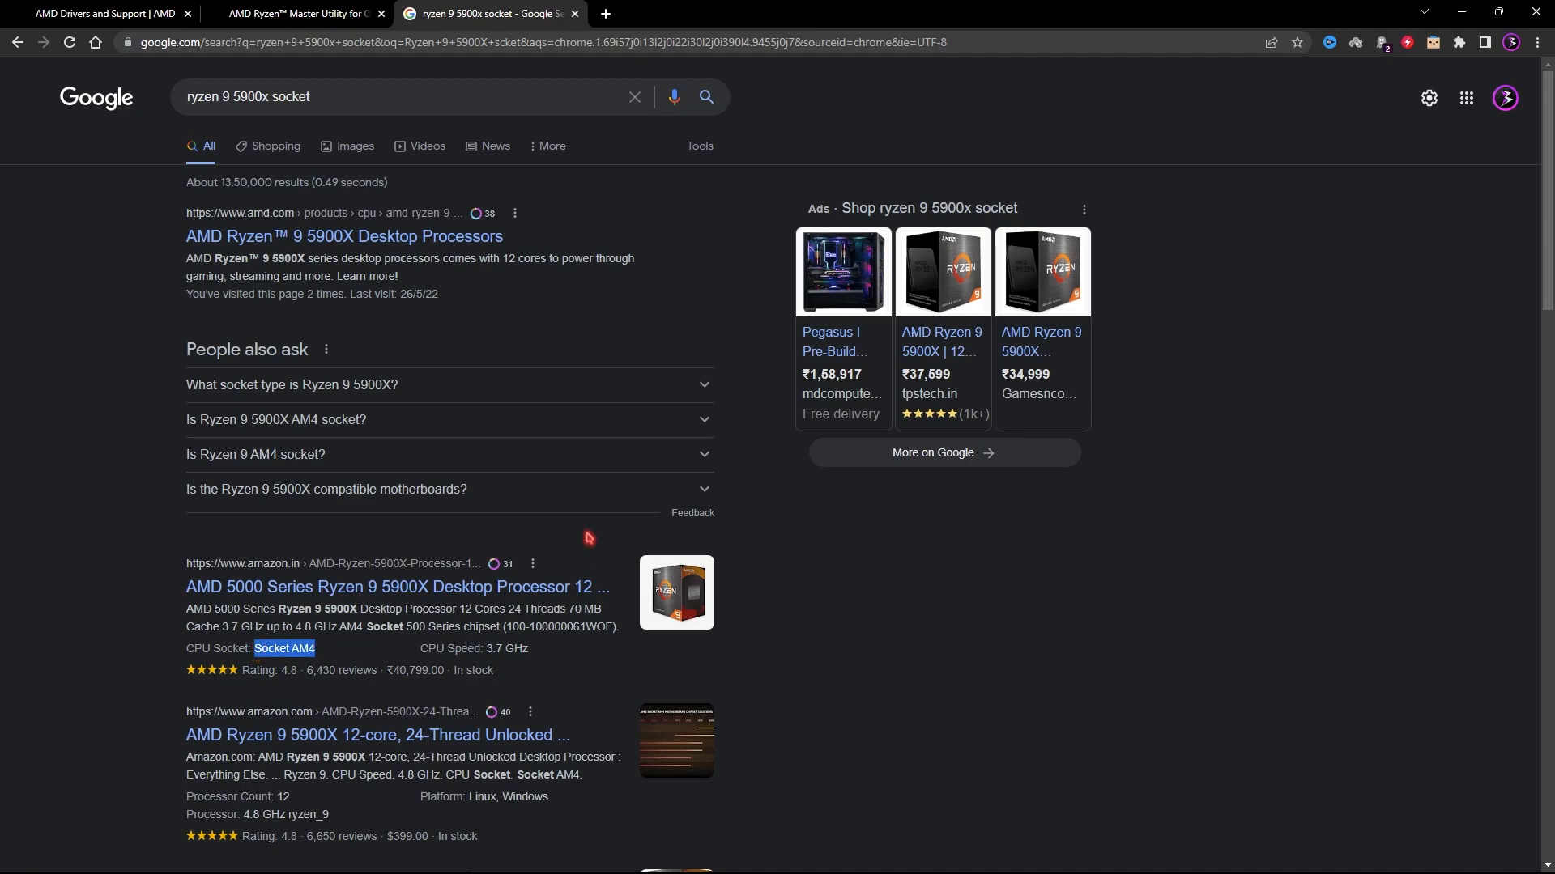
left_click(99, 13)
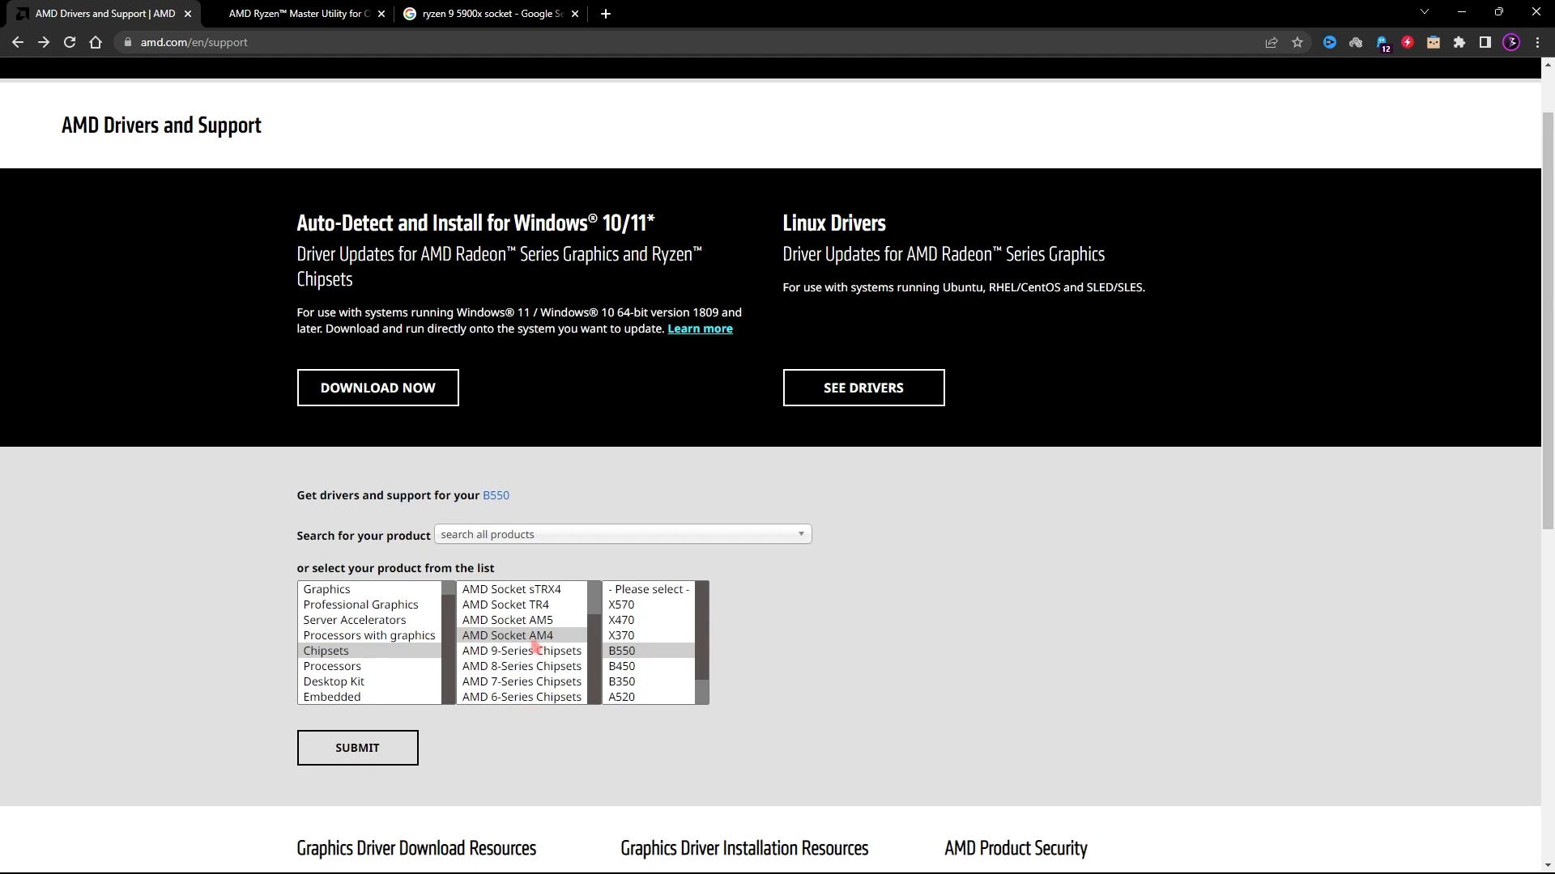
Reselect AMD Socket AM4 in the AMD product finder
left_click(507, 635)
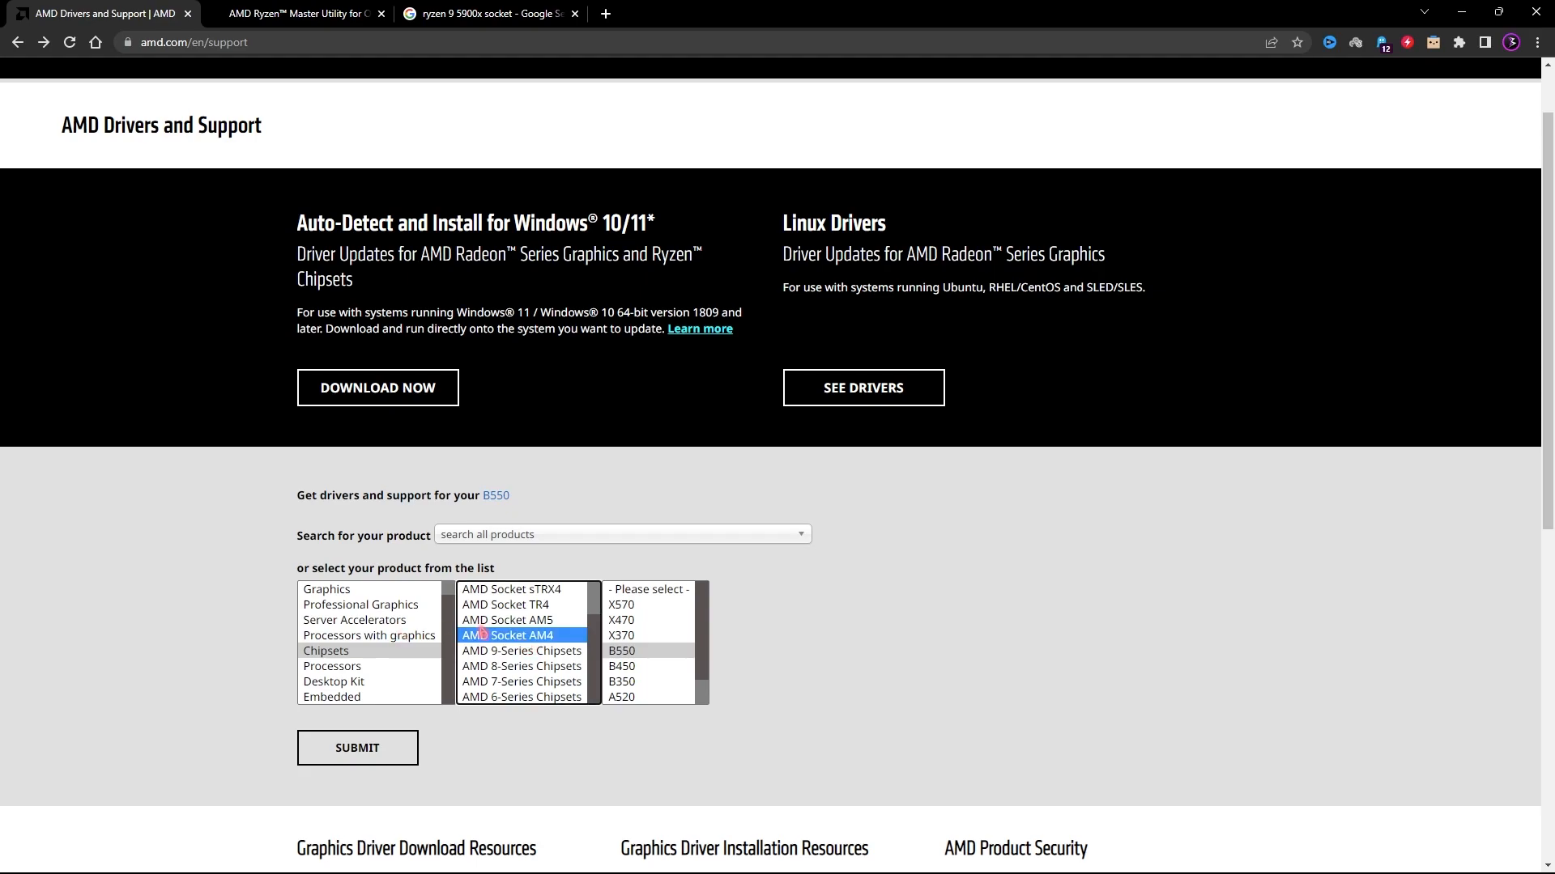
mouse_move(417, 282)
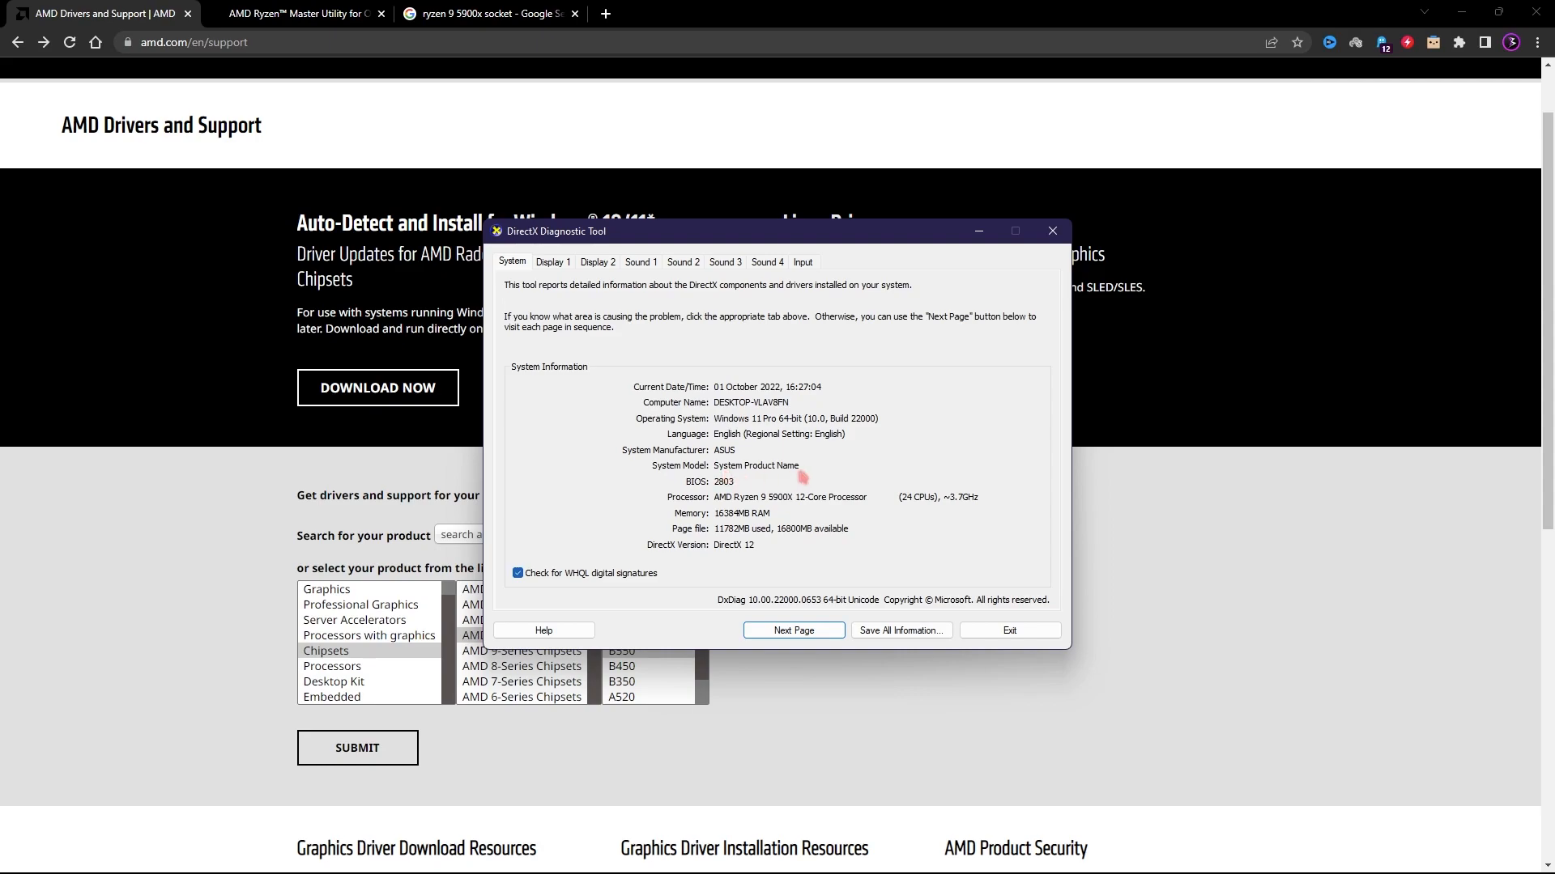
mouse_move(1021, 648)
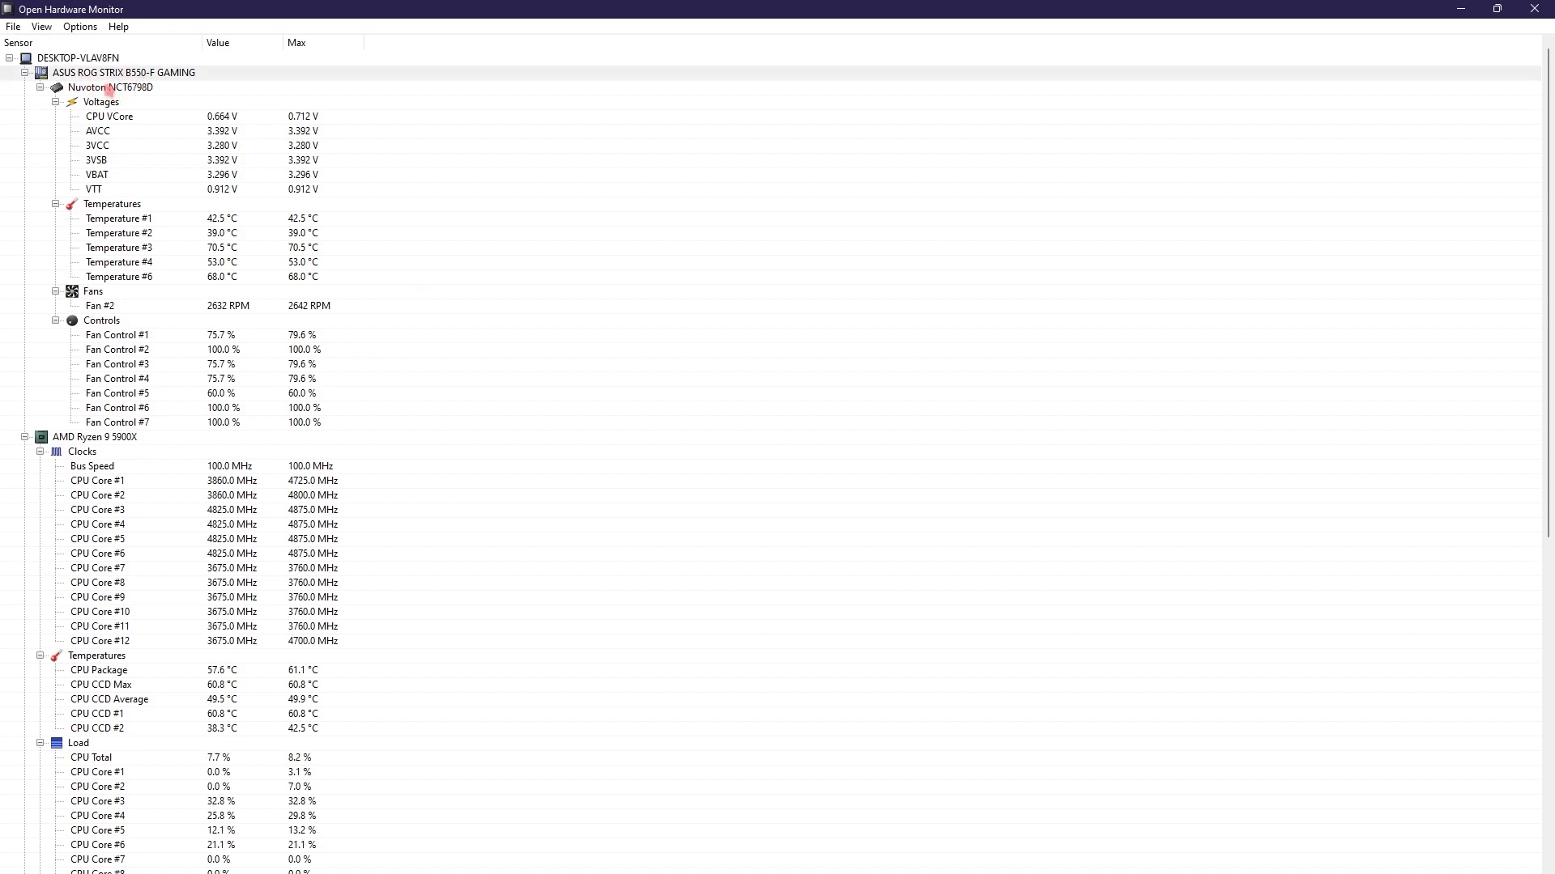
Scroll the Open Hardware Monitor sensor tree to read the ASUS ROG STRIX B550-F GAMING board
scroll("down", 3)
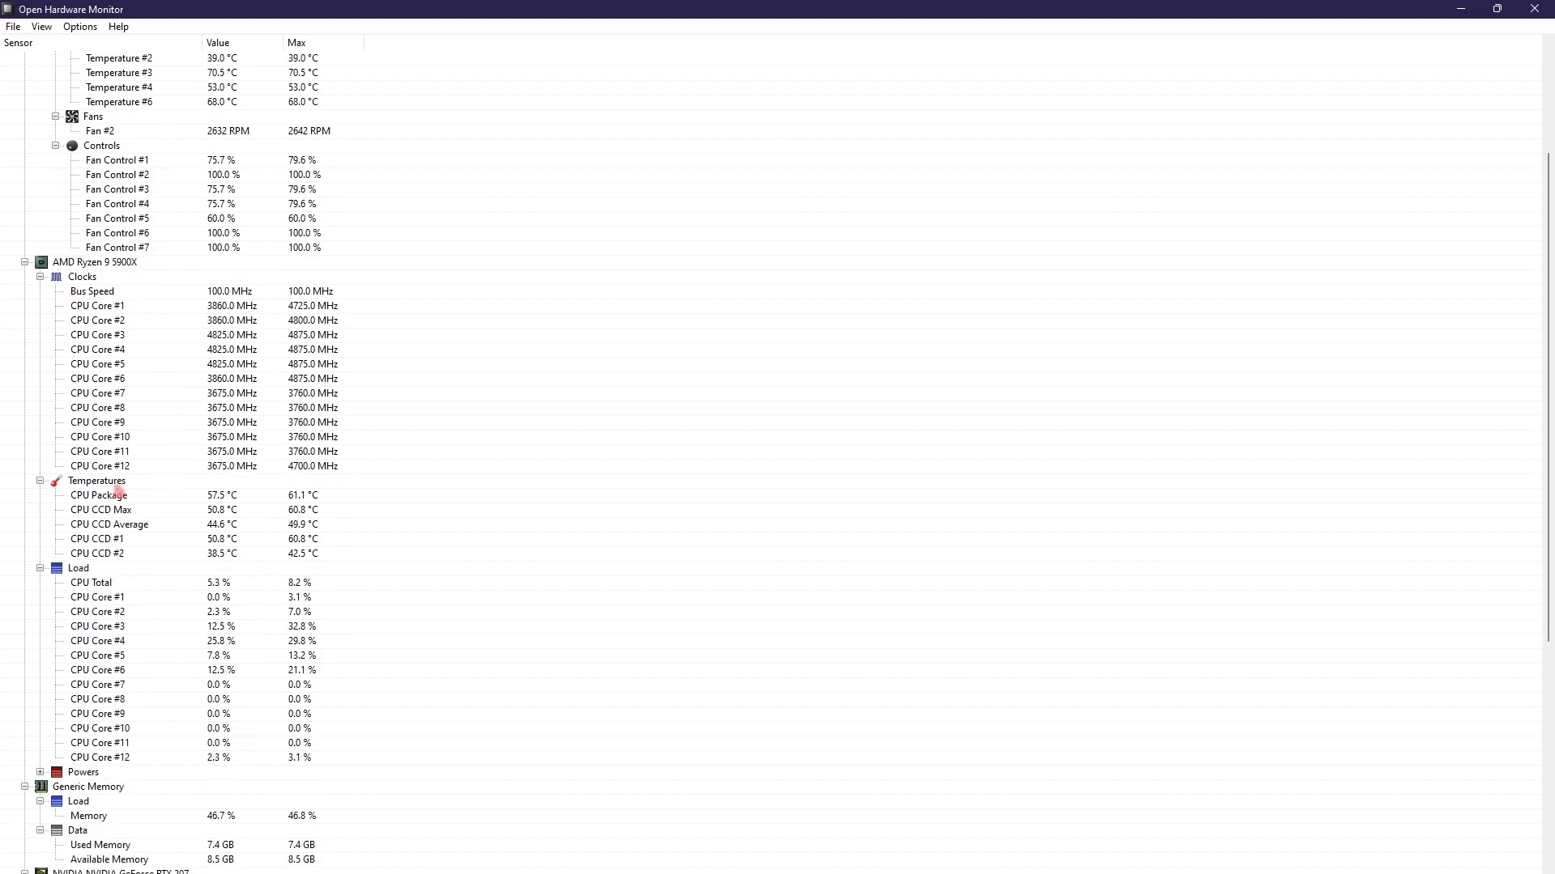
scroll("down", 3)
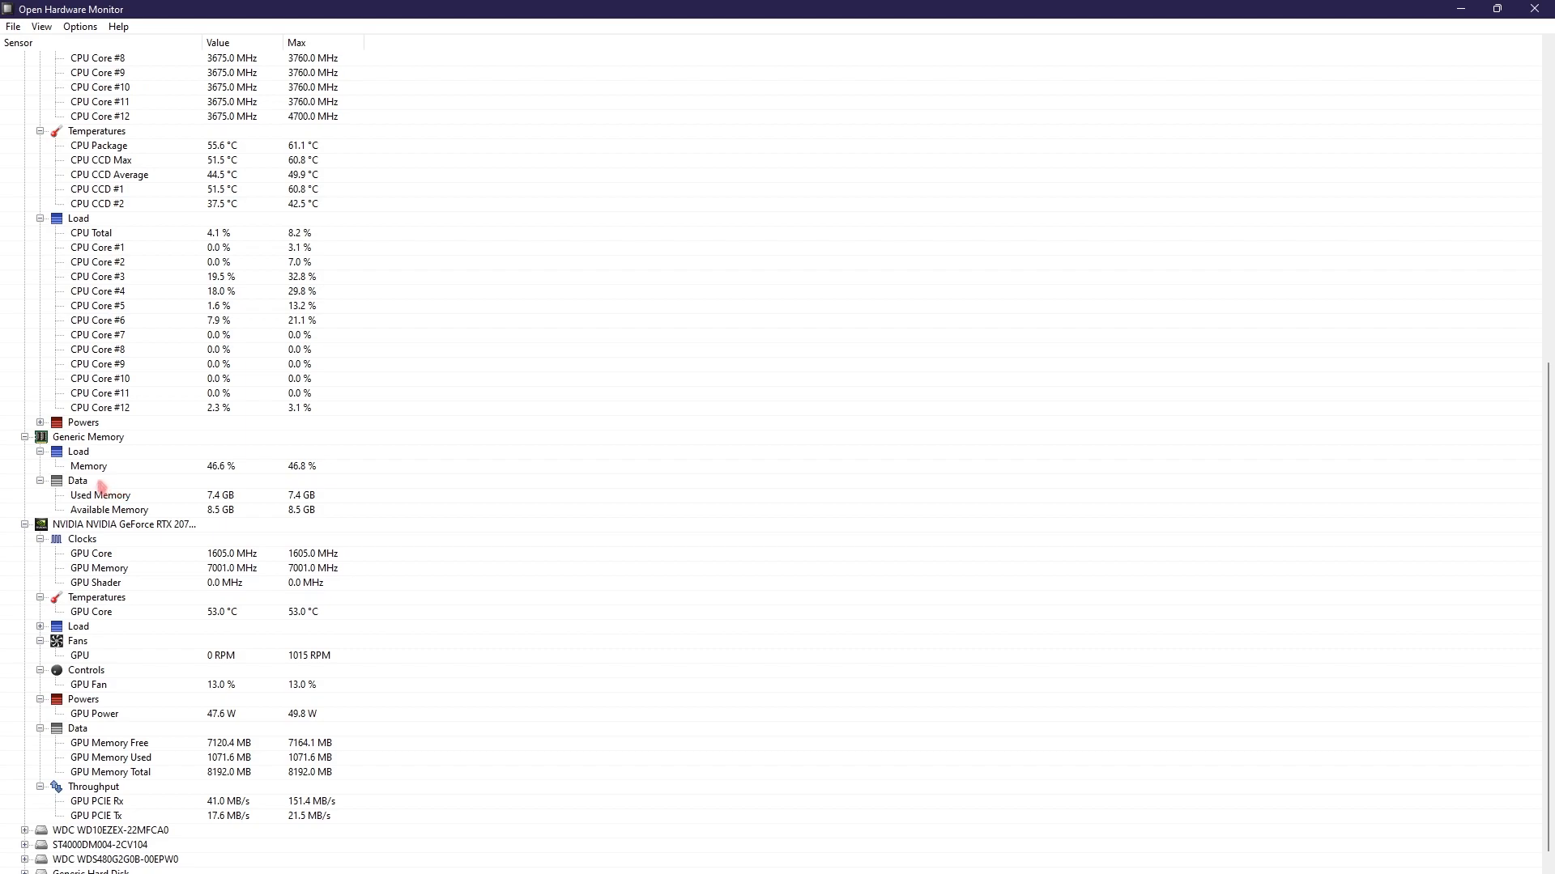
scroll("up", 3)
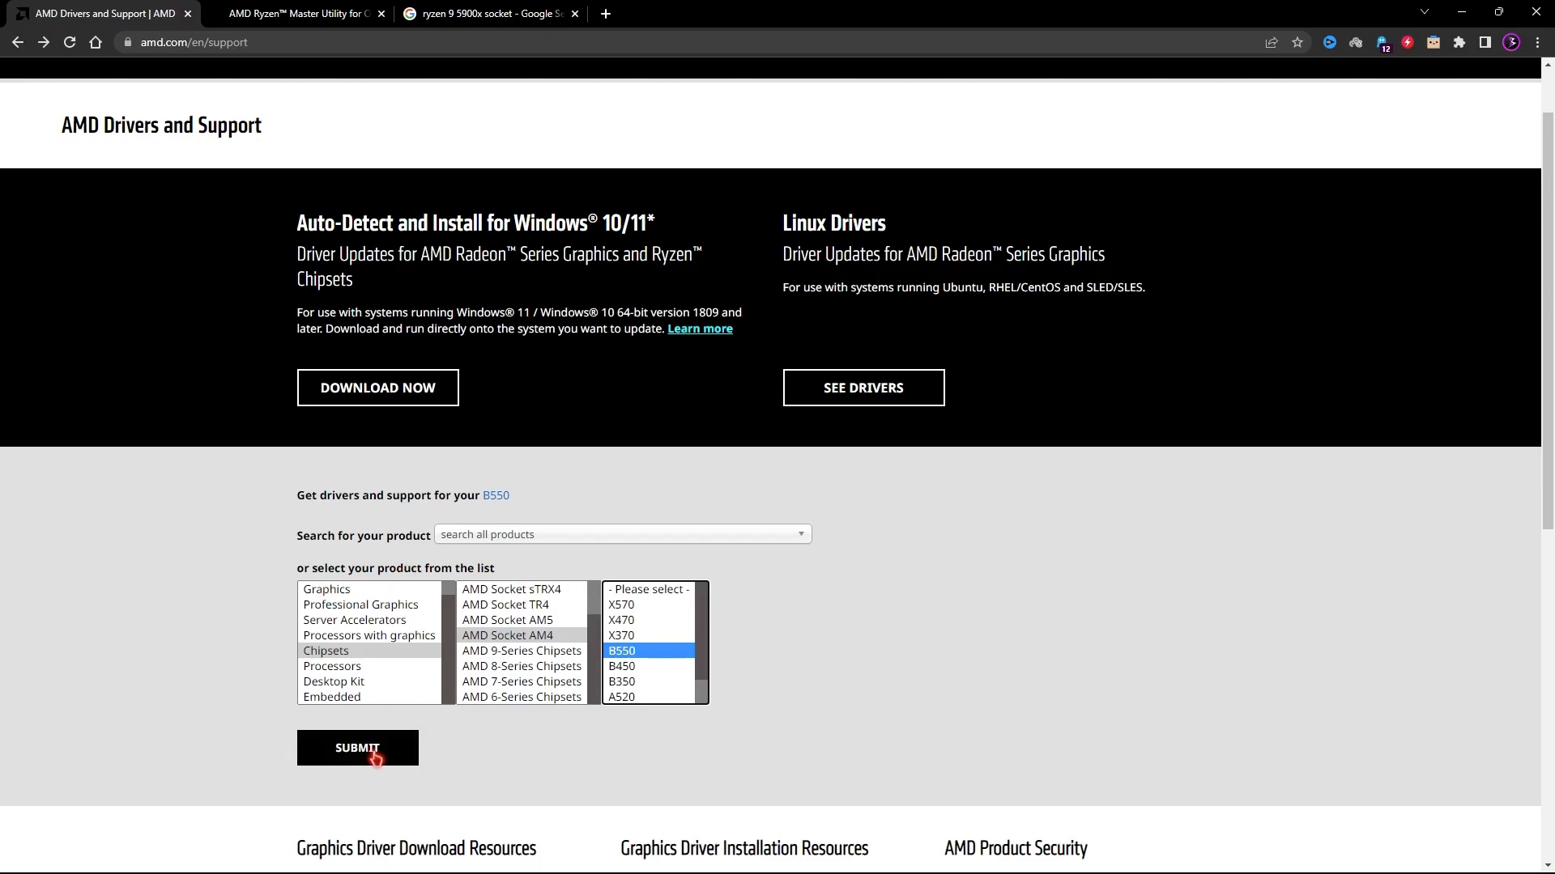
Load the B550 driver page and scroll to the Windows 11 64-bit AMD Chipset Drivers section
left_click(356, 748)
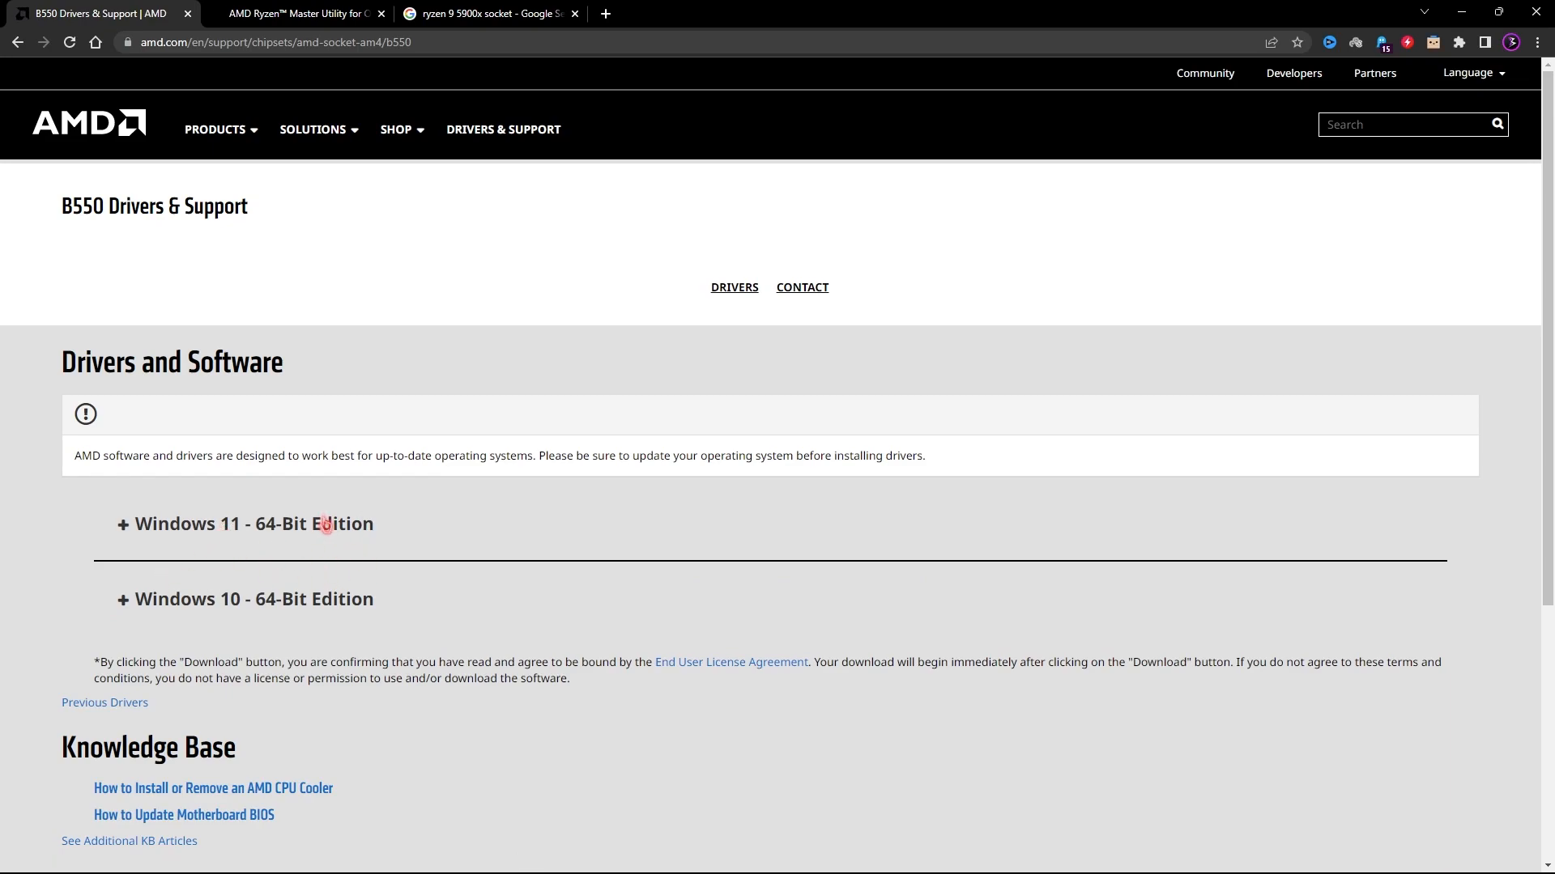
mouse_move(217, 539)
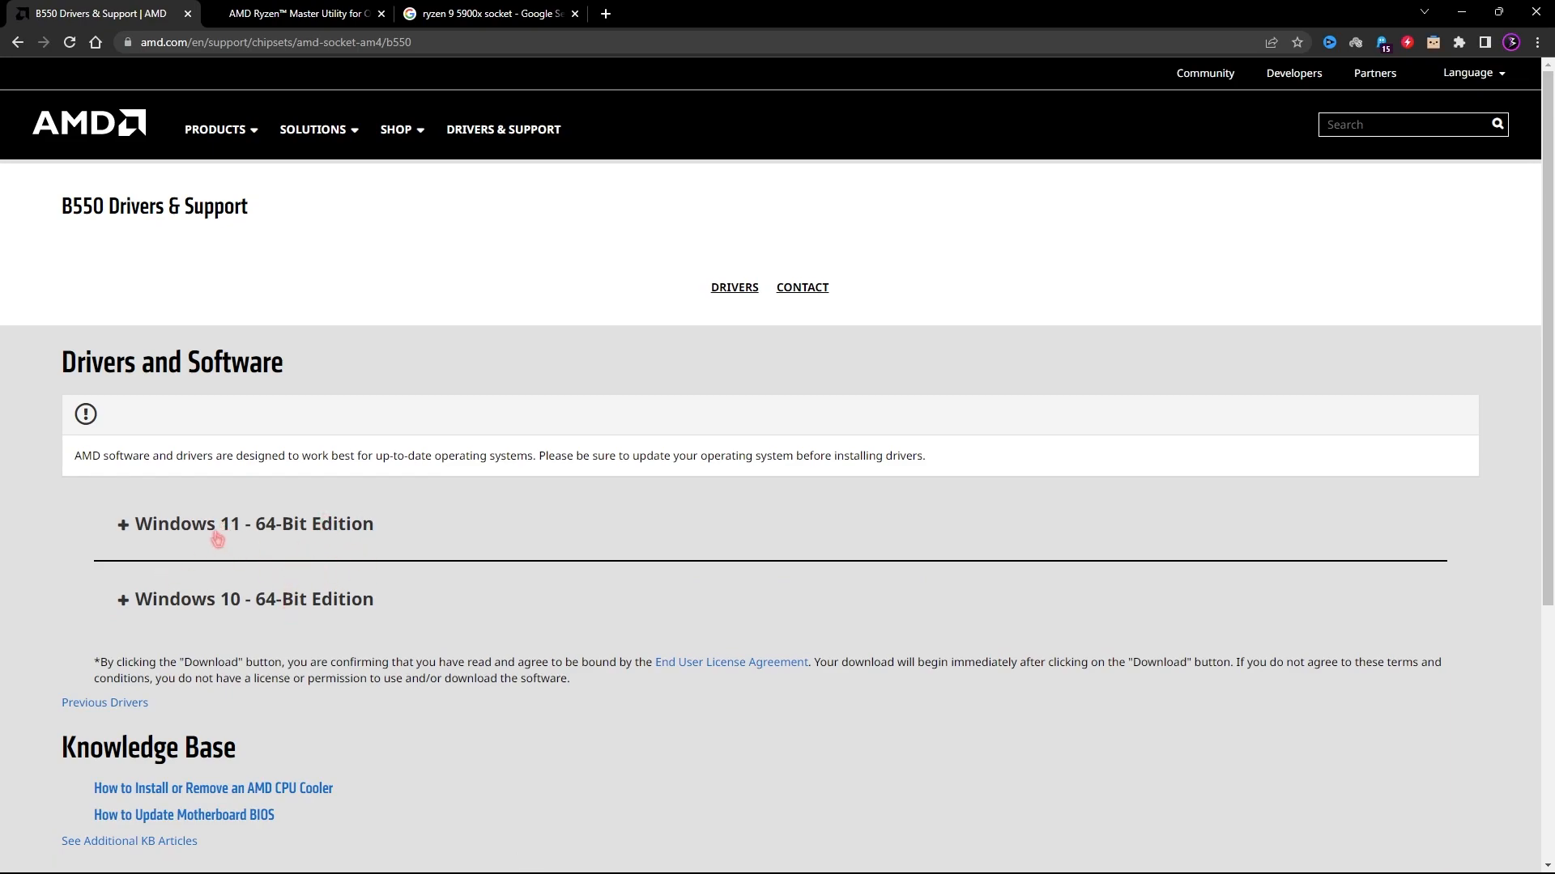
mouse_move(270, 594)
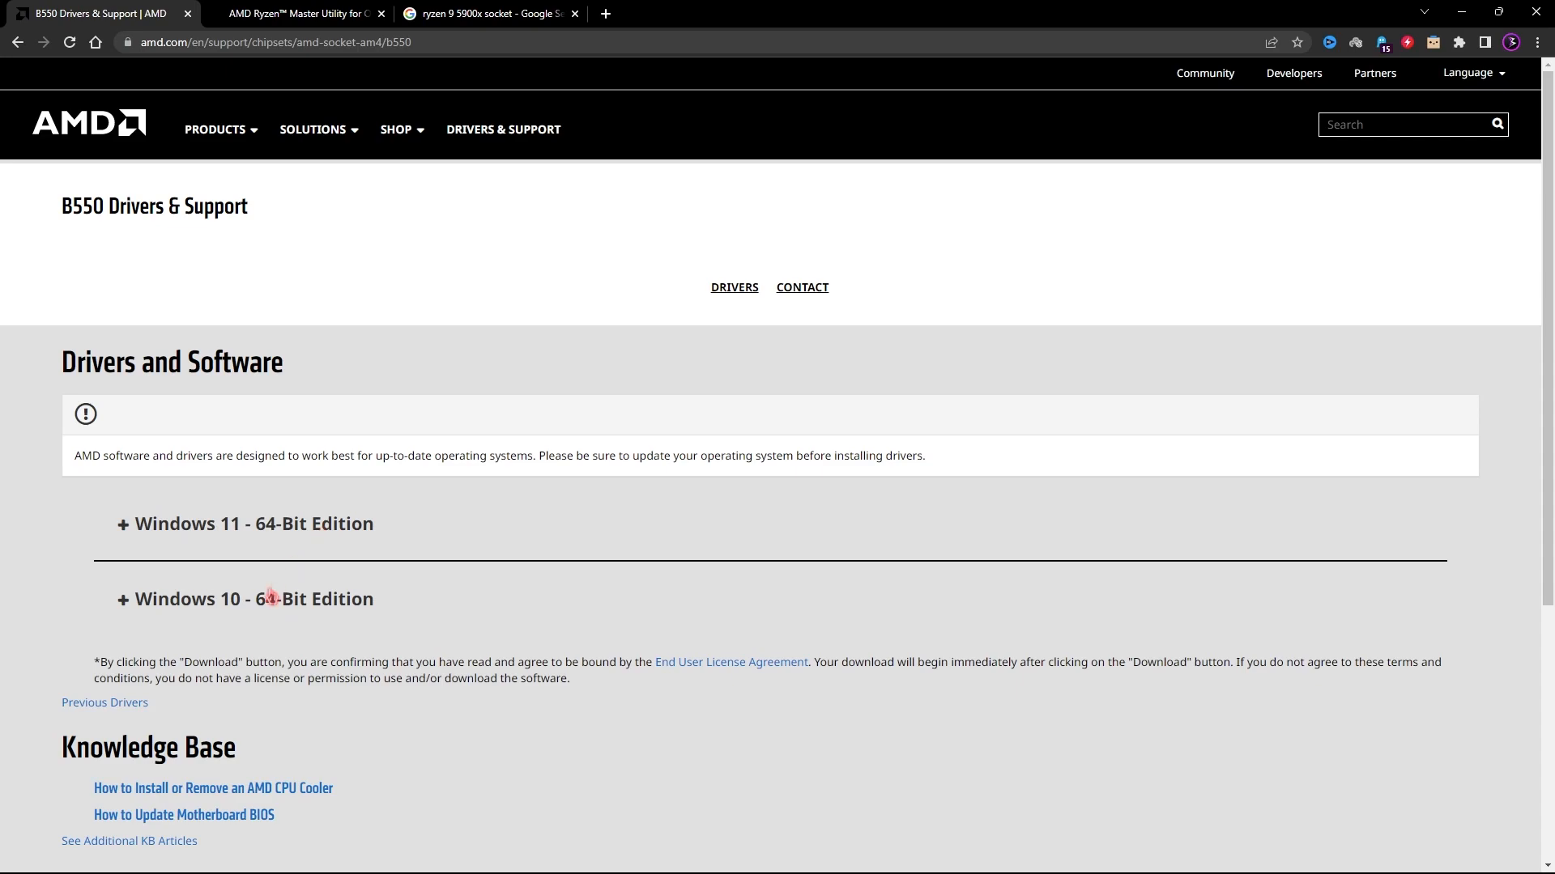
mouse_move(189, 527)
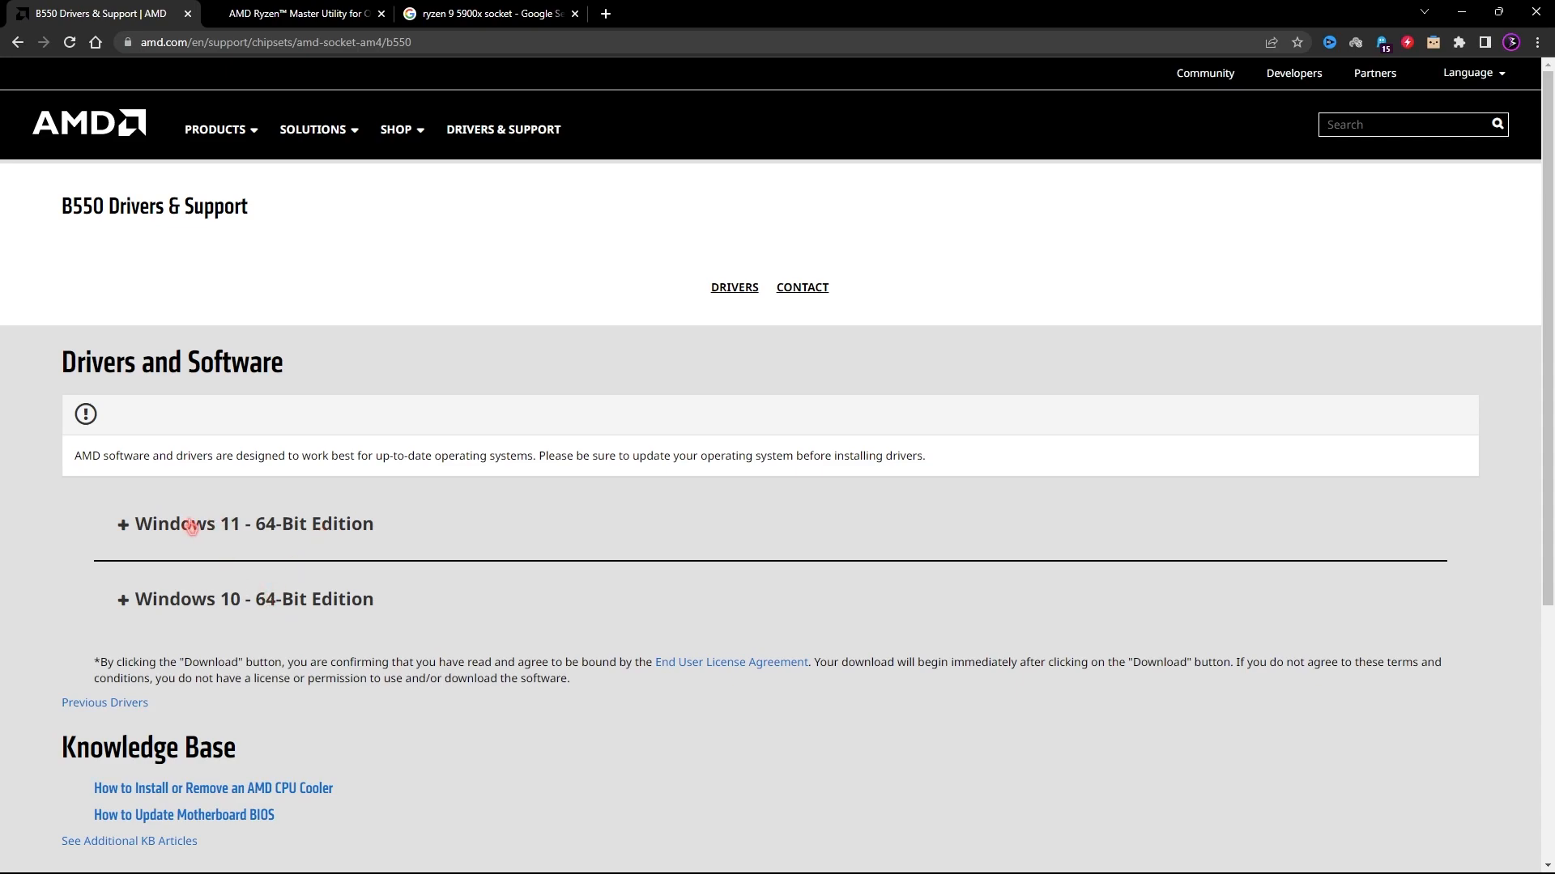
scroll("down", 3)
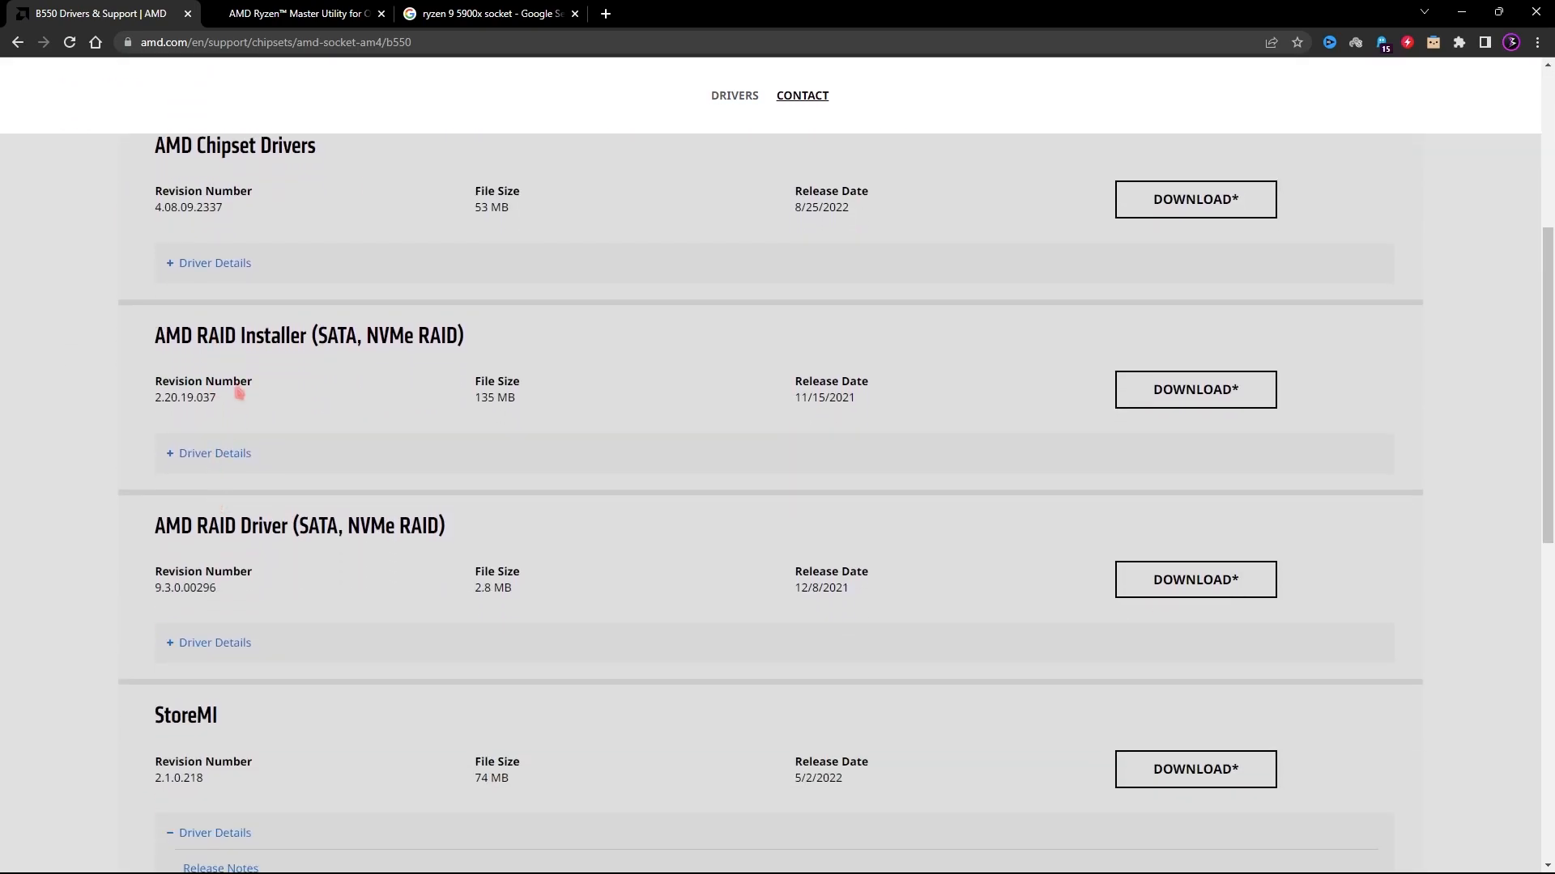
scroll("up", 3)
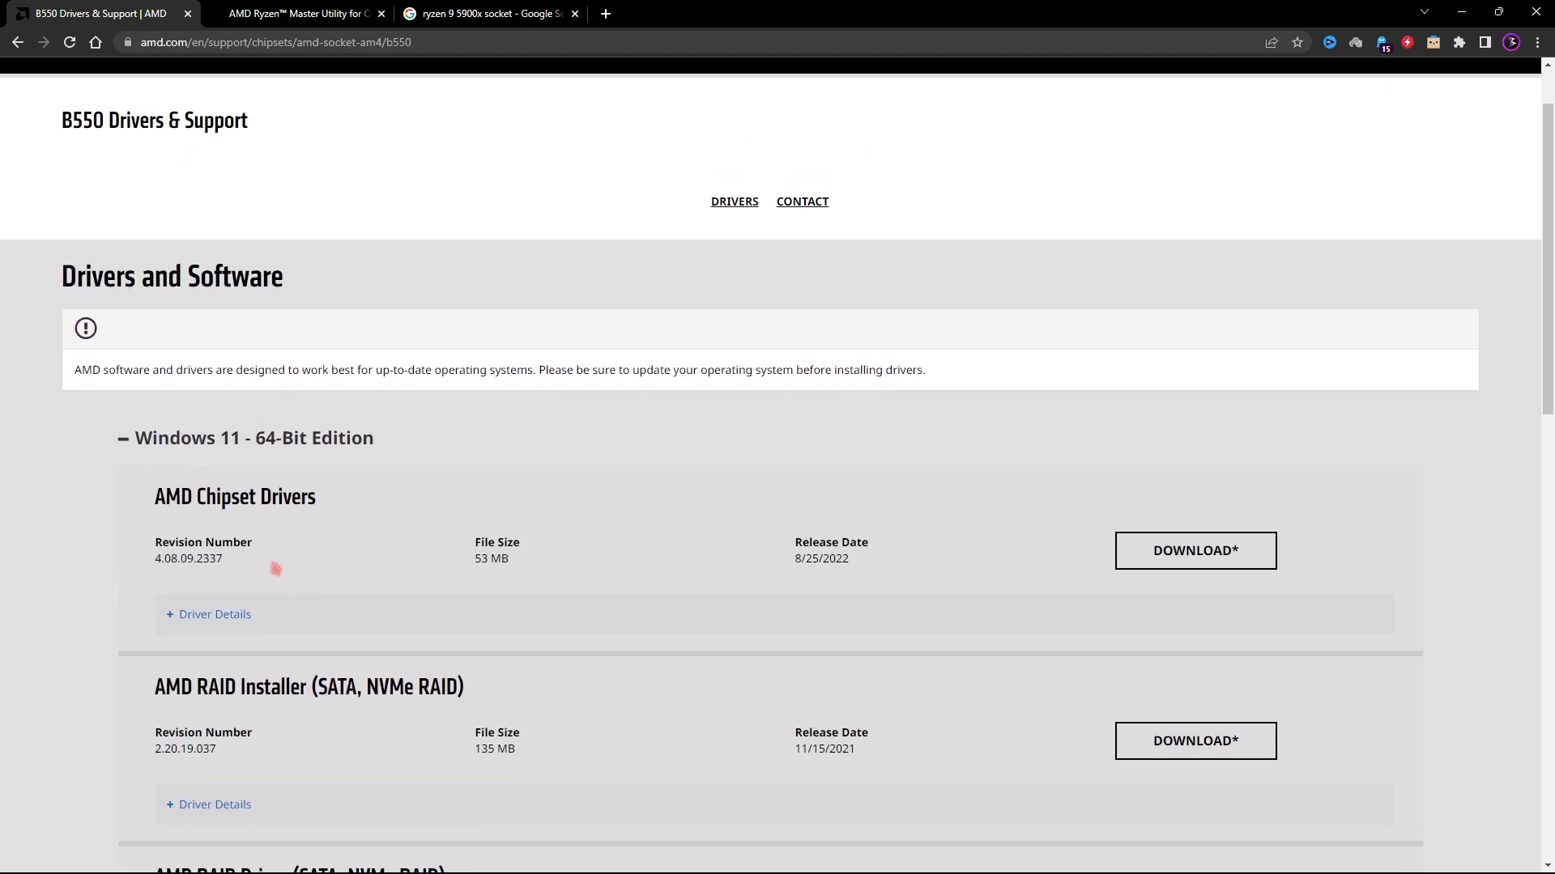
scroll("down", 3)
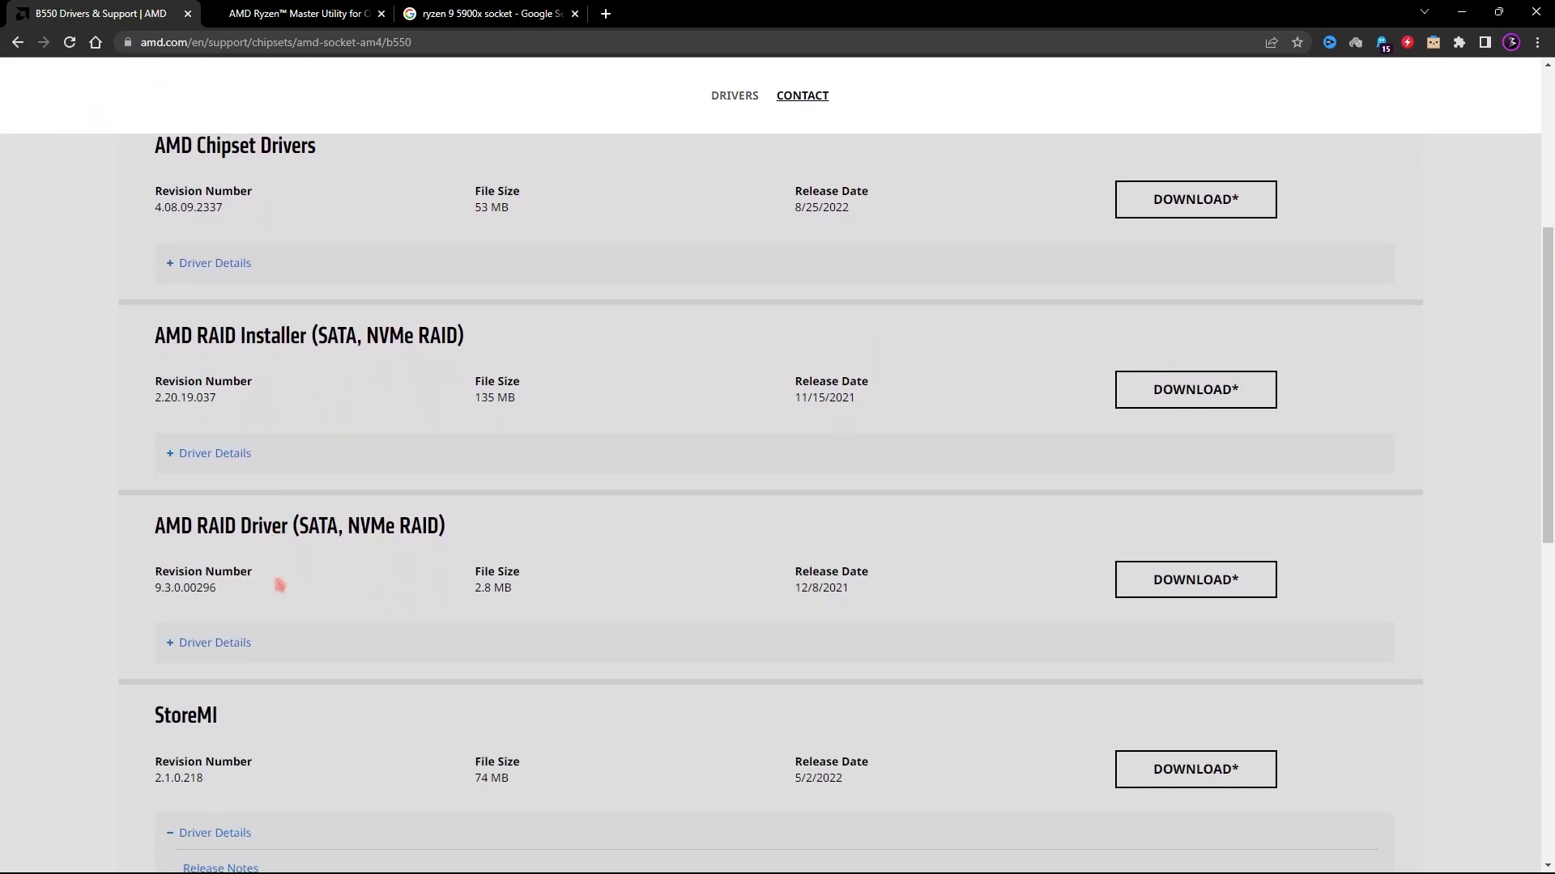
scroll("up", 3)
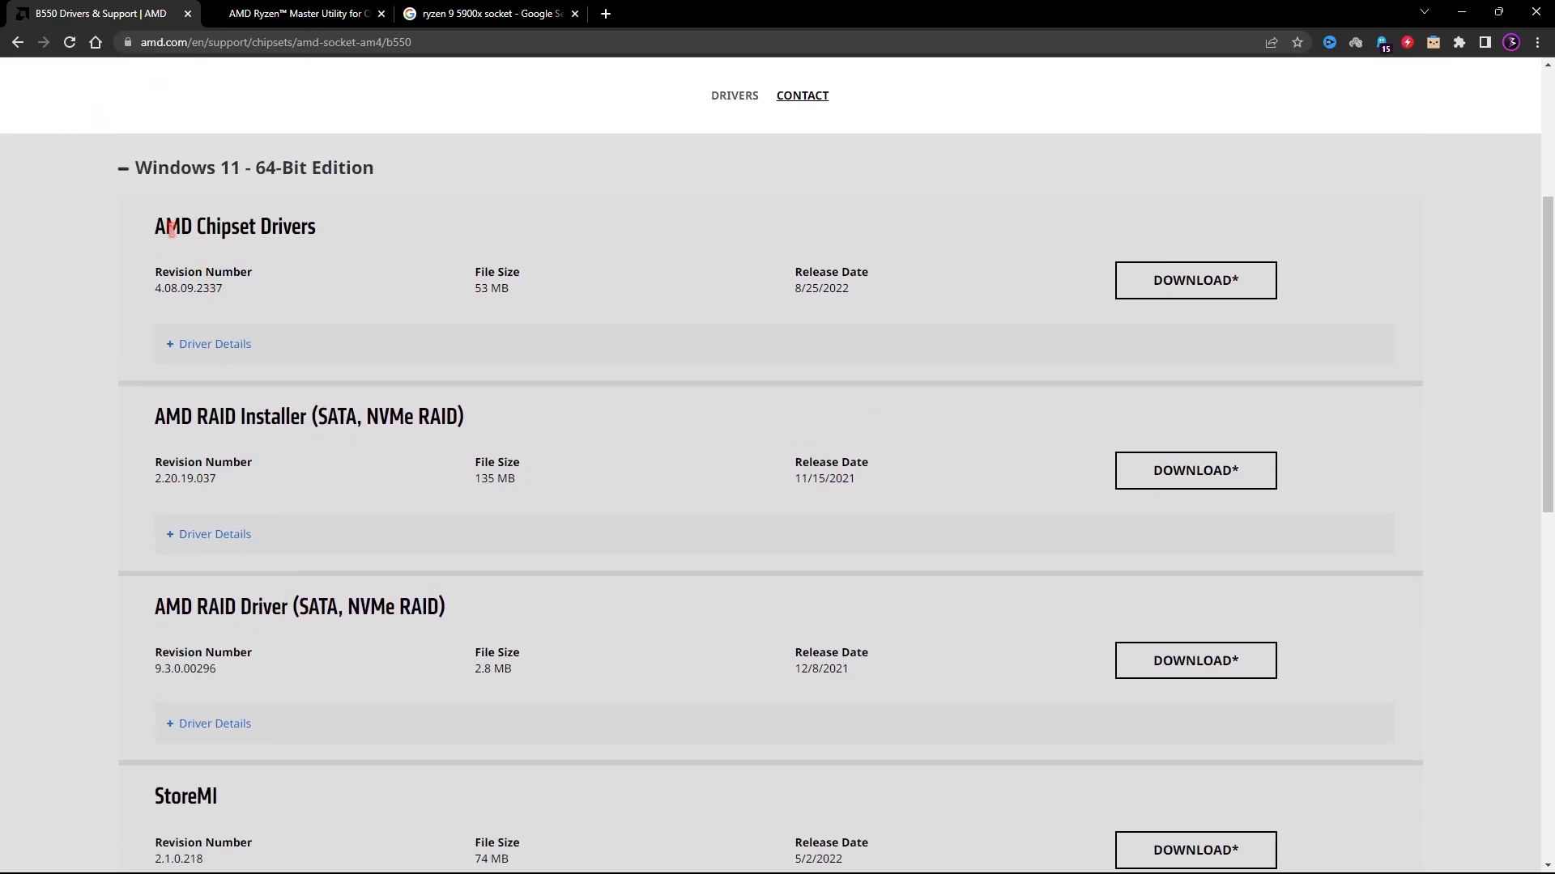
mouse_move(1195, 281)
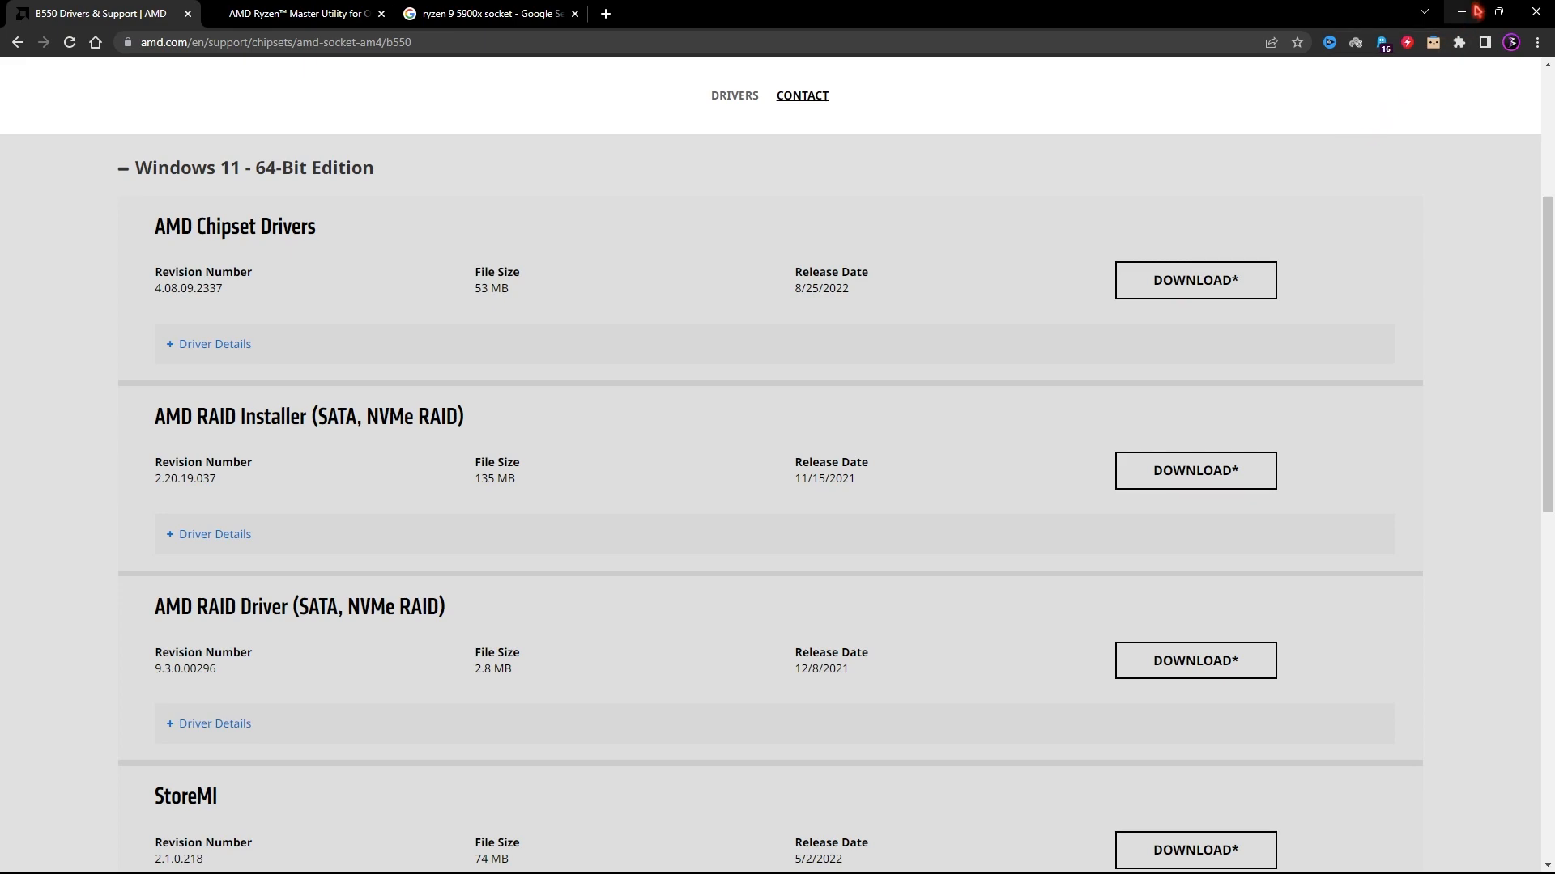
mouse_move(1088, 196)
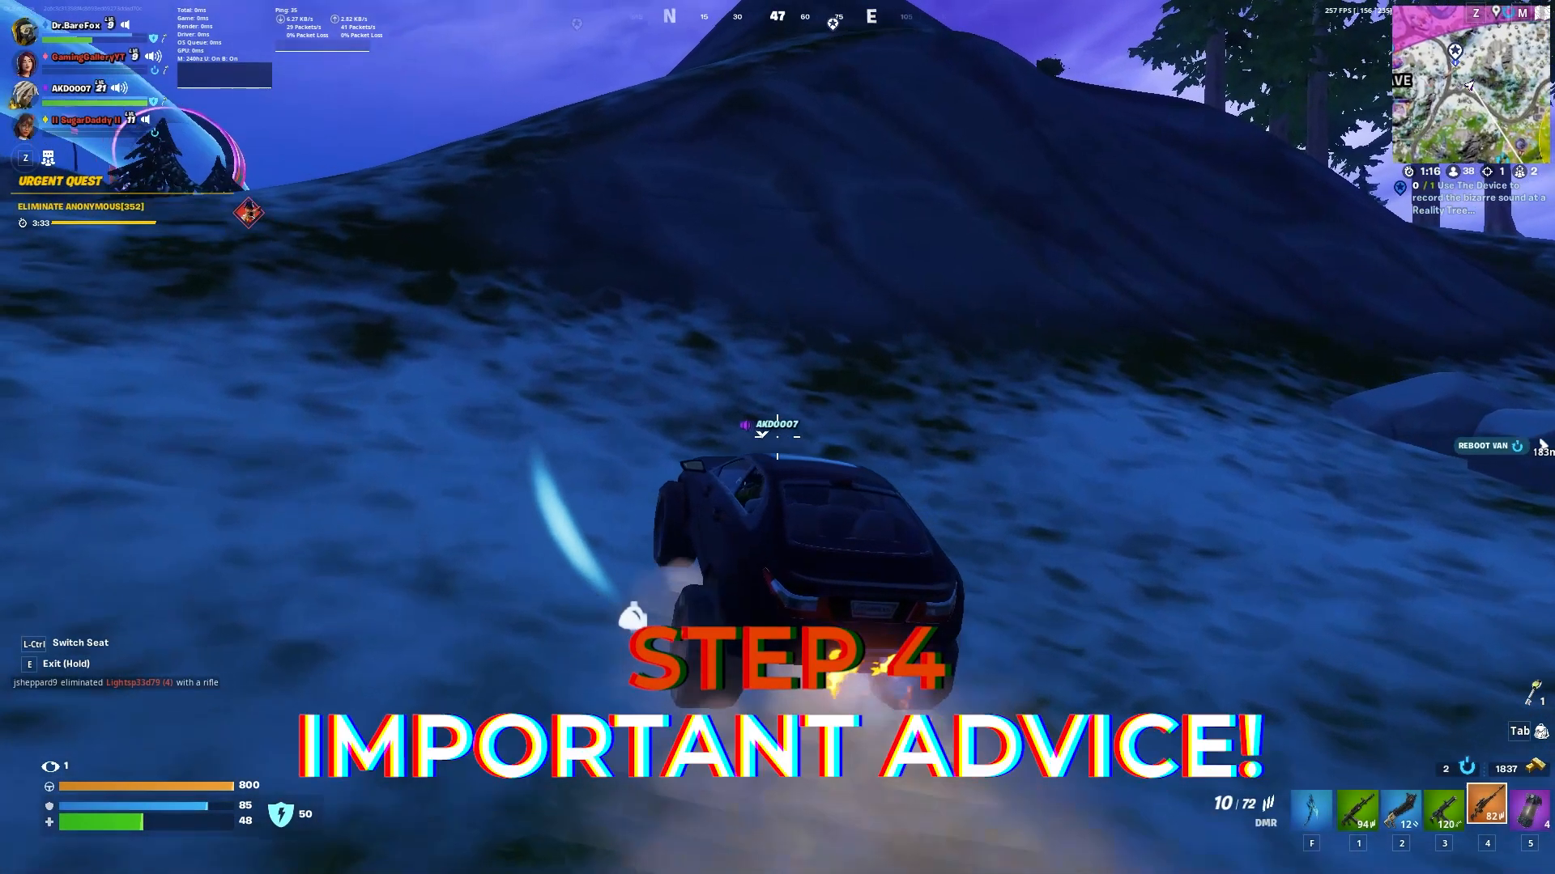
mouse_move(778, 437)
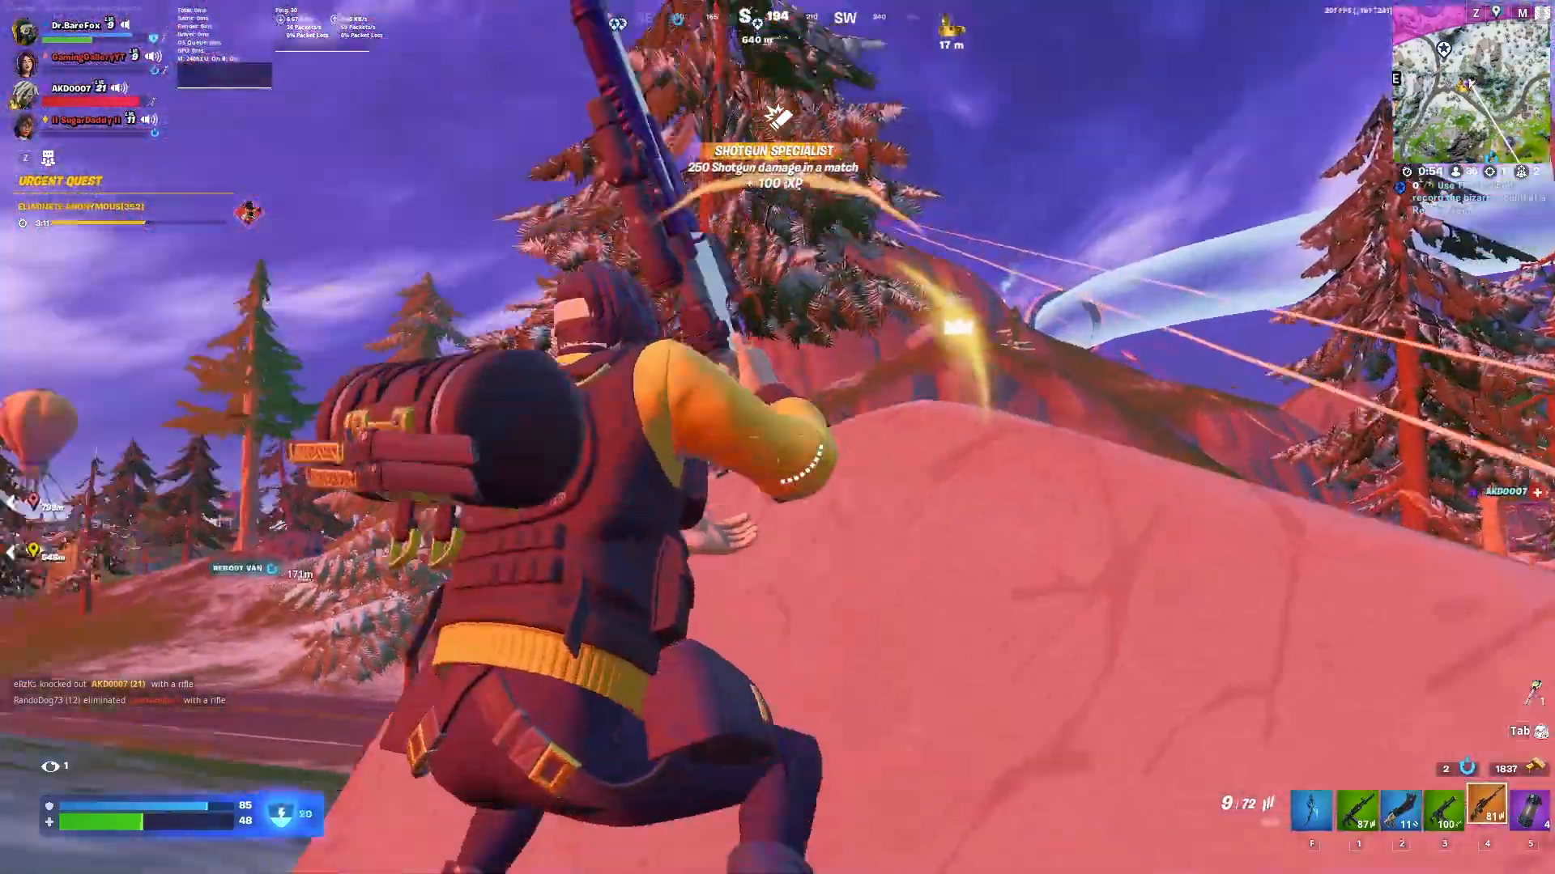
right_click(777, 437)
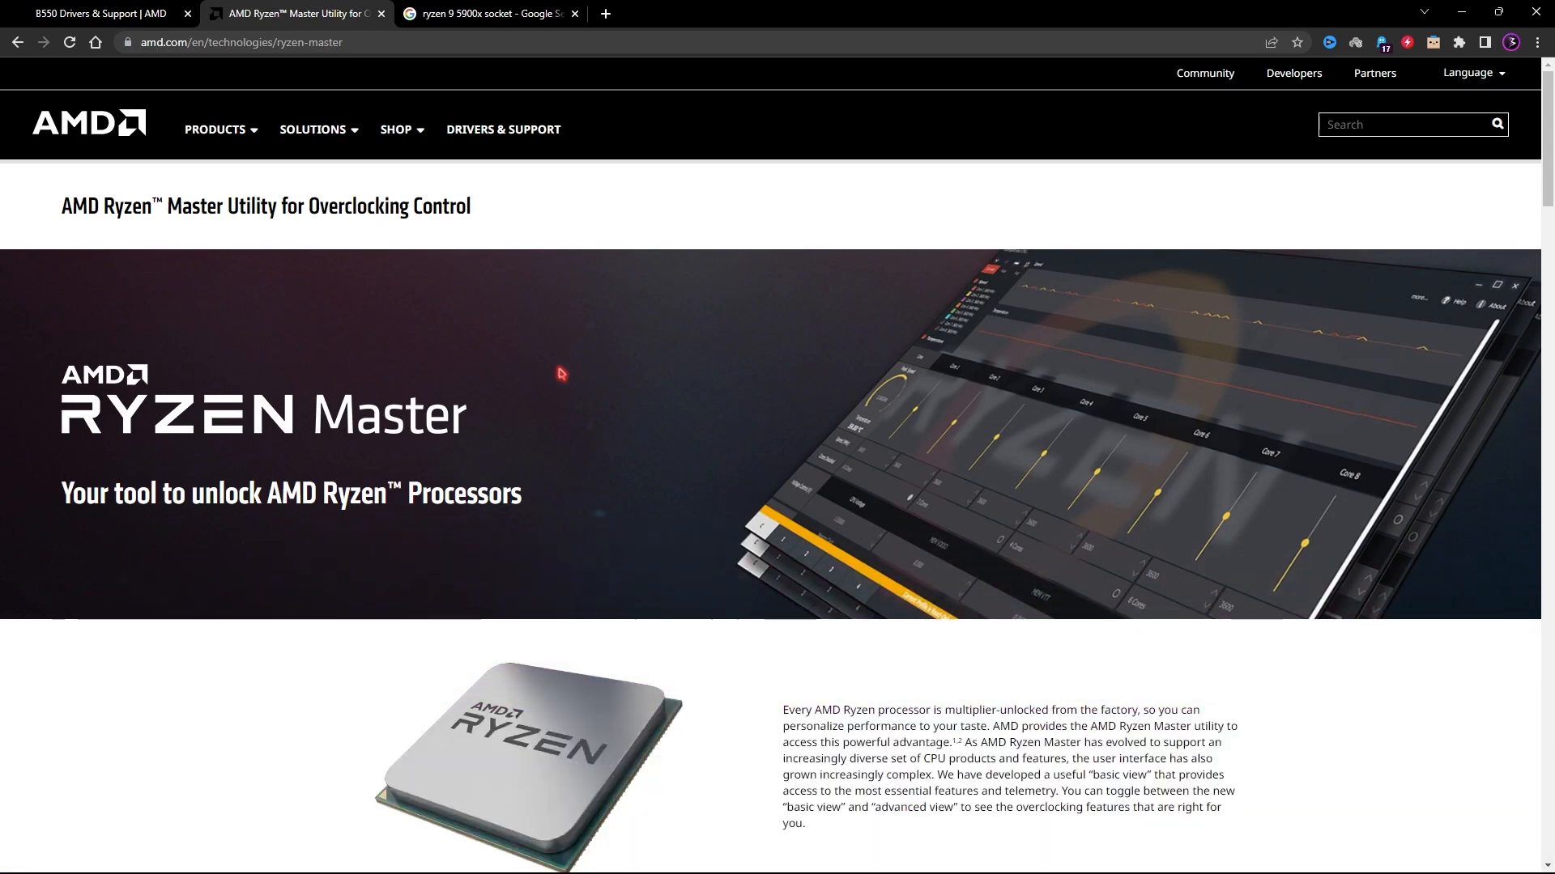
mouse_move(337, 421)
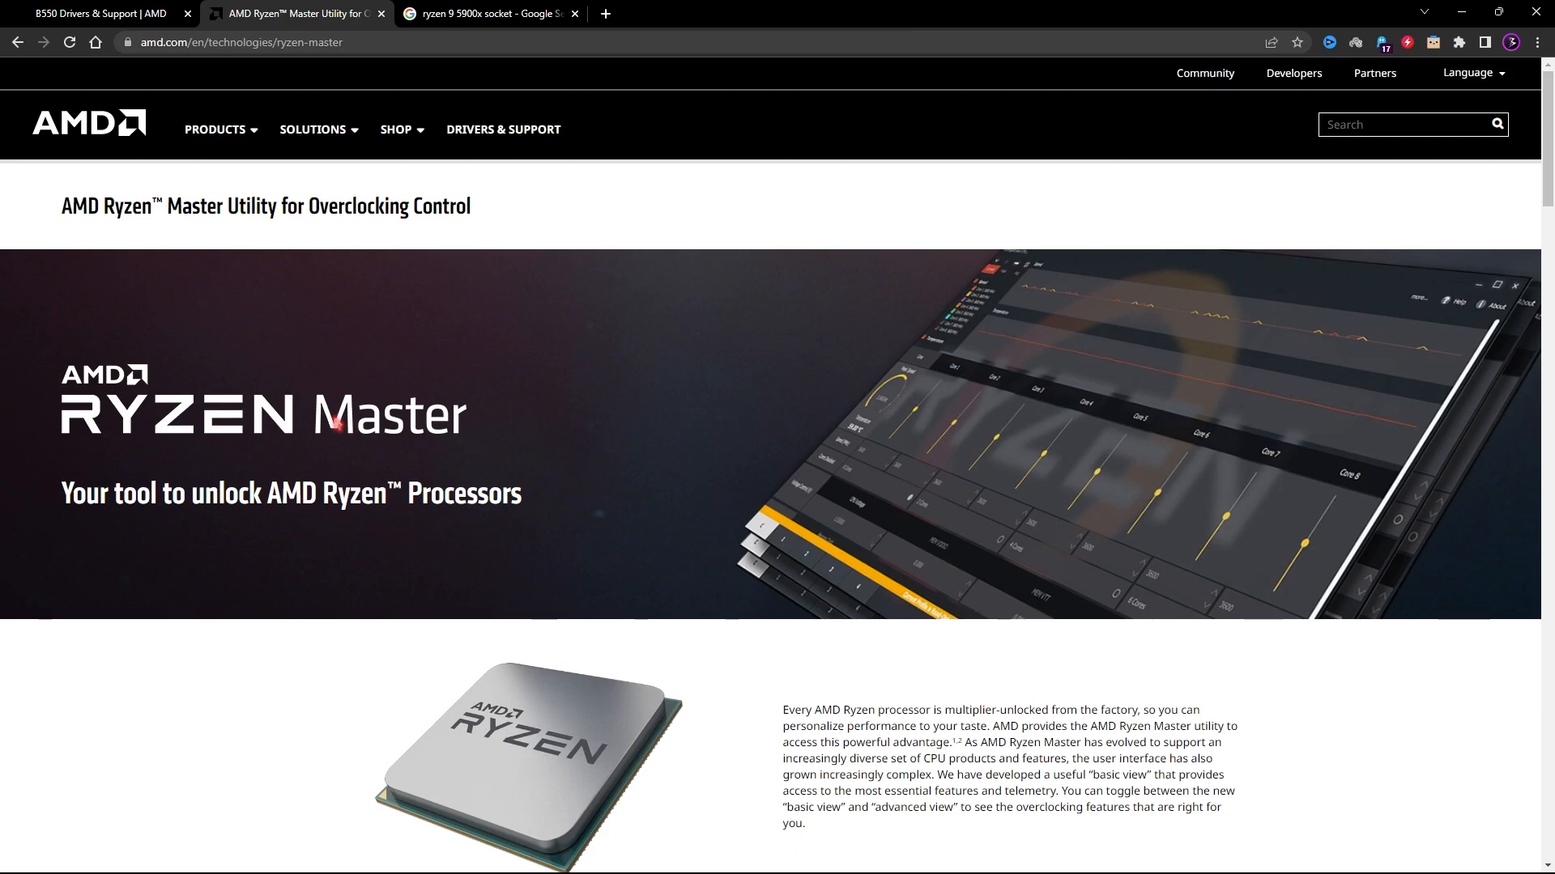
Scroll past the Ryzen Master banner to its description and app screenshot
scroll("down", 3)
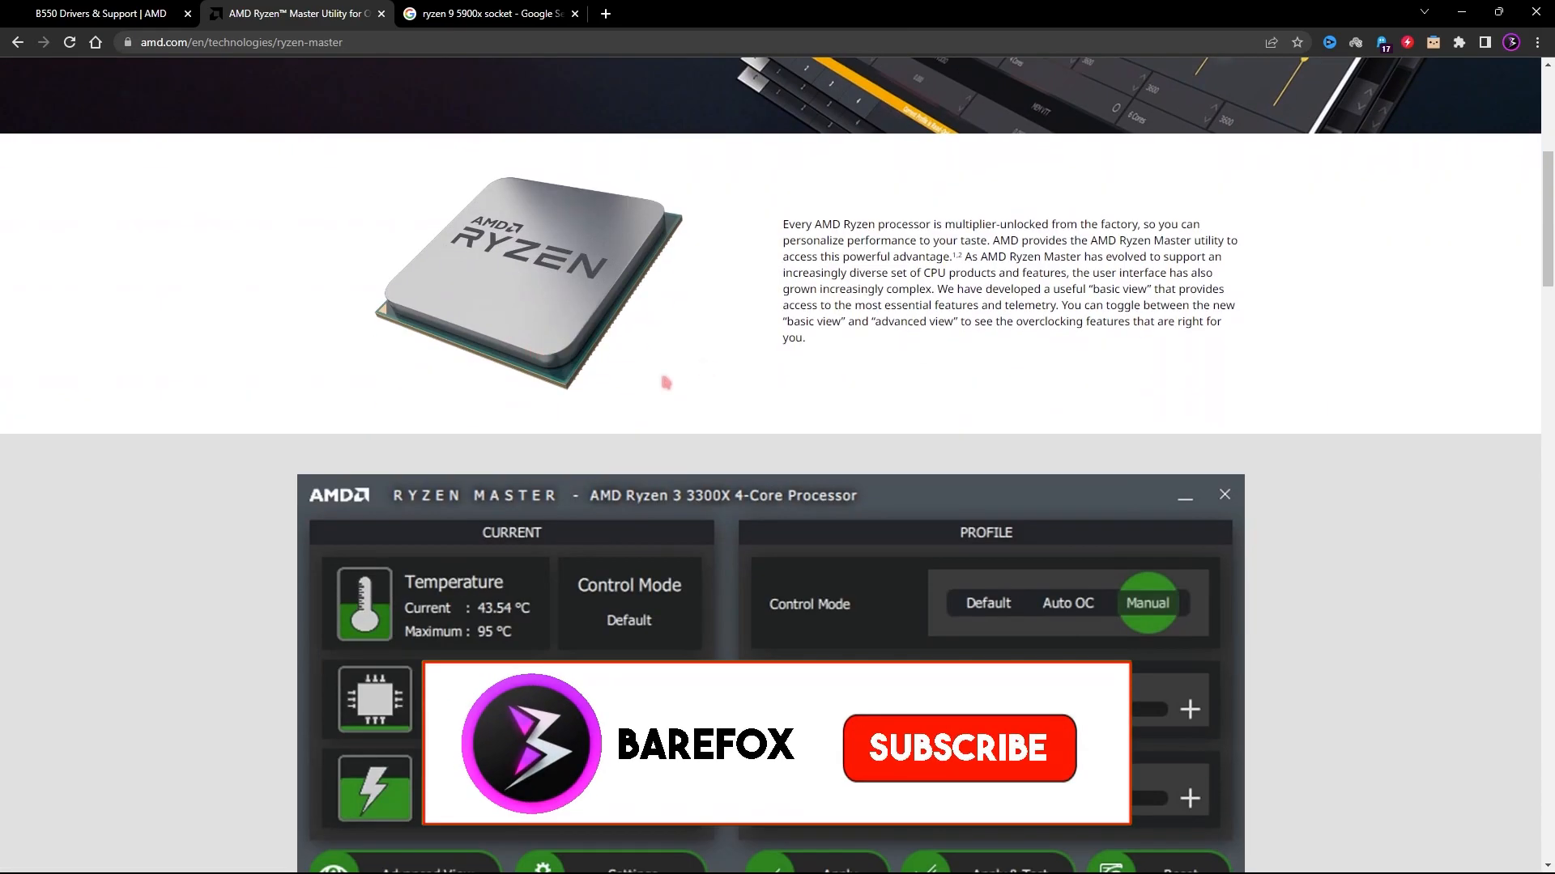
scroll("down", 3)
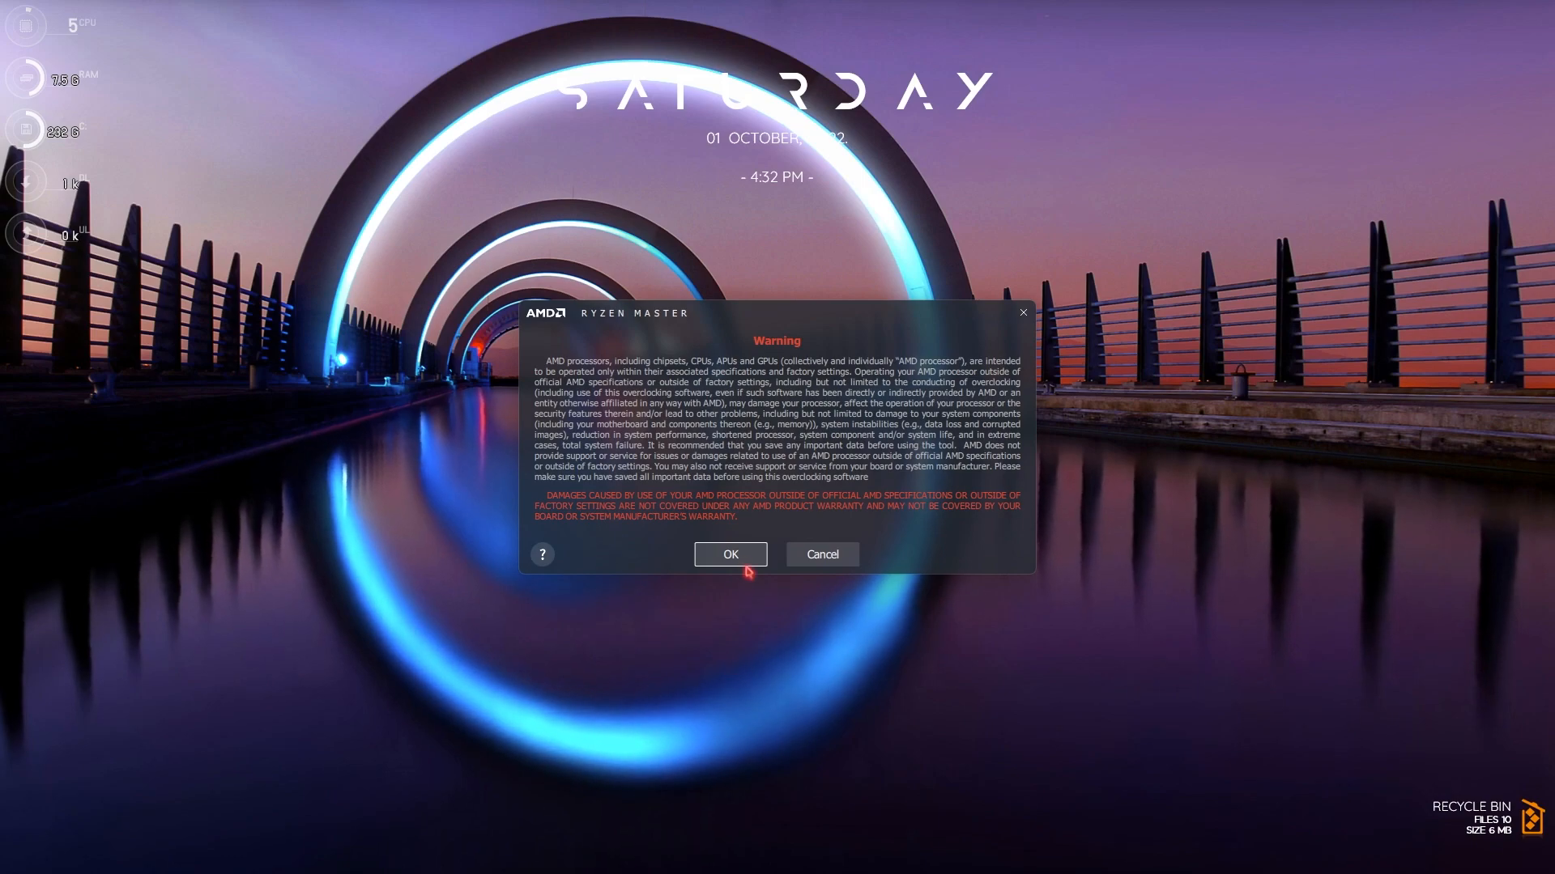
Accept Ryzen Master's overclocking risk warning to reach the main readings view
left_click(731, 554)
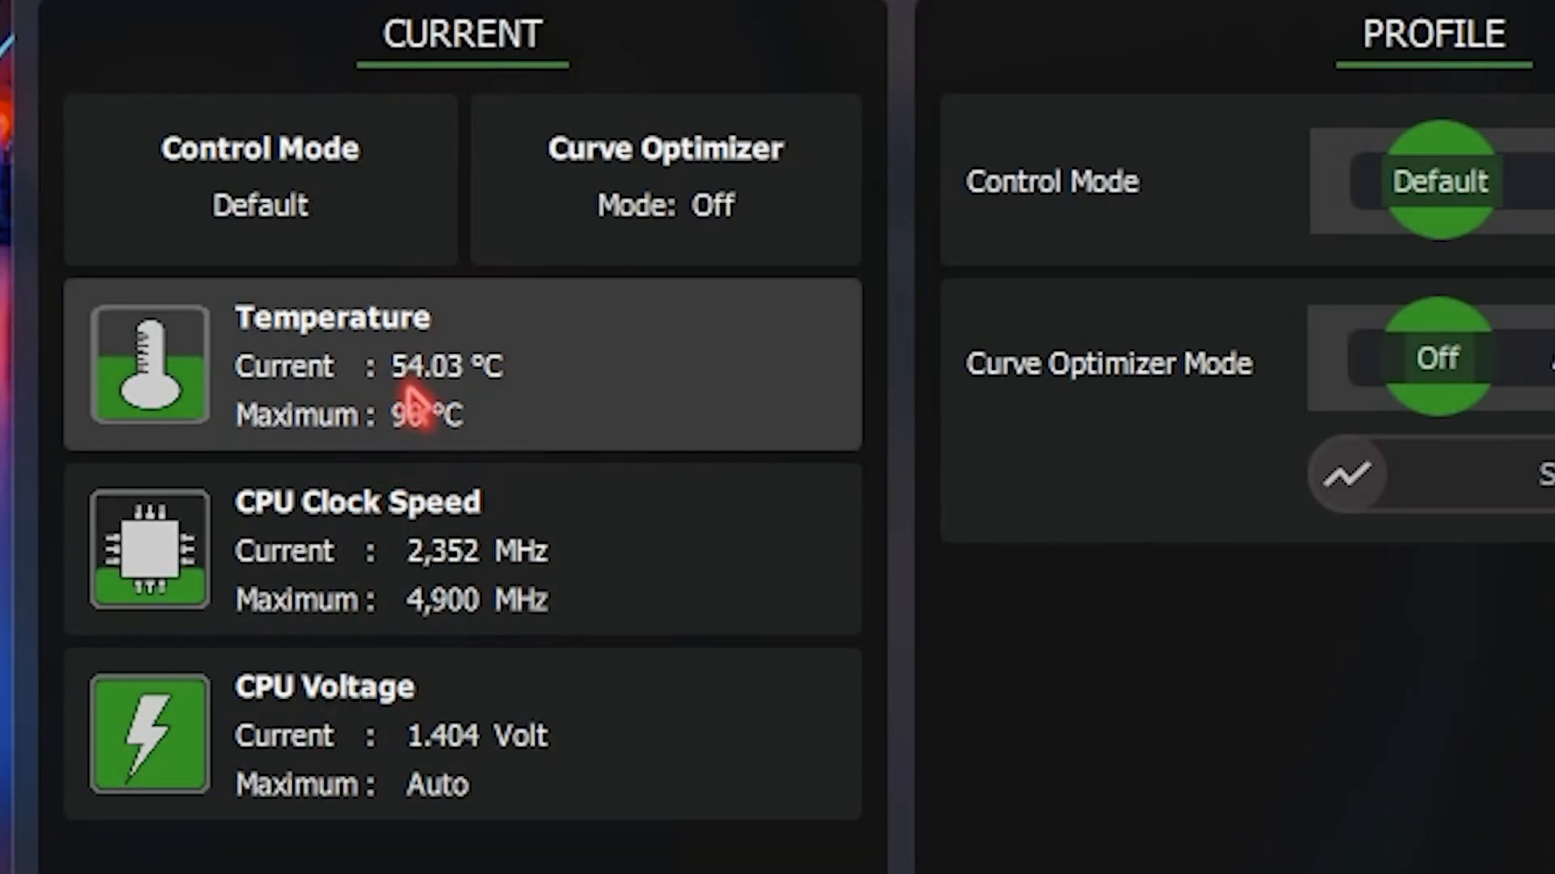
mouse_move(351, 585)
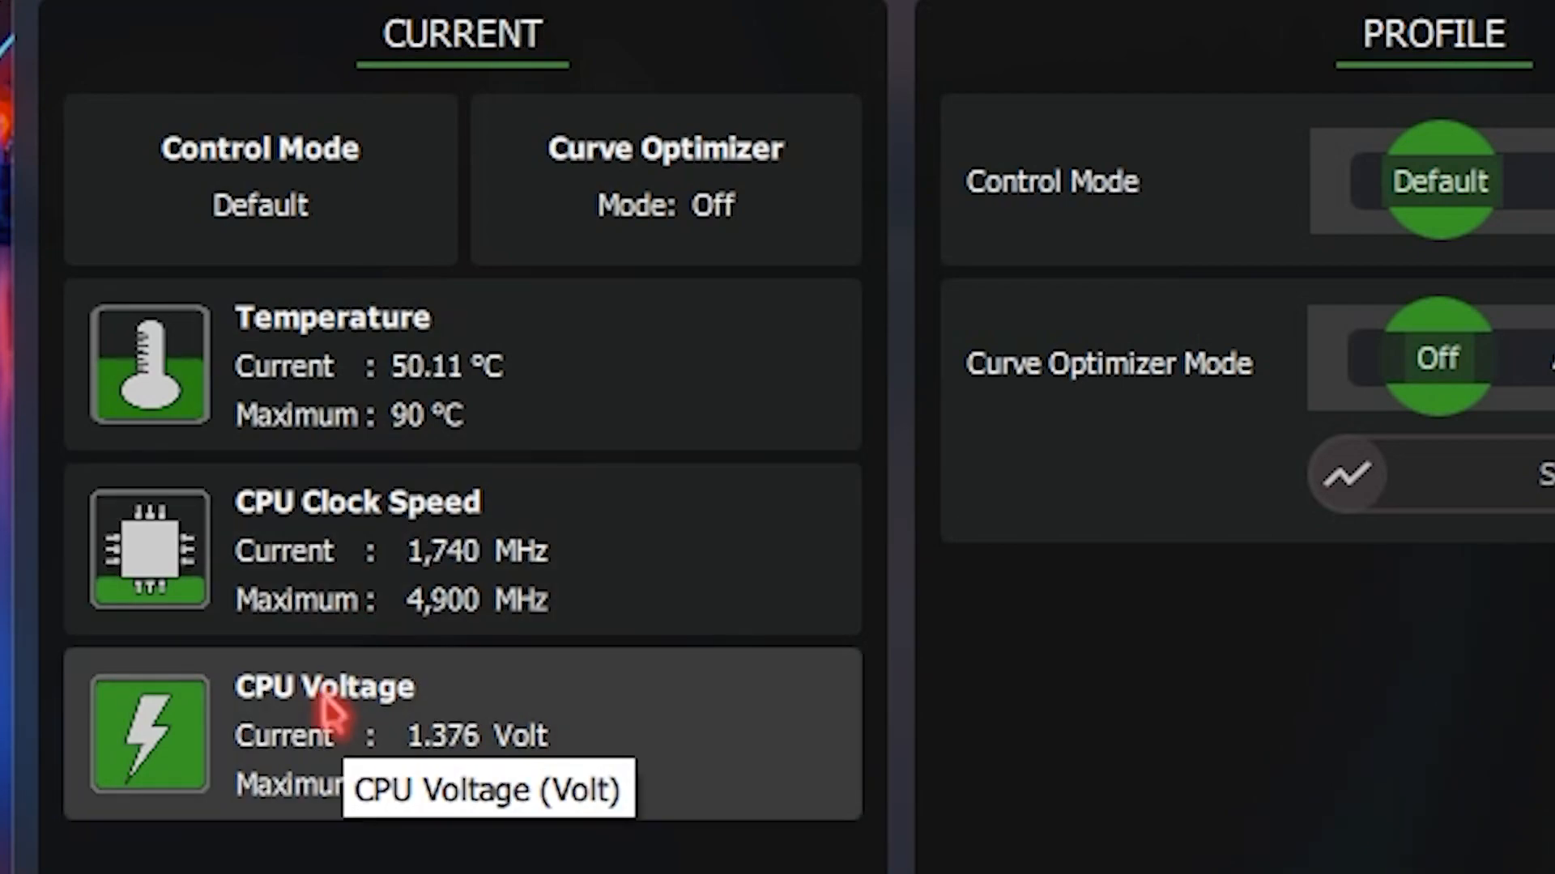
mouse_move(520, 639)
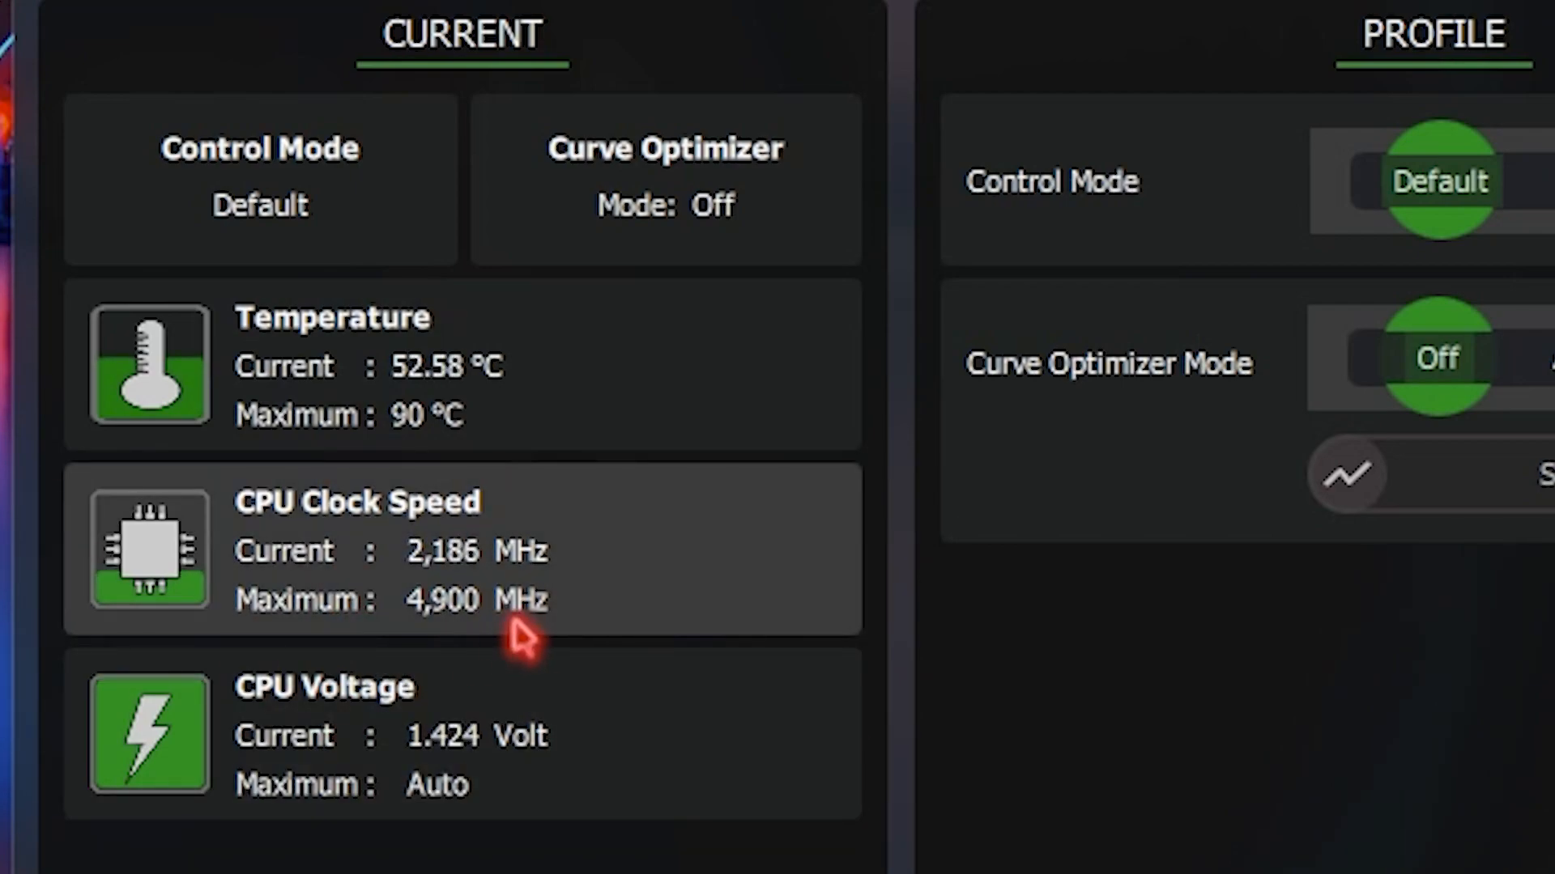
mouse_move(308, 505)
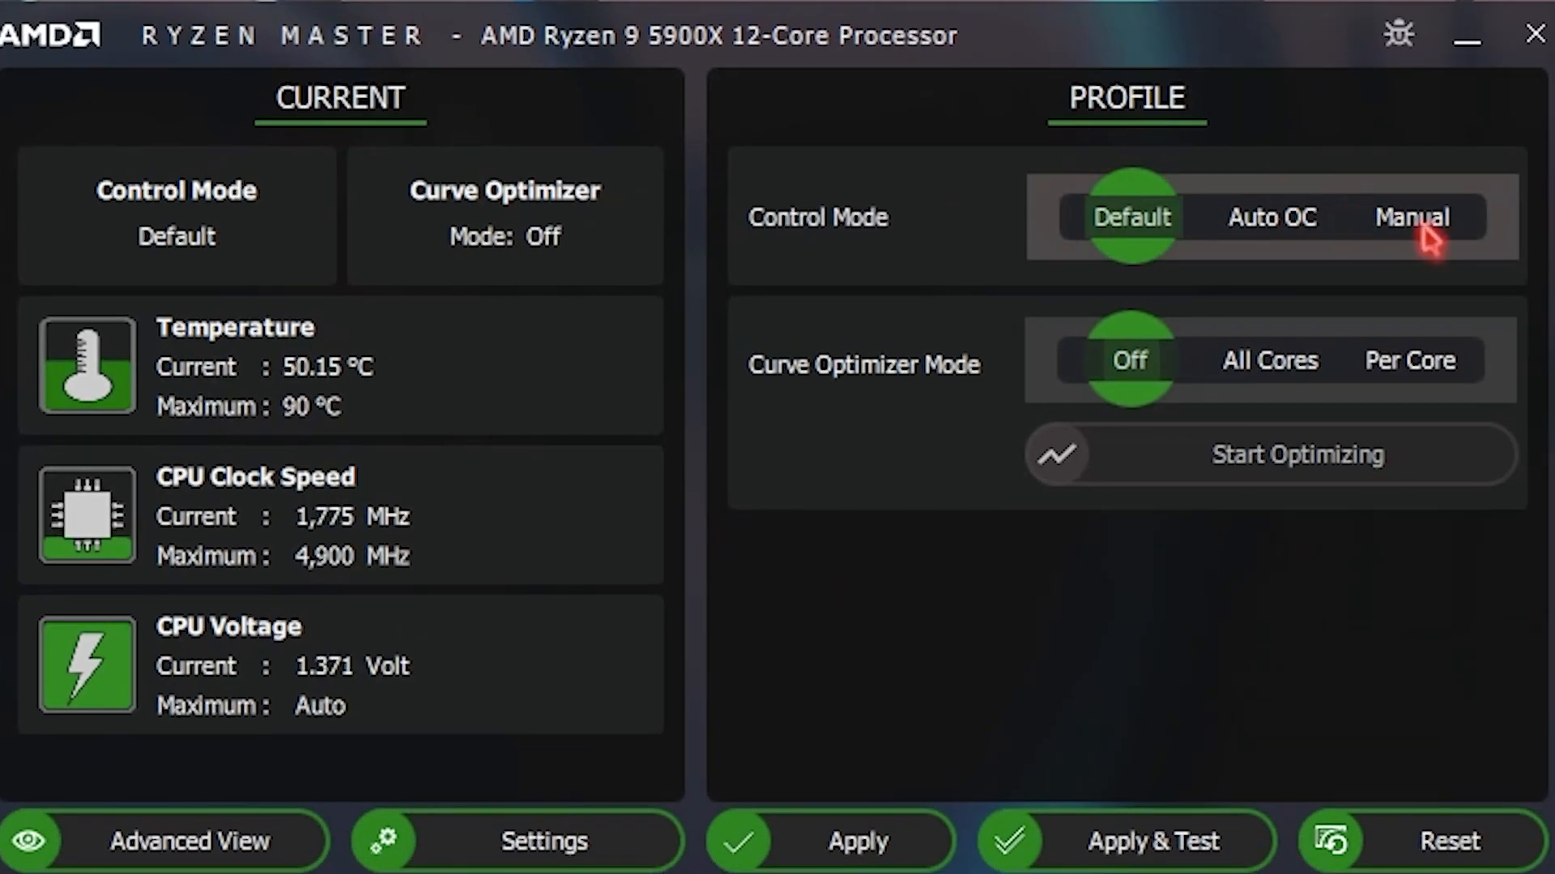
Preview Manual, then choose Auto OC control mode with Curve Optimizer Mode on All Cores
left_click(1411, 215)
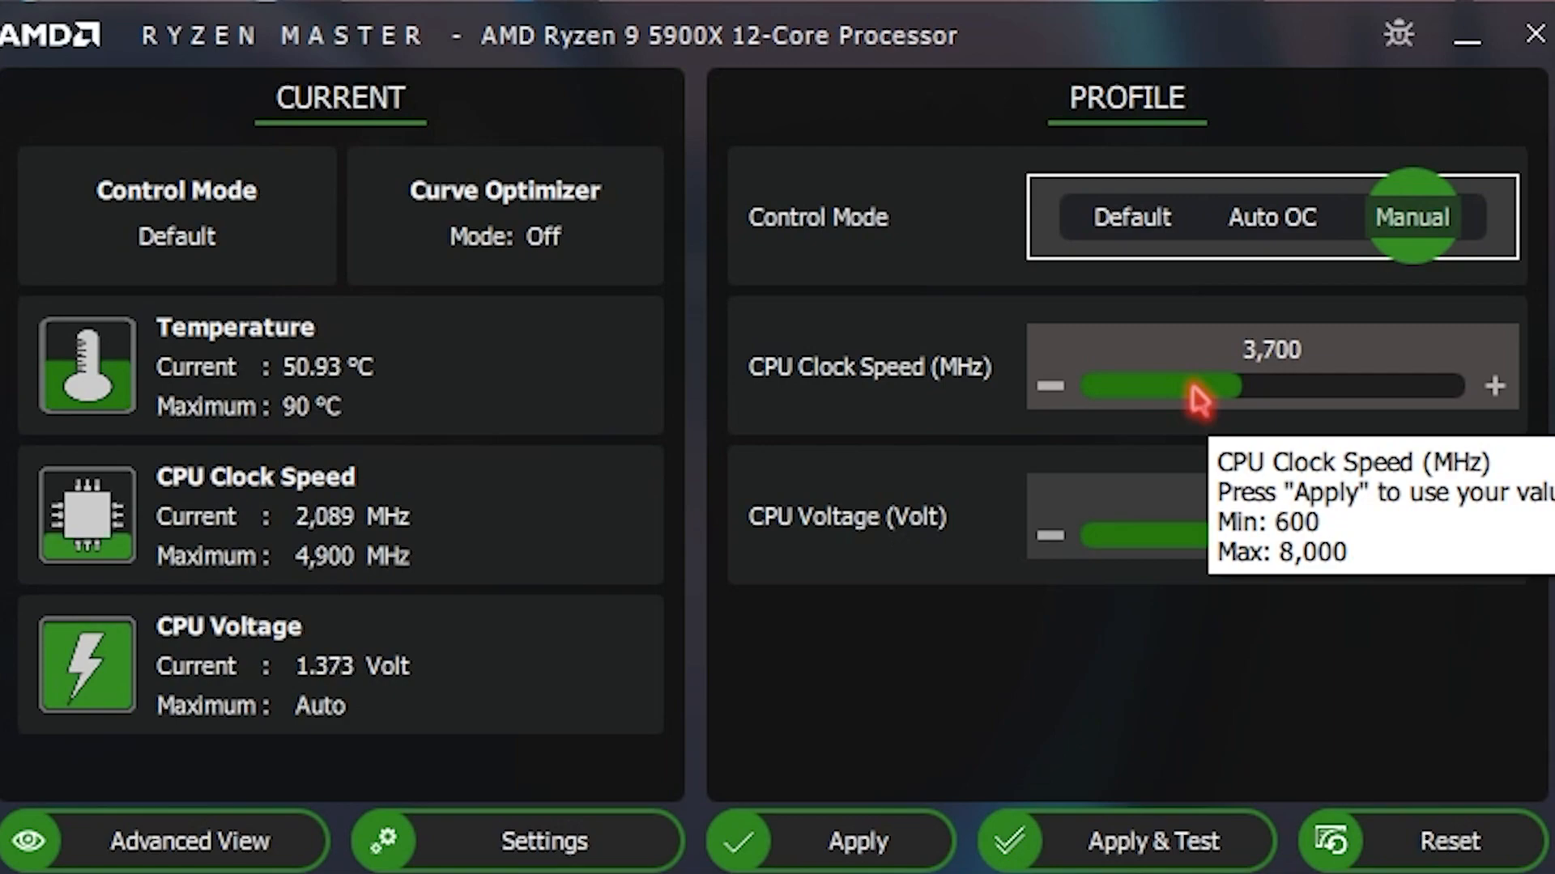
left_click(1269, 216)
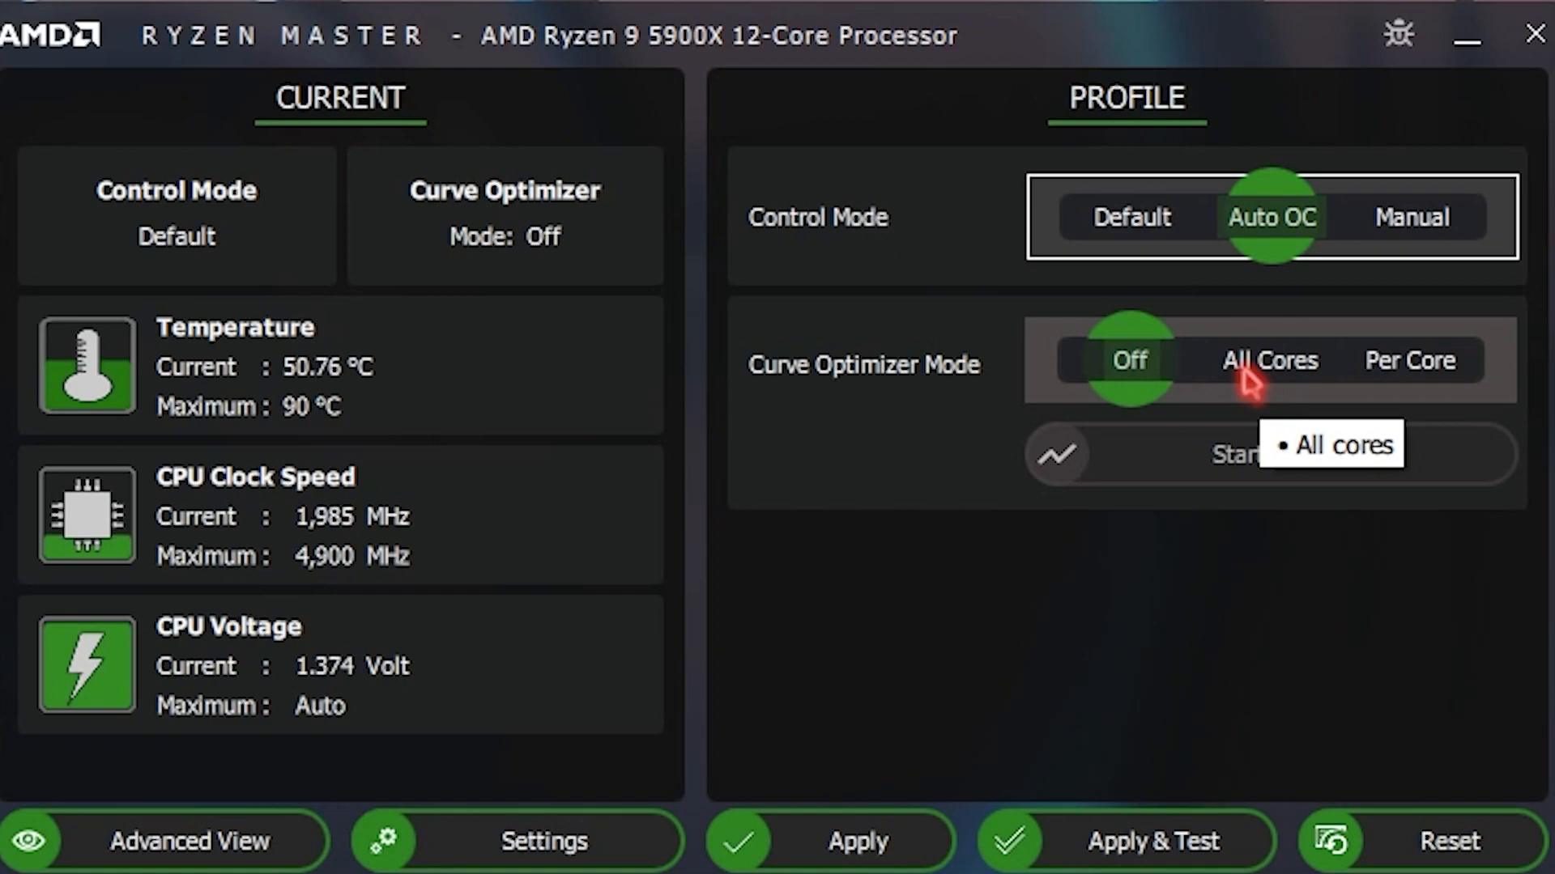
left_click(1269, 359)
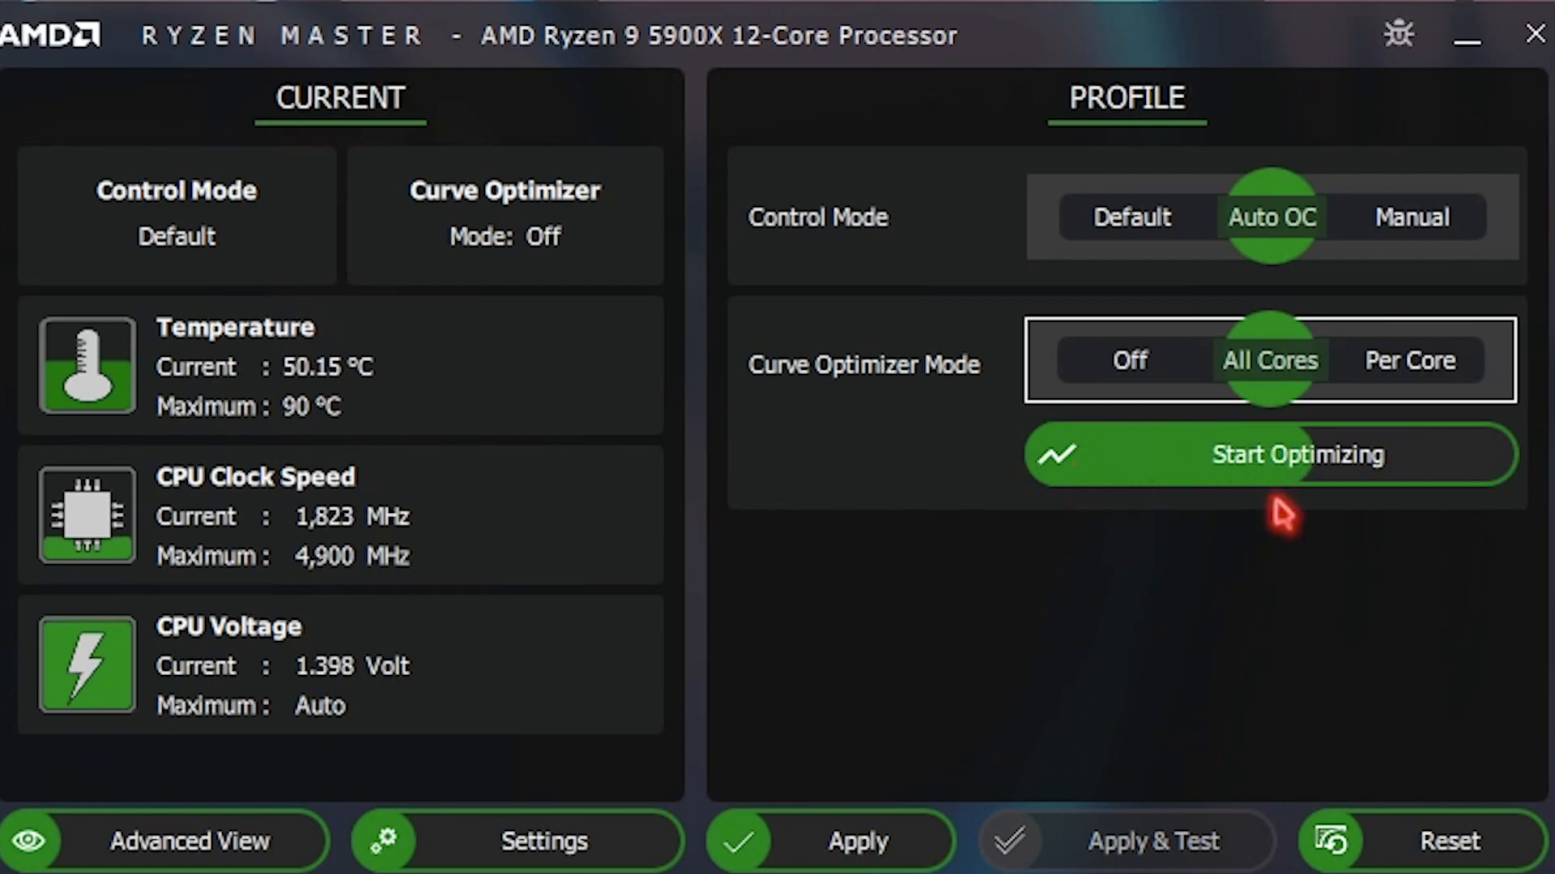
mouse_move(1318, 474)
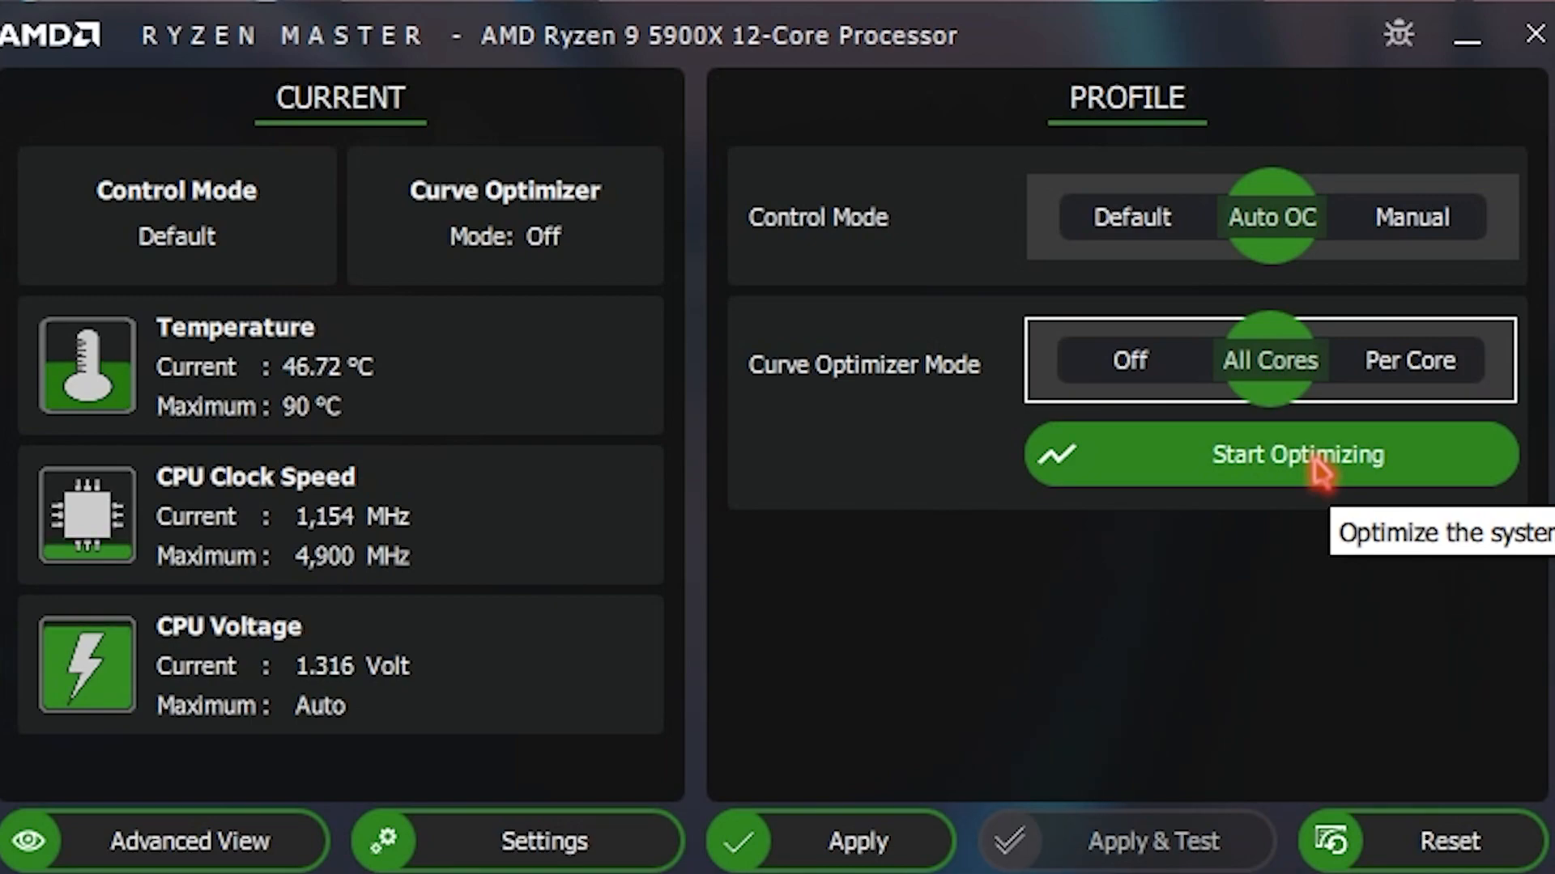
mouse_move(1129, 215)
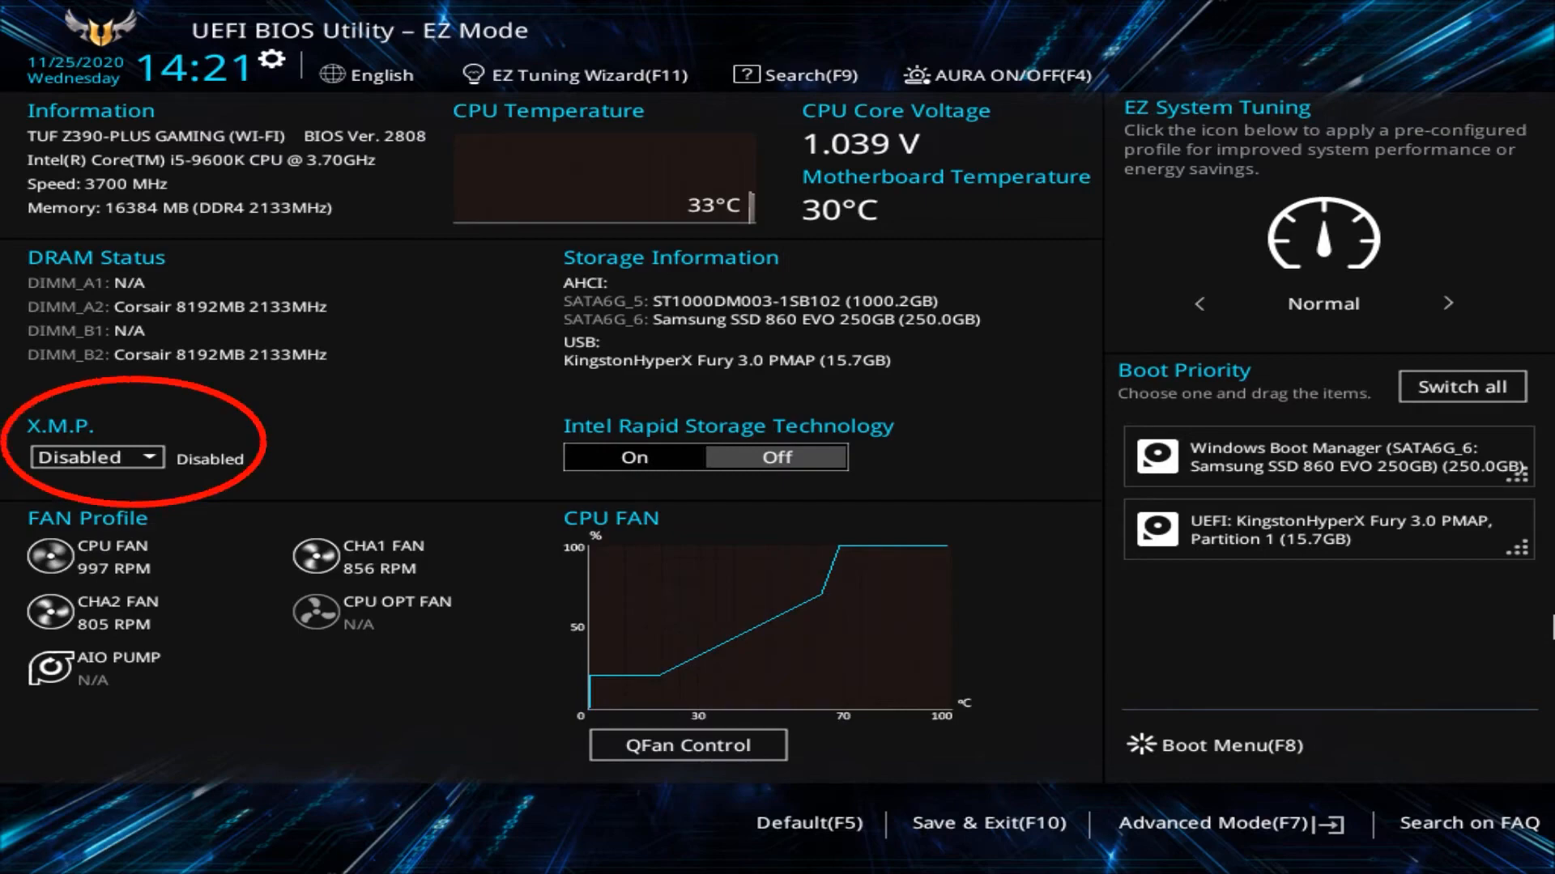
Enable the XMP DDR4-3200 profile, confirm the notice, and save the BIOS configuration with a reset
left_click(125, 457)
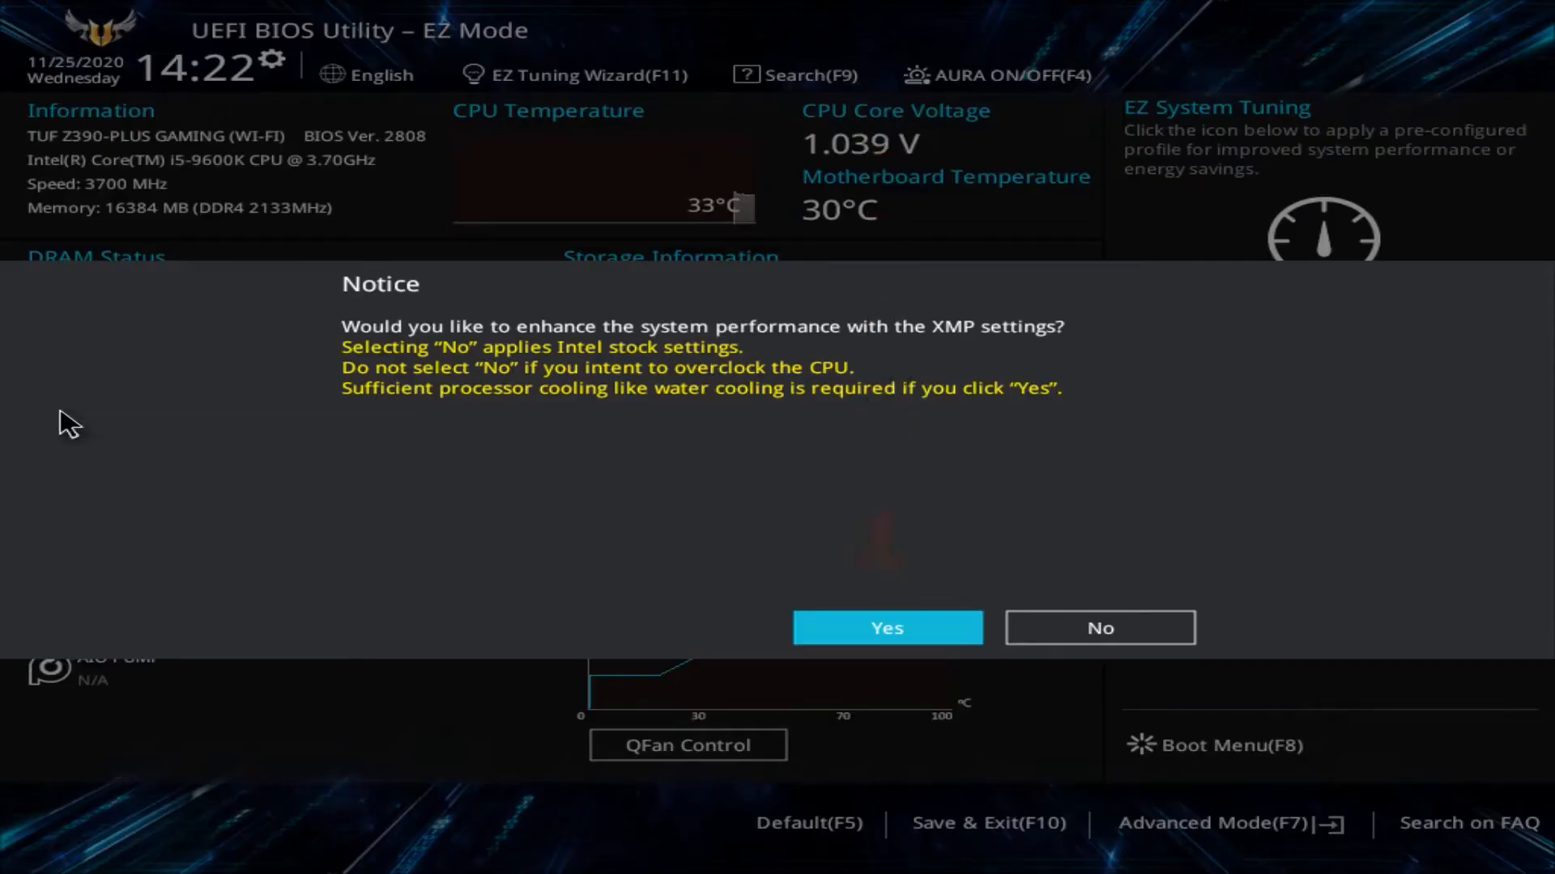
left_click(886, 628)
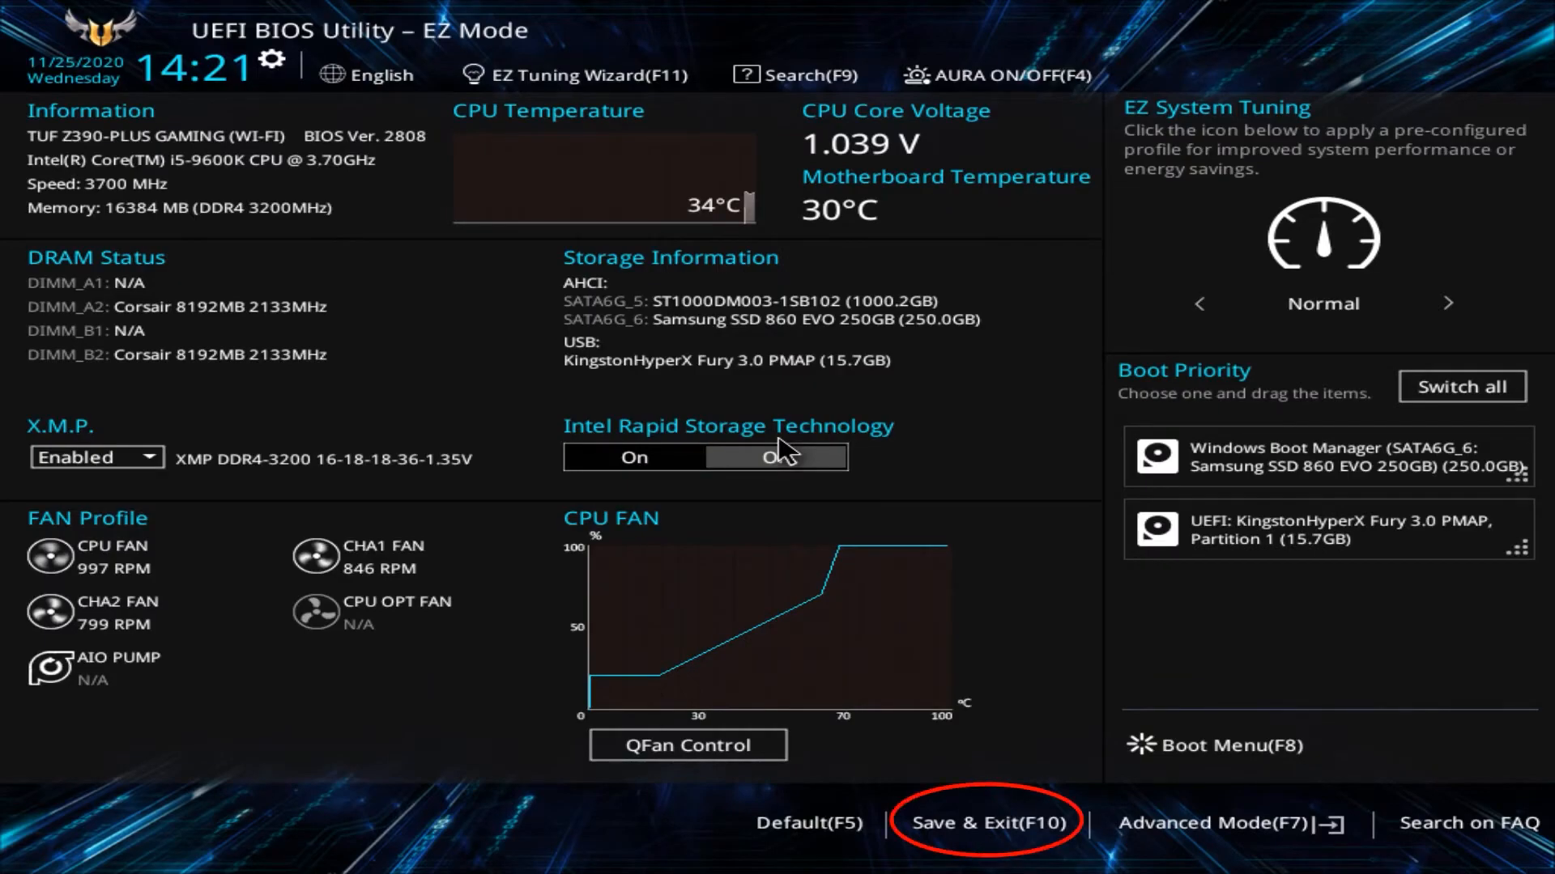
left_click(986, 822)
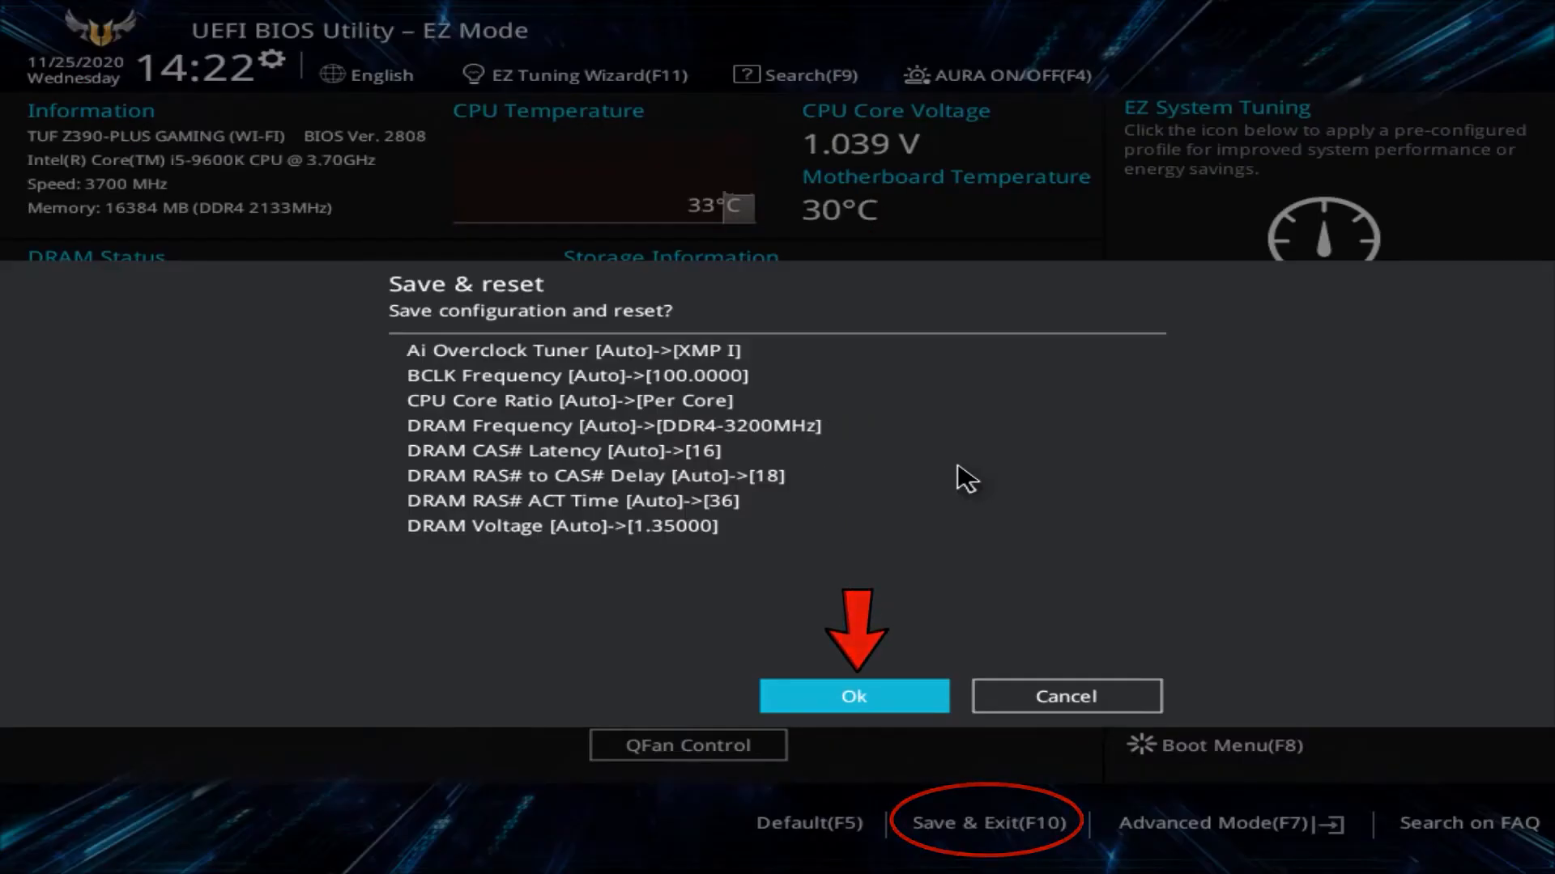
left_click(853, 694)
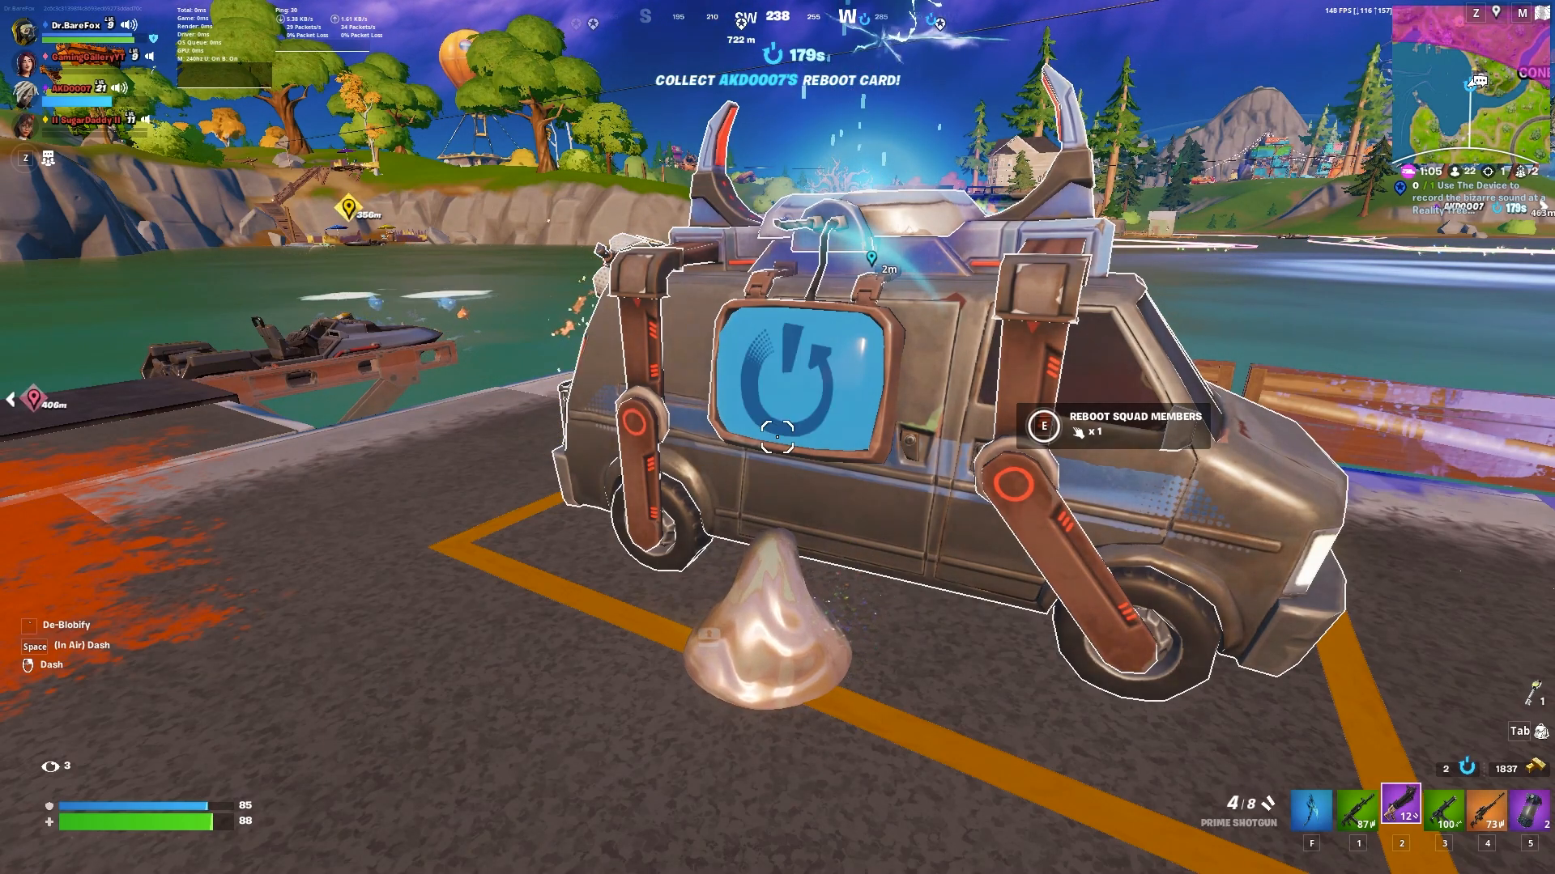
key("e")
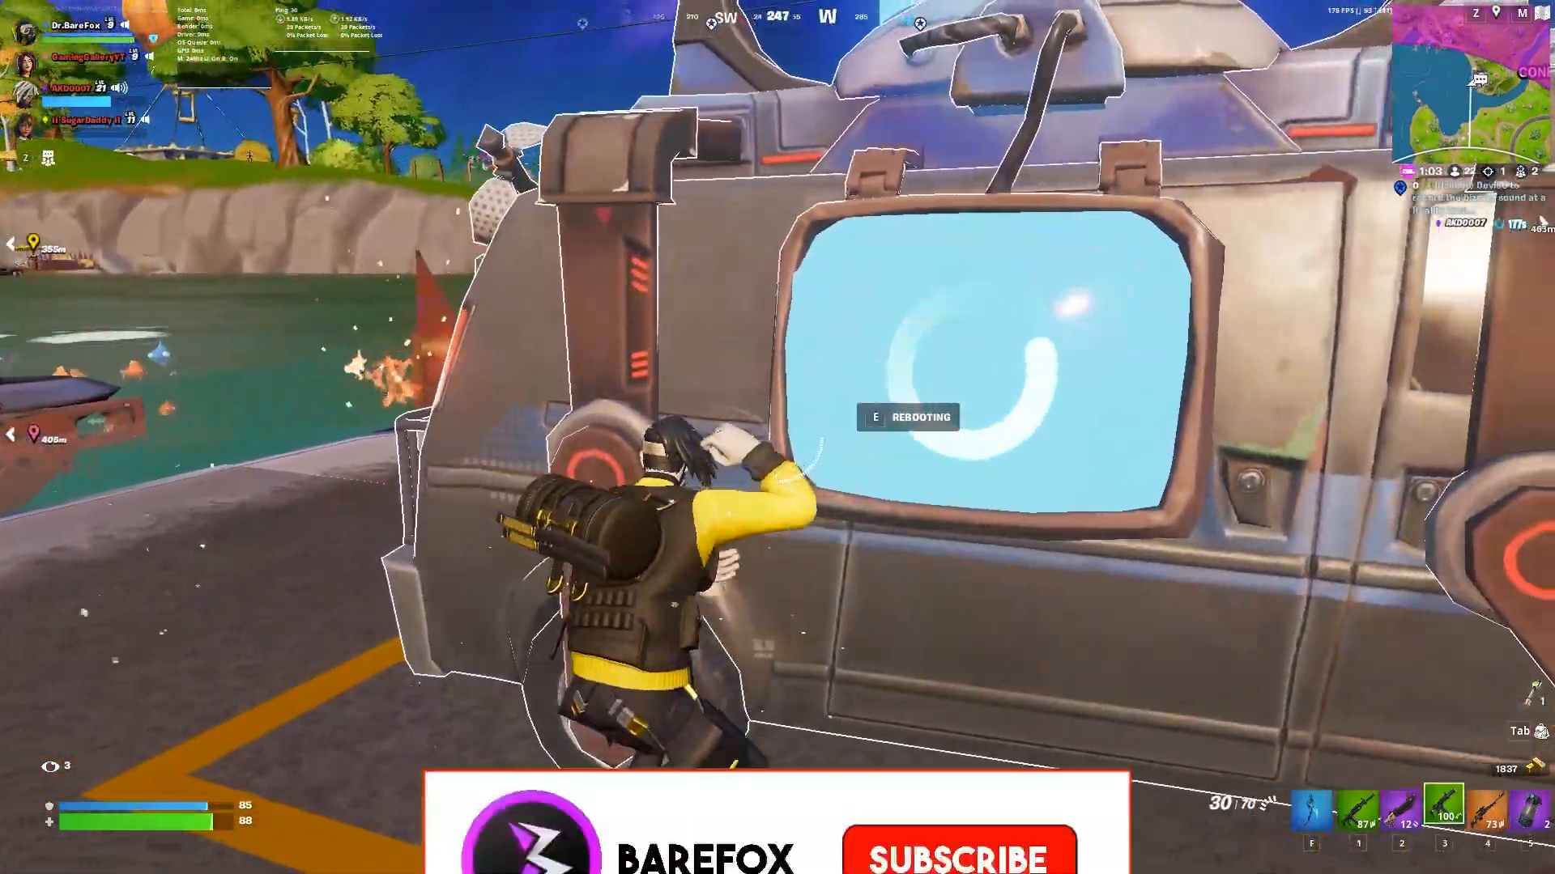